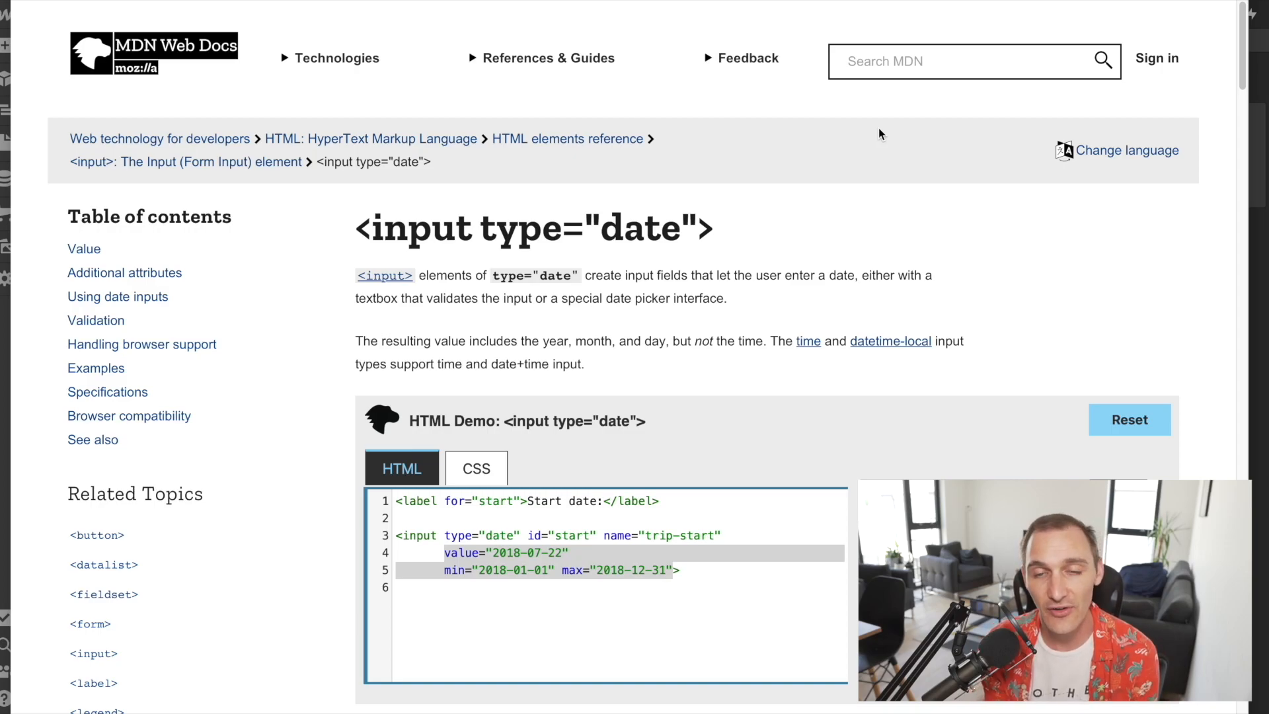
mouse_move(913, 108)
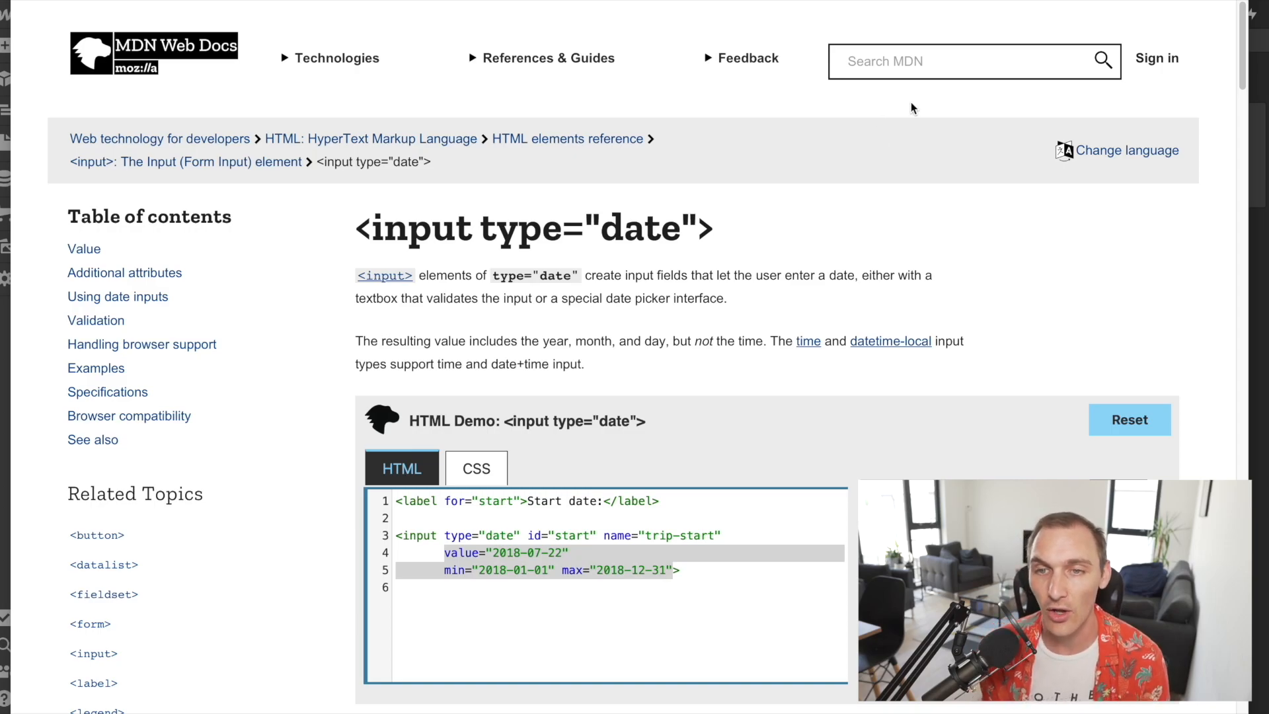
mouse_move(912, 94)
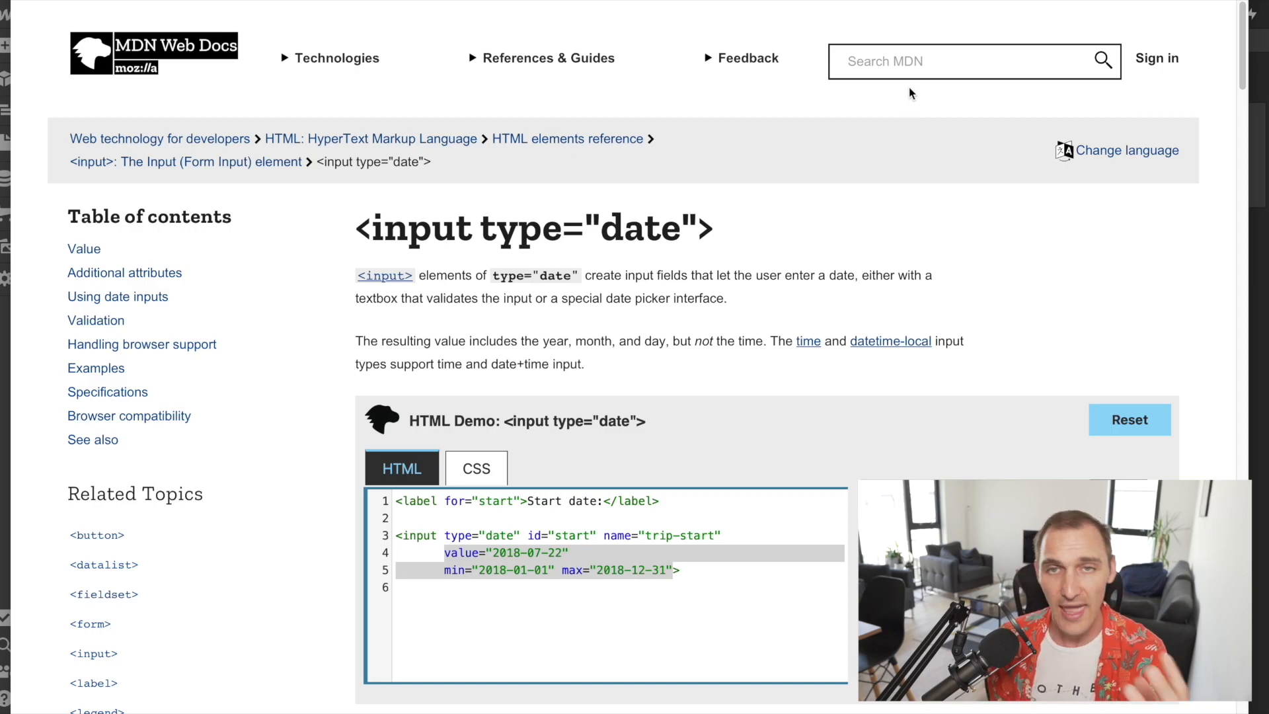
mouse_move(869, 386)
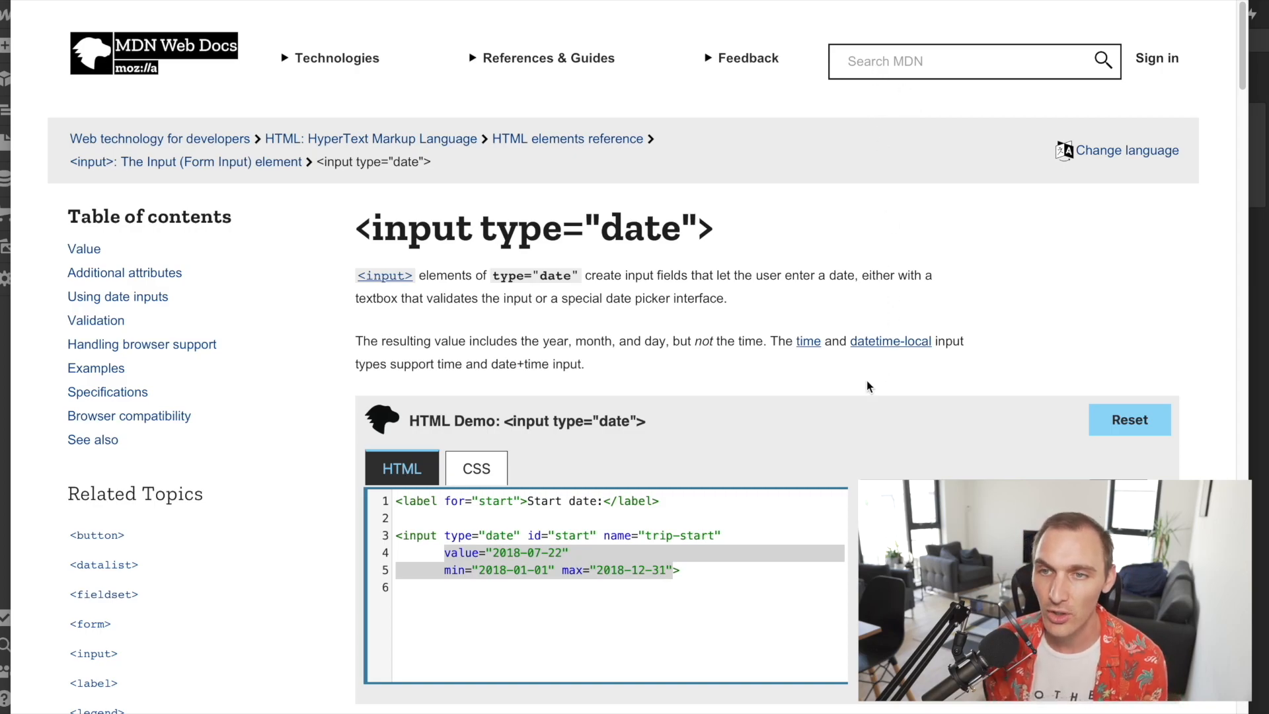
mouse_move(567, 404)
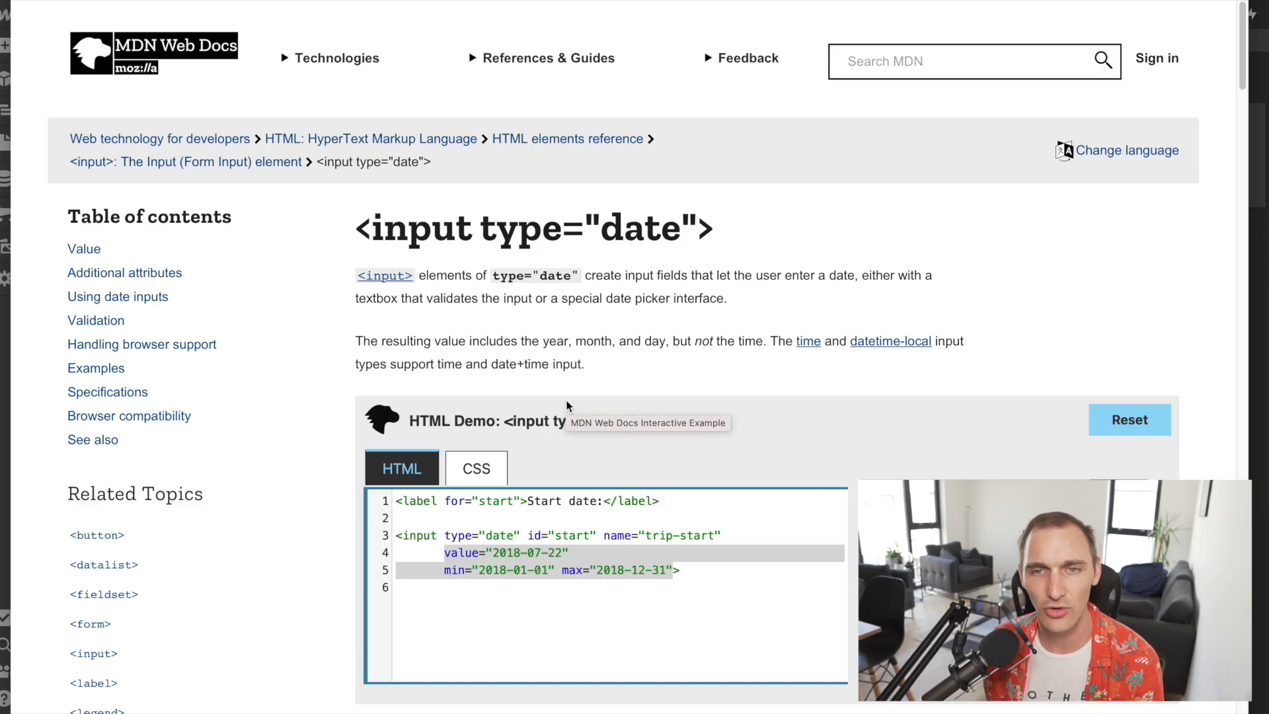
- Scroll the date input page to the Firefox date picker and the Value/Events/Methods table
scroll("down", 3)
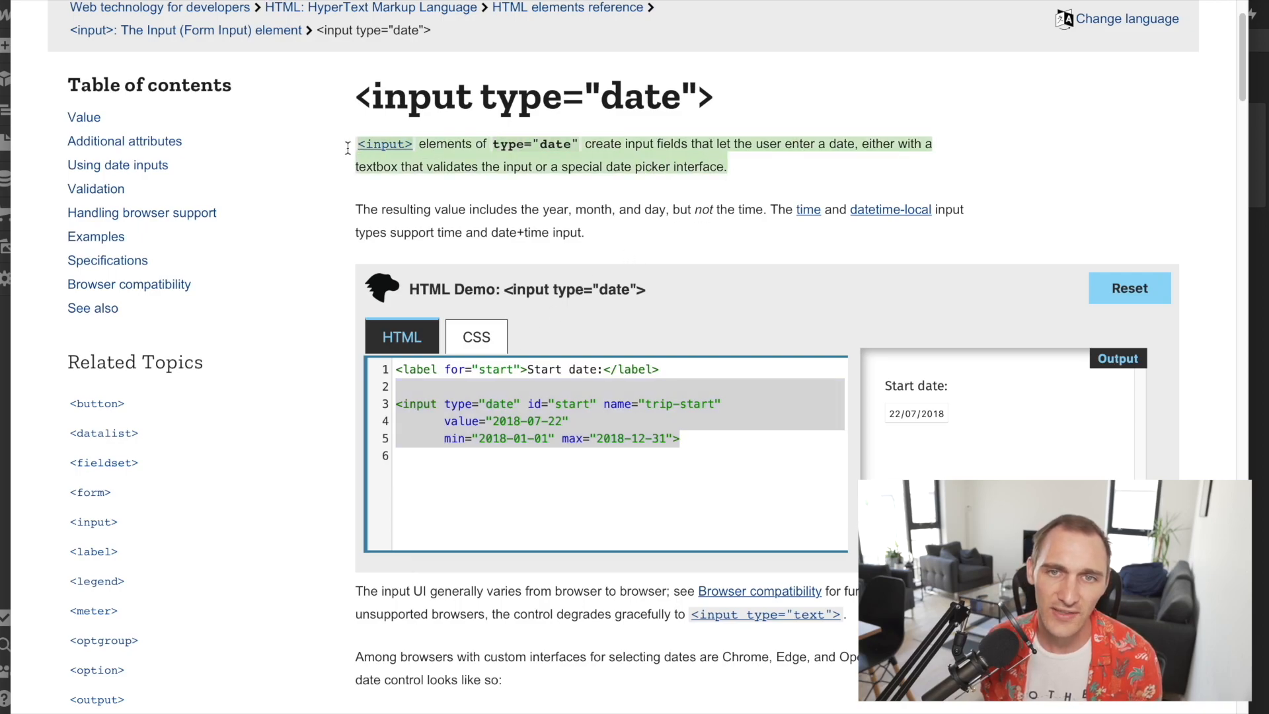
scroll("down", 3)
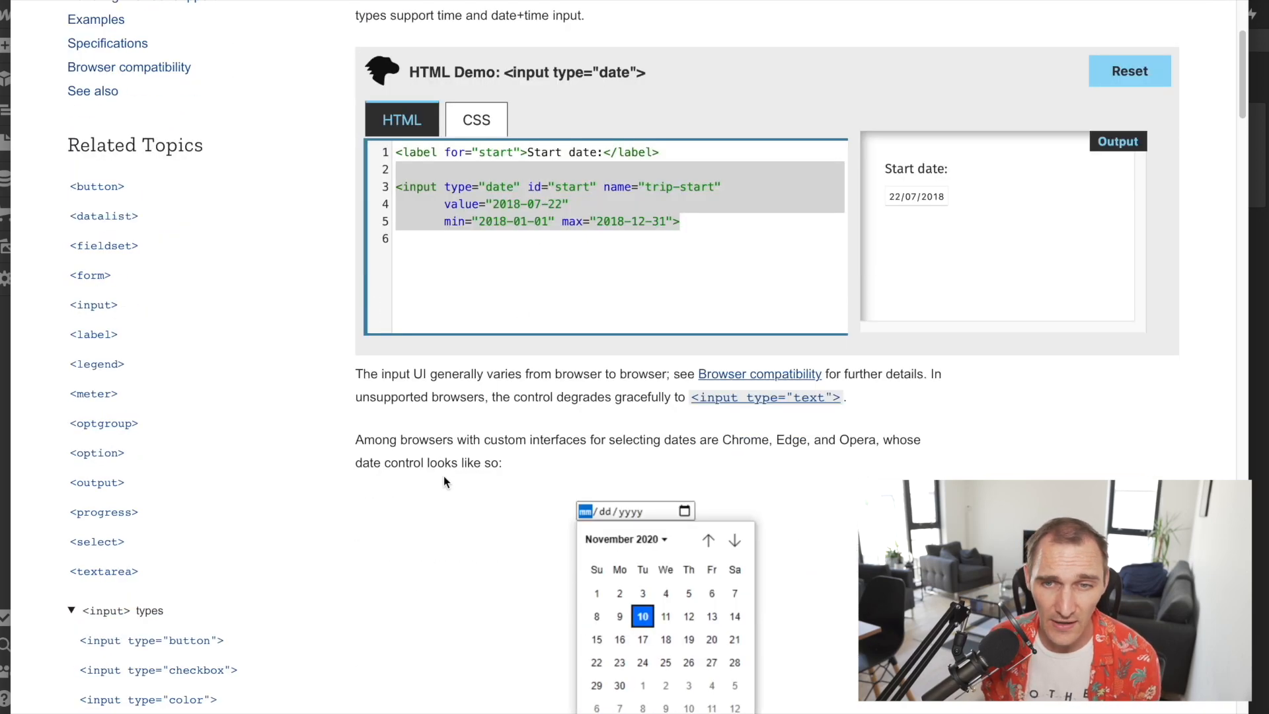
scroll("down", 3)
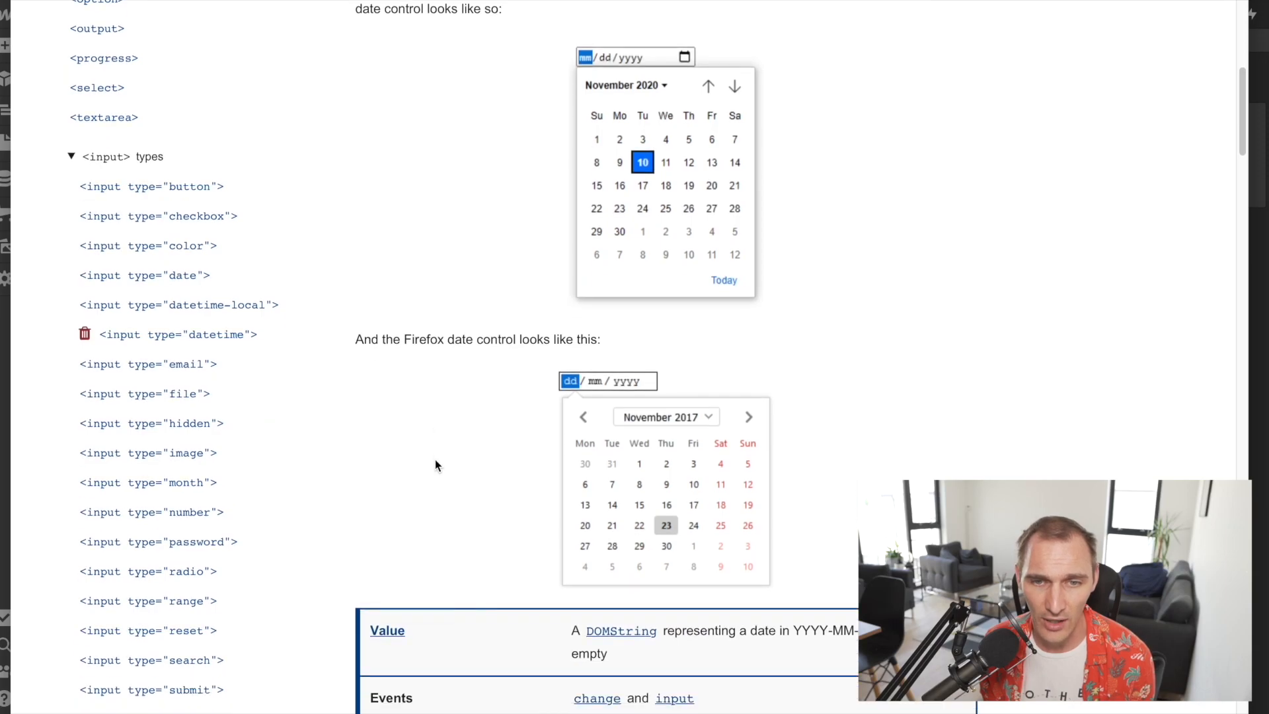
scroll("down", 3)
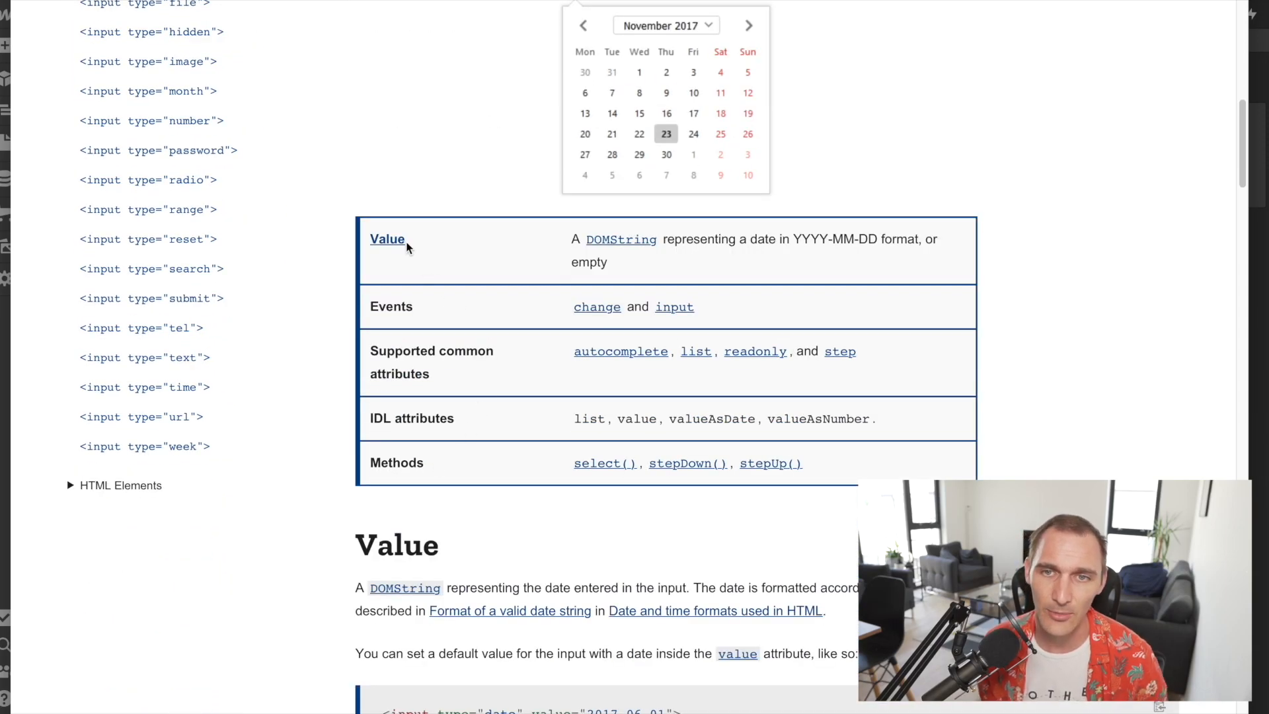
mouse_move(486, 235)
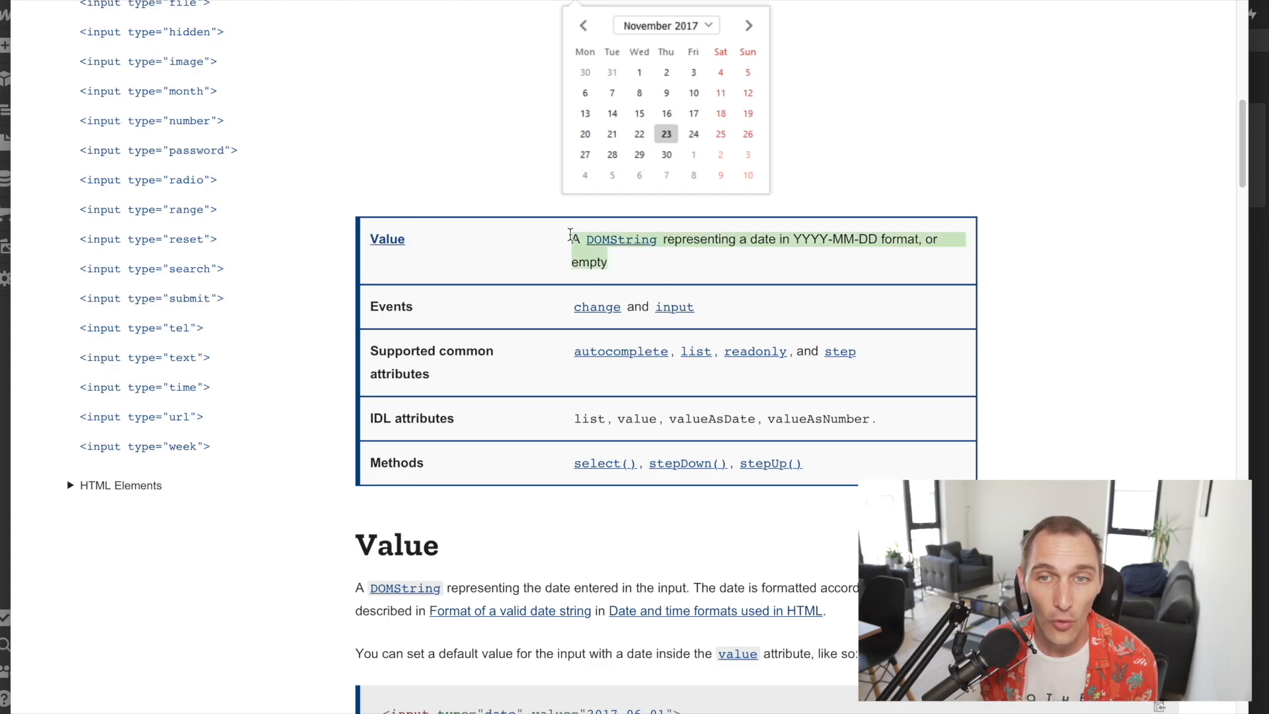
scroll("down", 3)
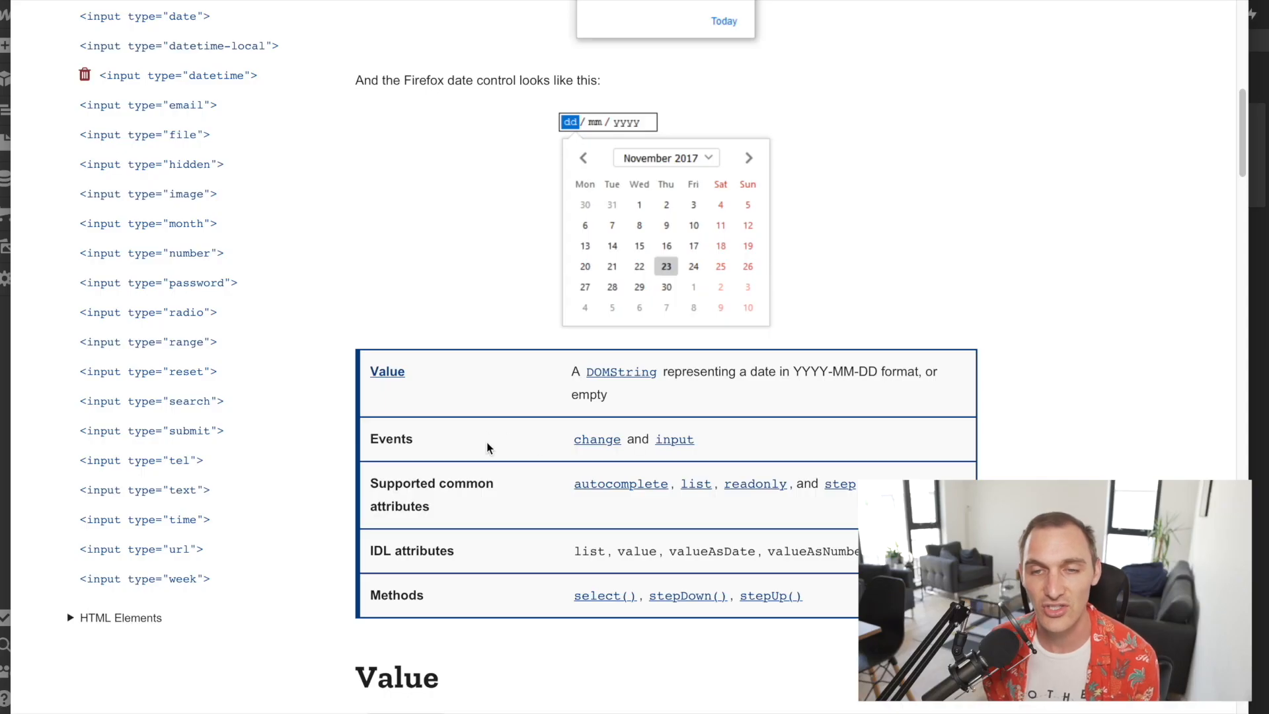
mouse_move(719, 437)
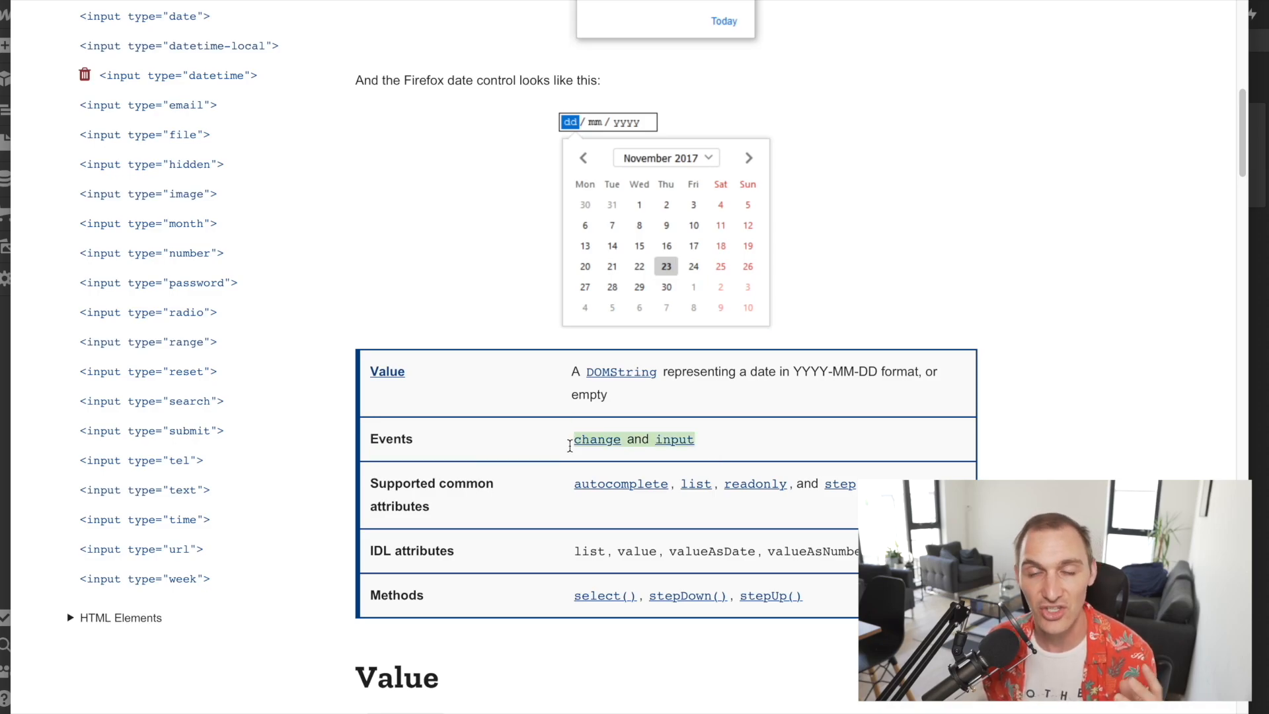
mouse_move(725, 443)
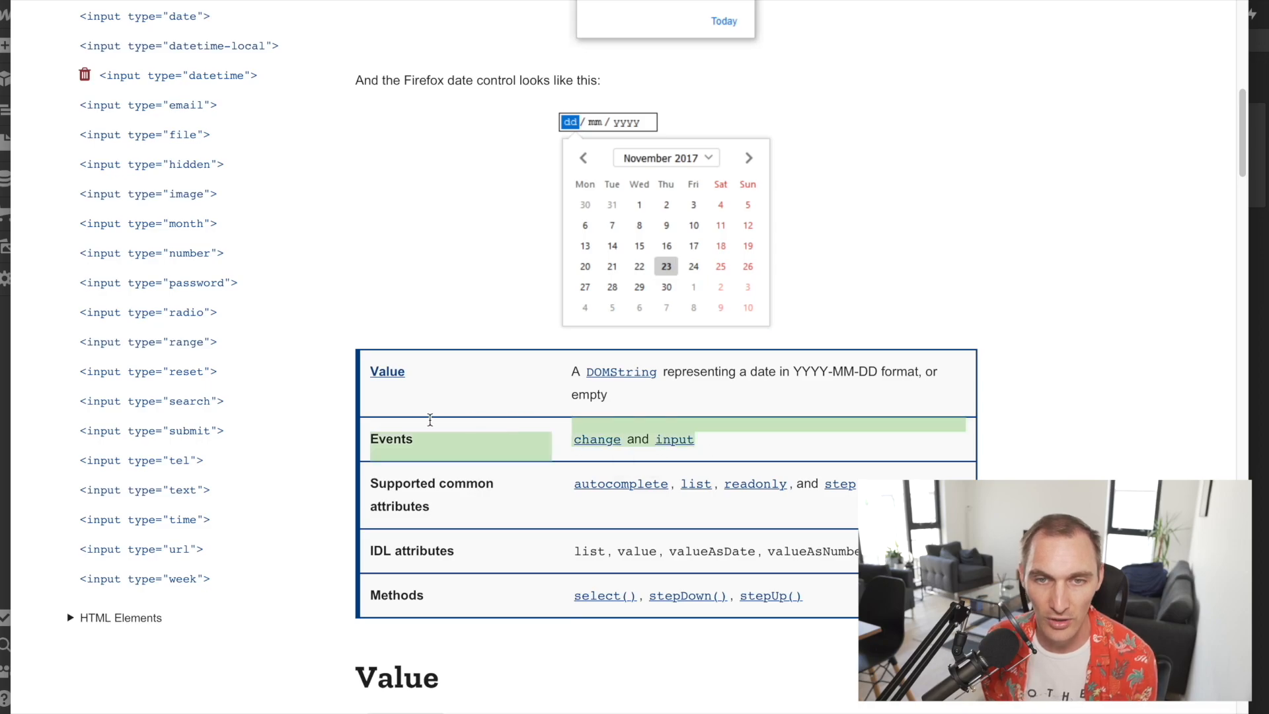
mouse_move(731, 447)
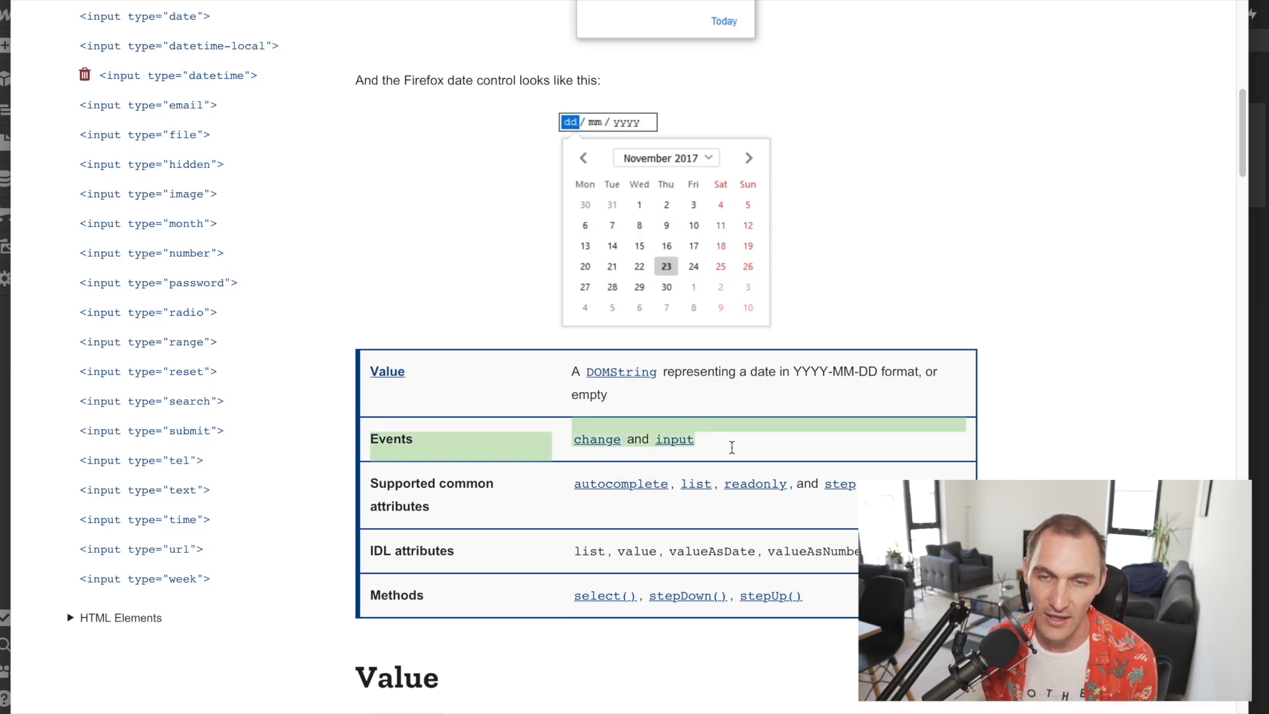
left_click(730, 434)
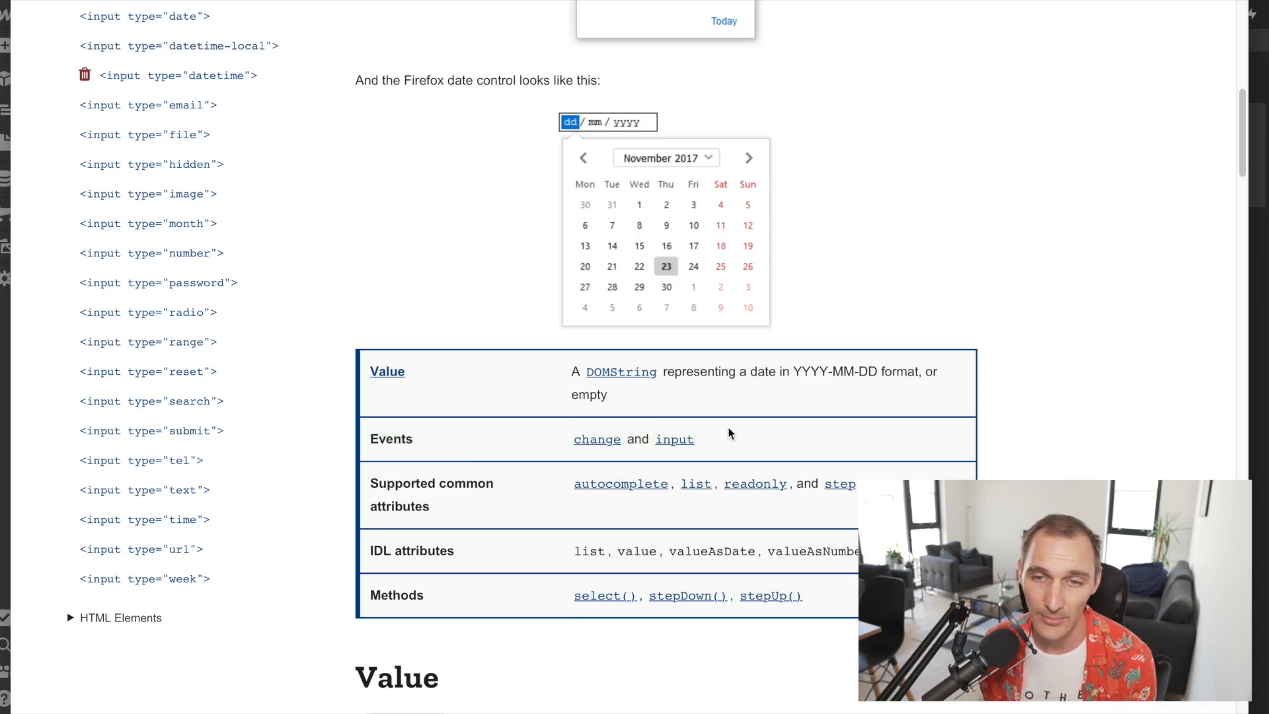
mouse_move(808, 437)
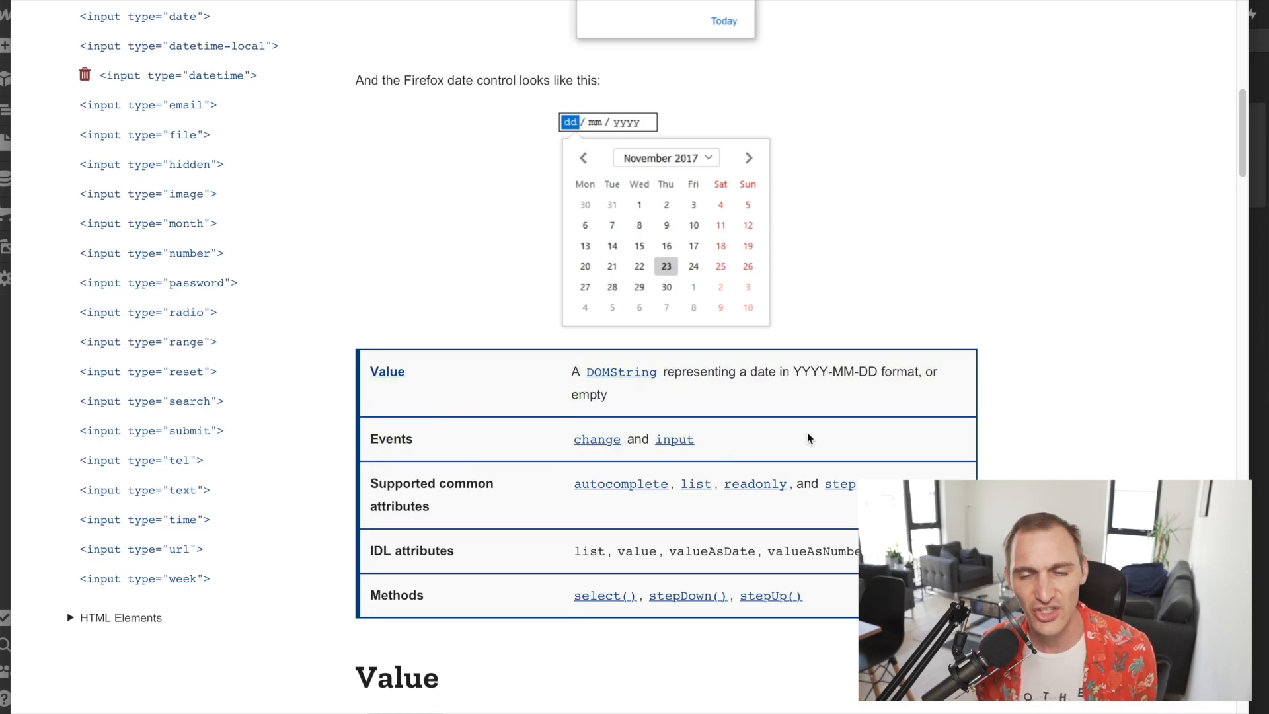
mouse_move(708, 450)
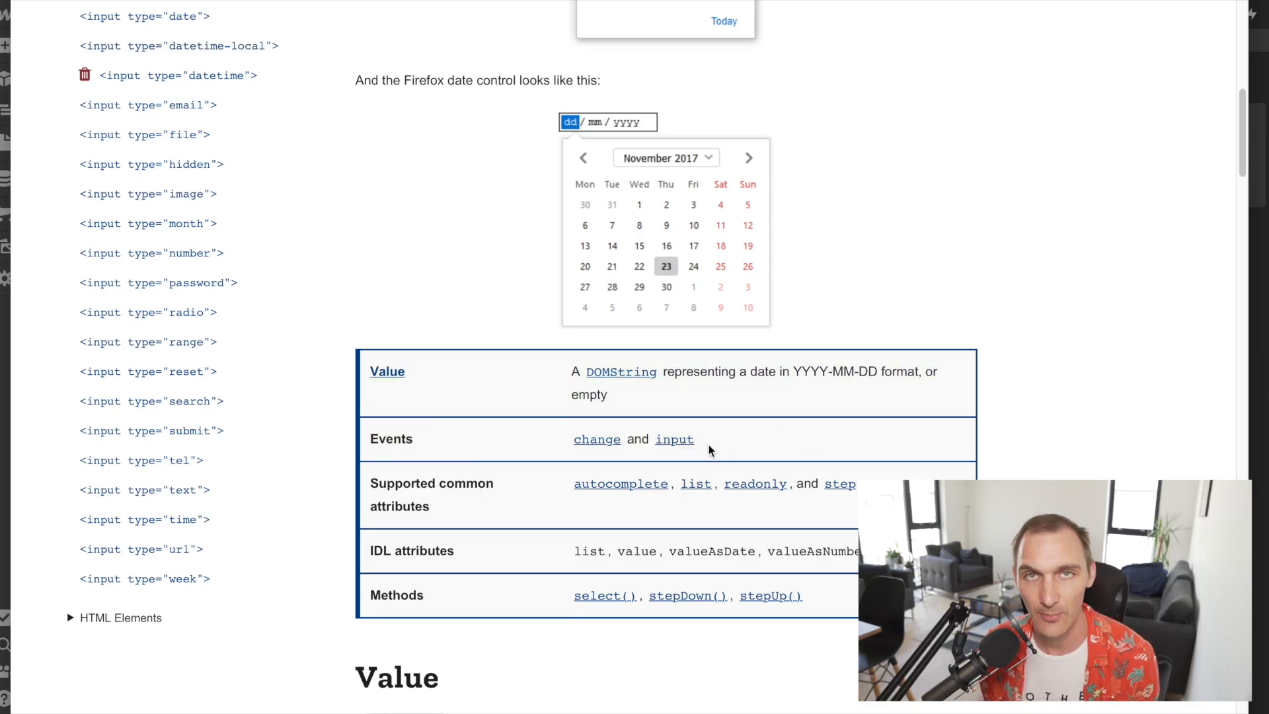
double_click(432, 483)
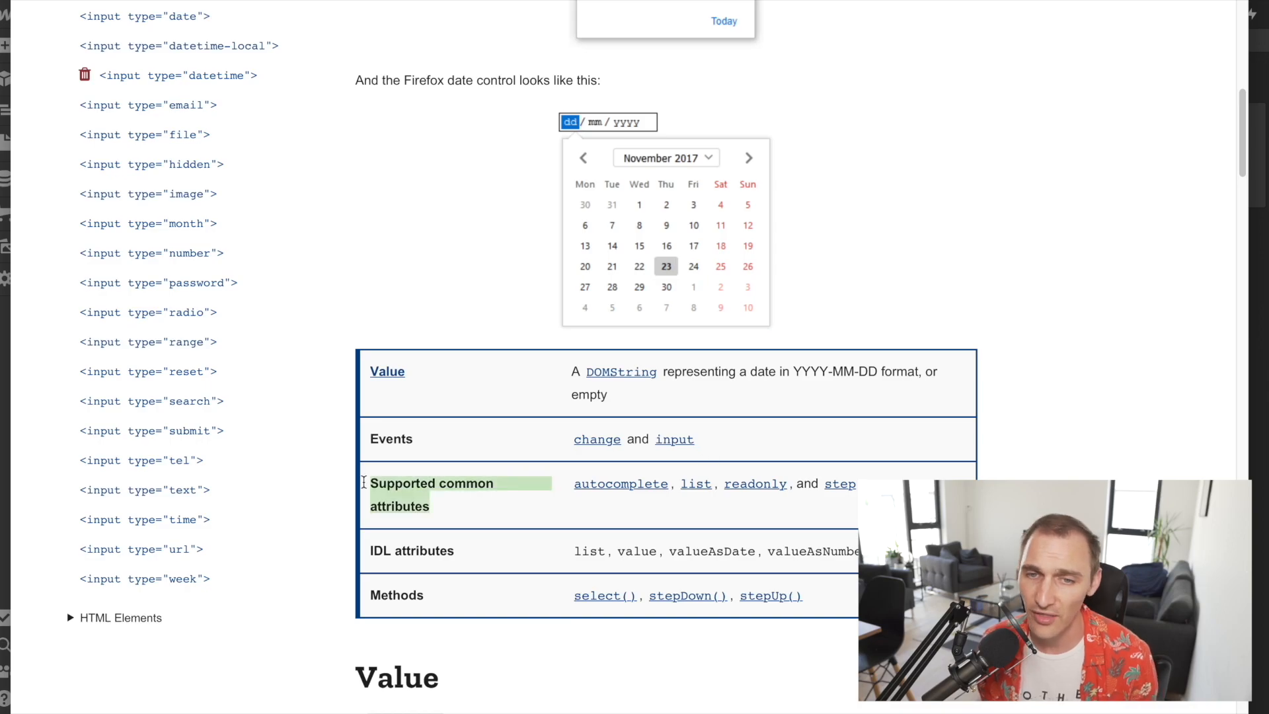
left_click(465, 516)
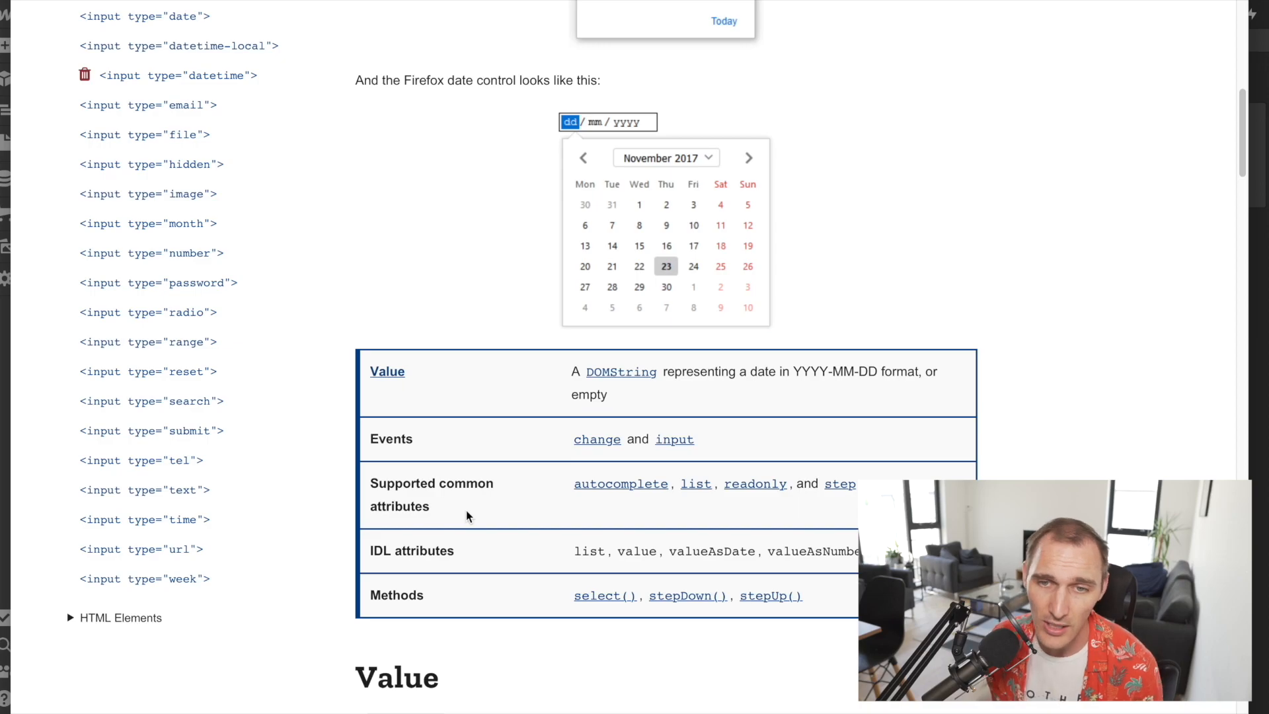
mouse_move(655, 492)
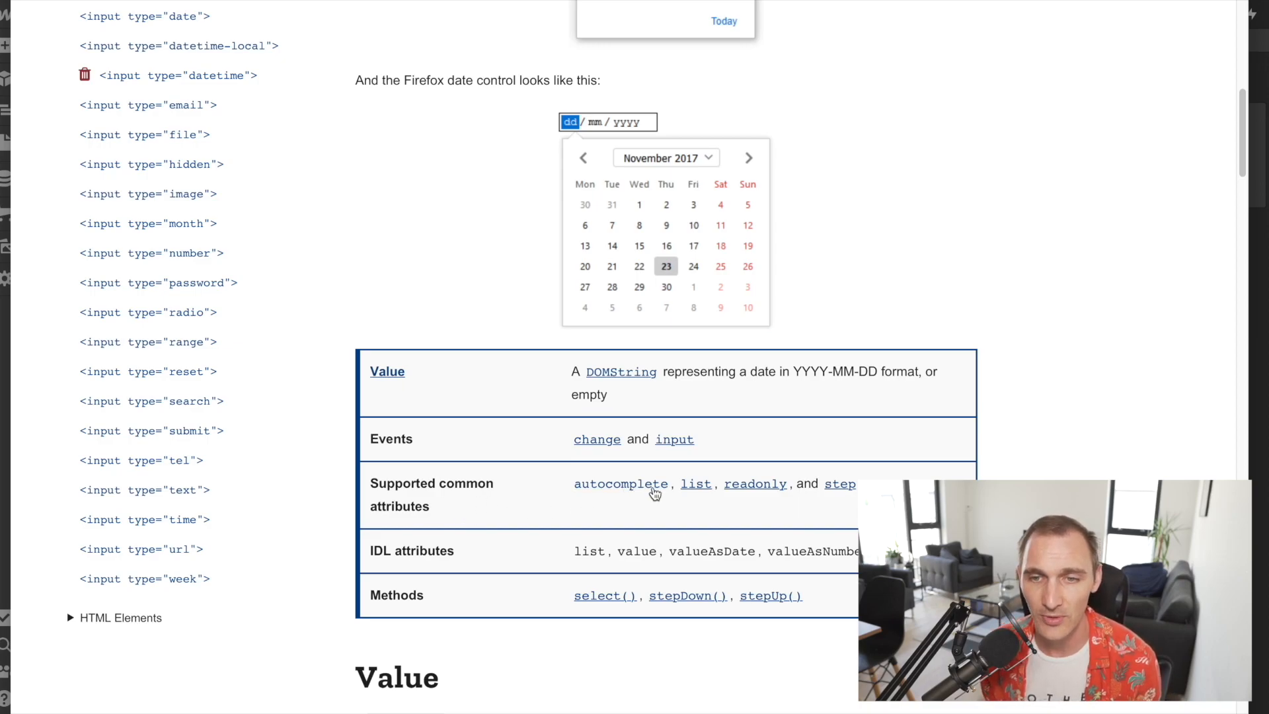
scroll("down", 3)
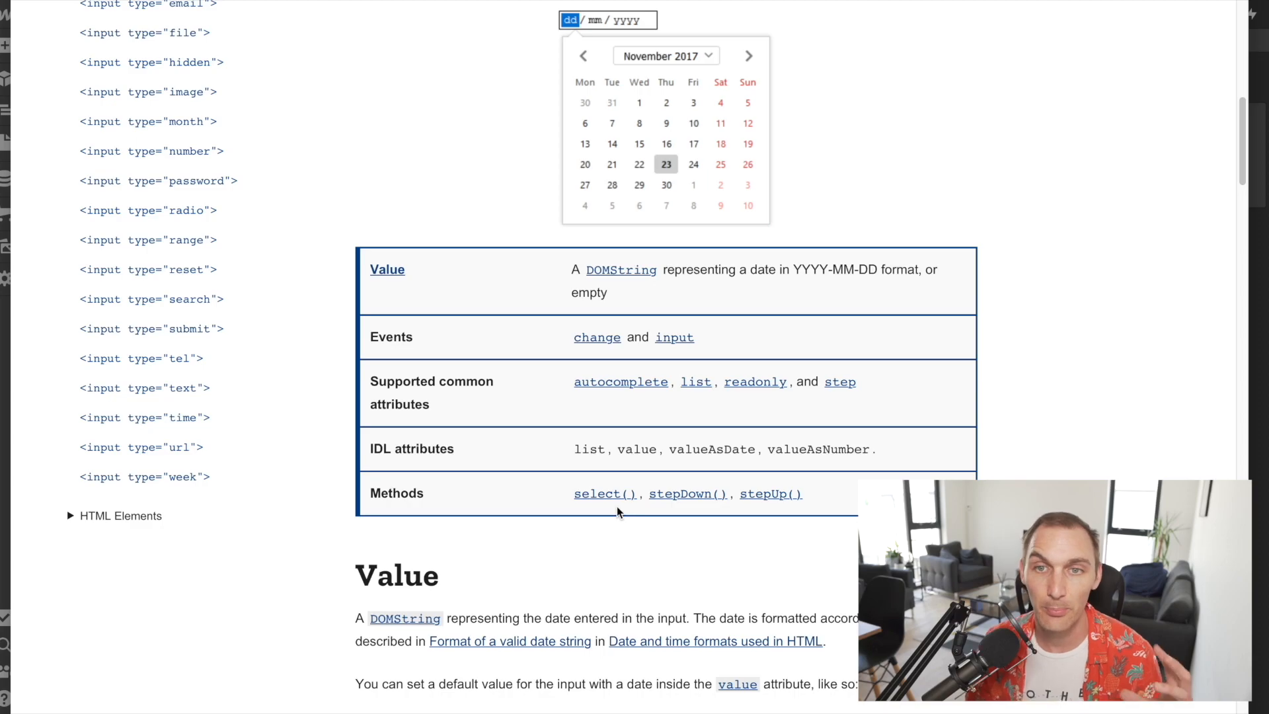
mouse_move(623, 475)
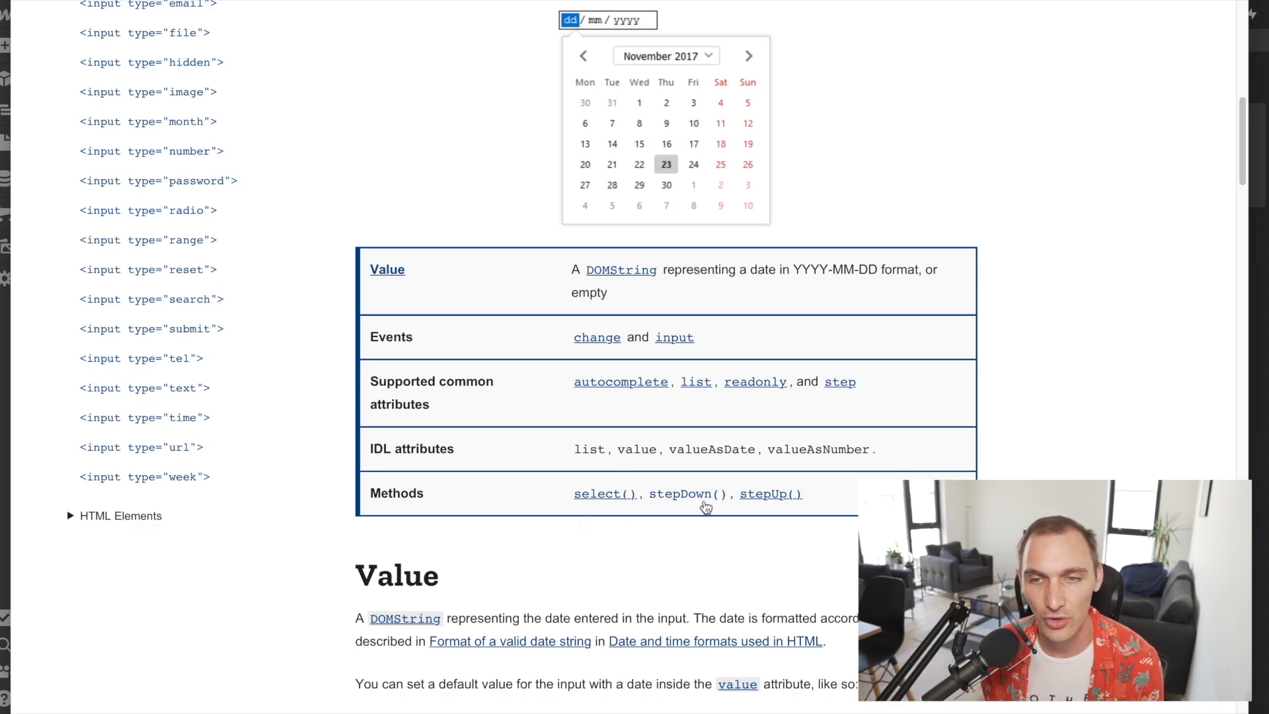
mouse_move(686, 494)
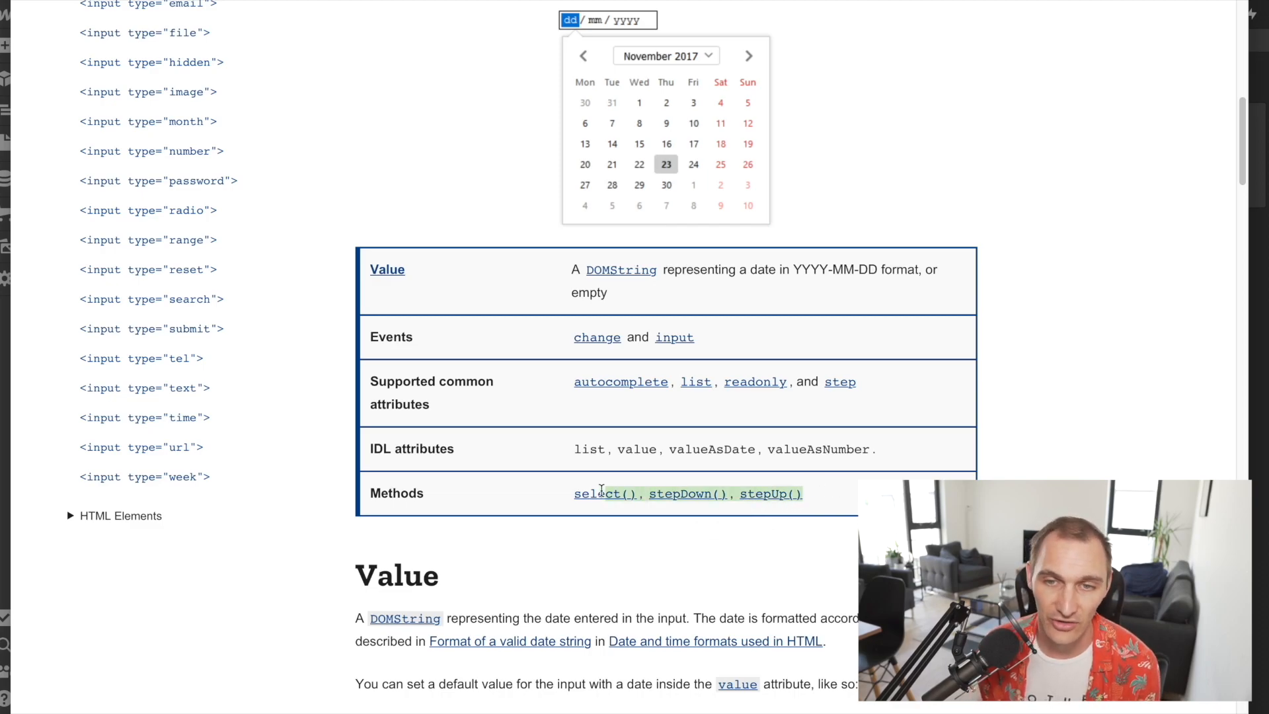
mouse_move(450, 509)
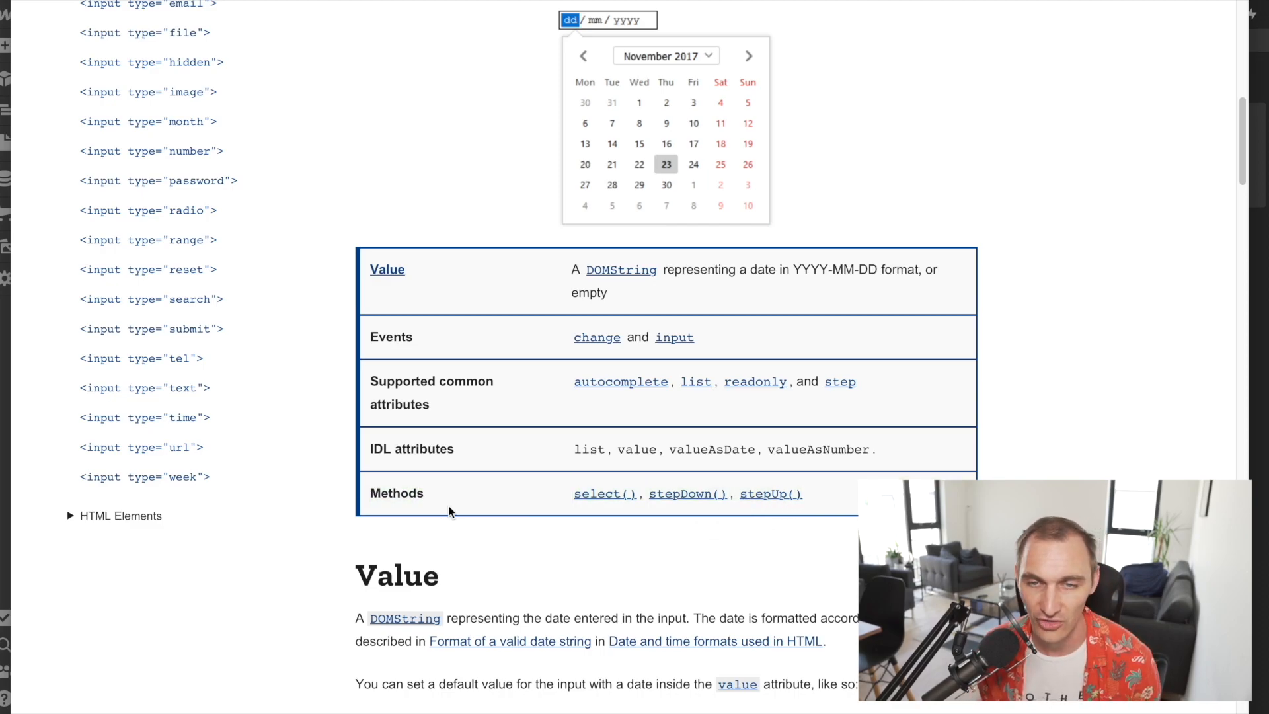
- Scroll below the date input demo to the Chrome, Edge and Opera date picker screenshot
scroll("down", 3)
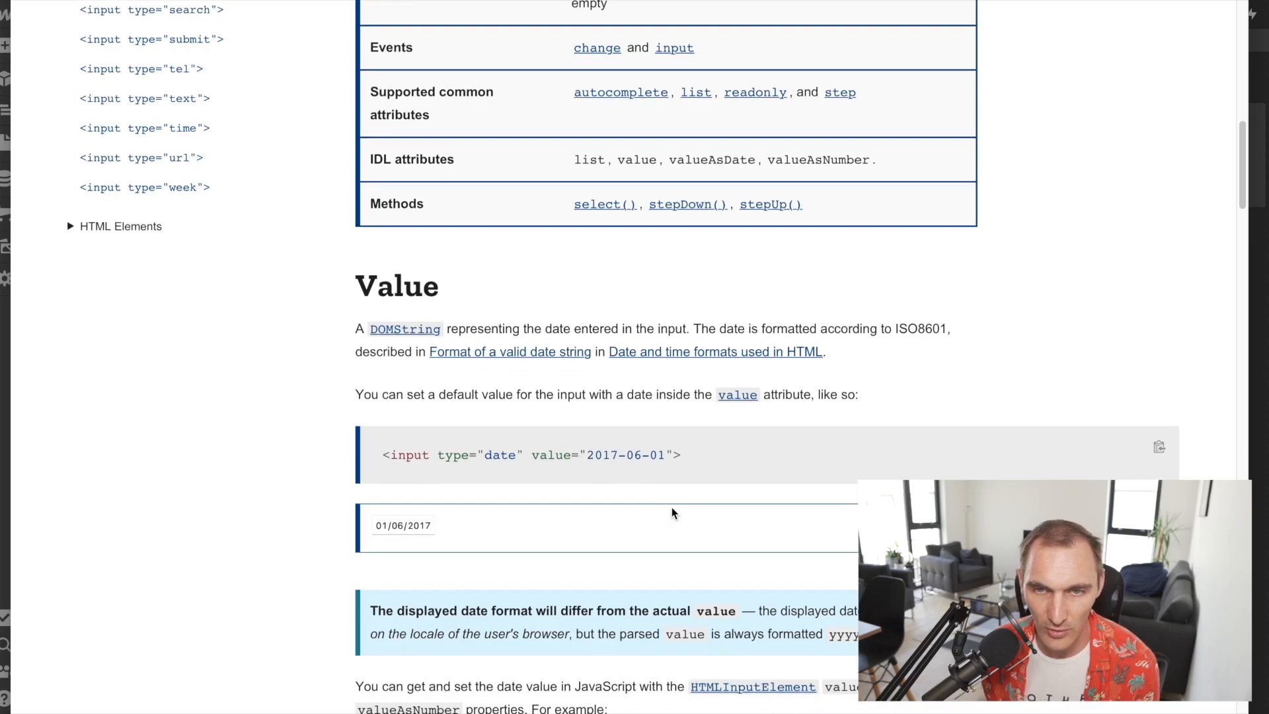
scroll("down", 3)
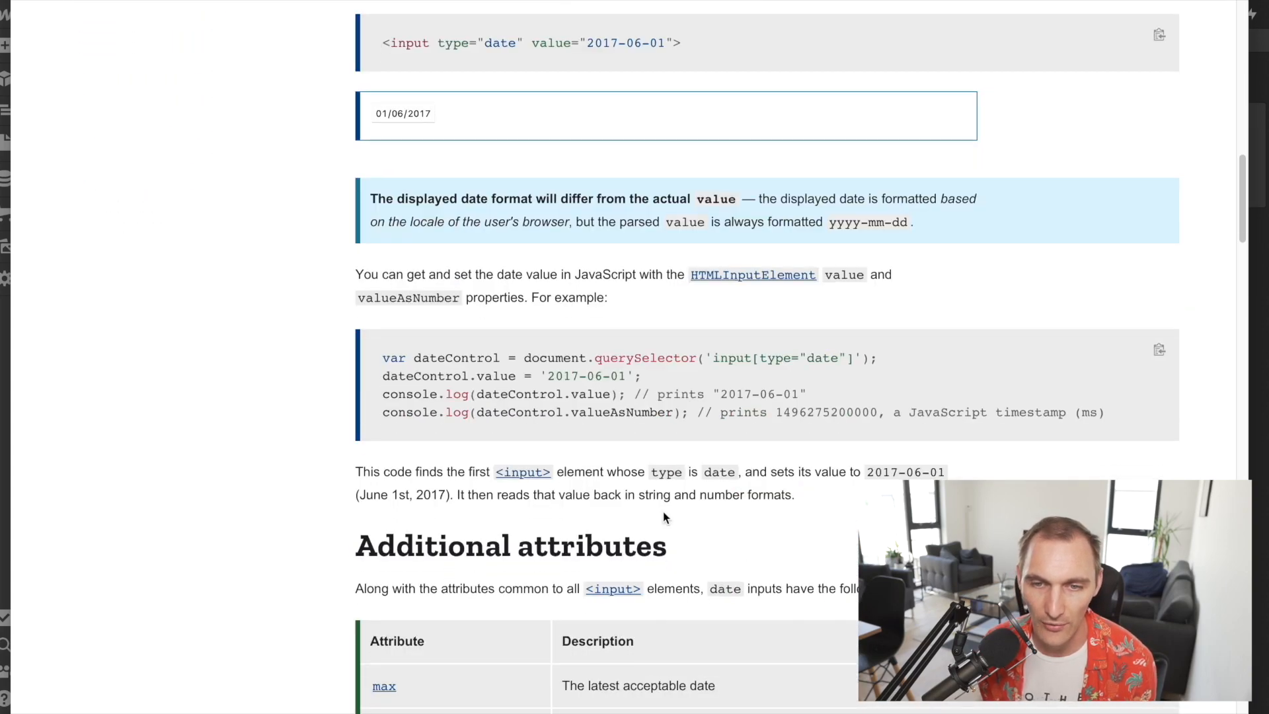
scroll("down", 3)
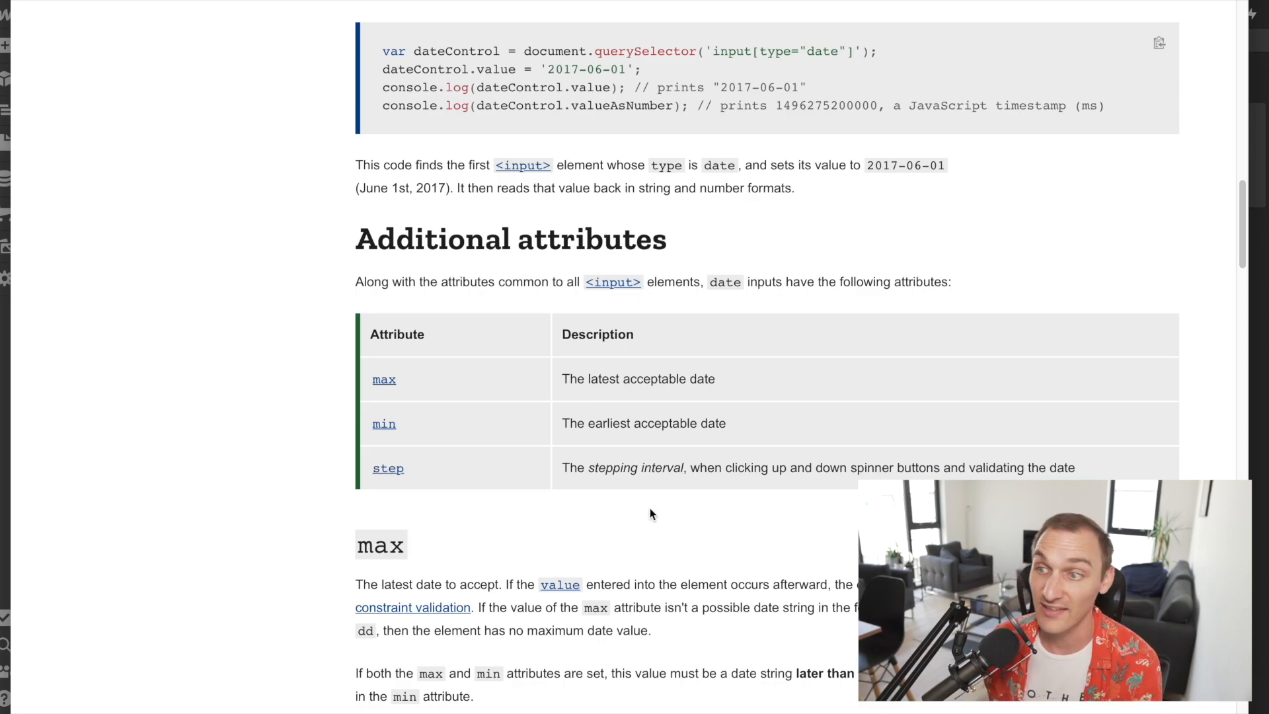
scroll("up", 3)
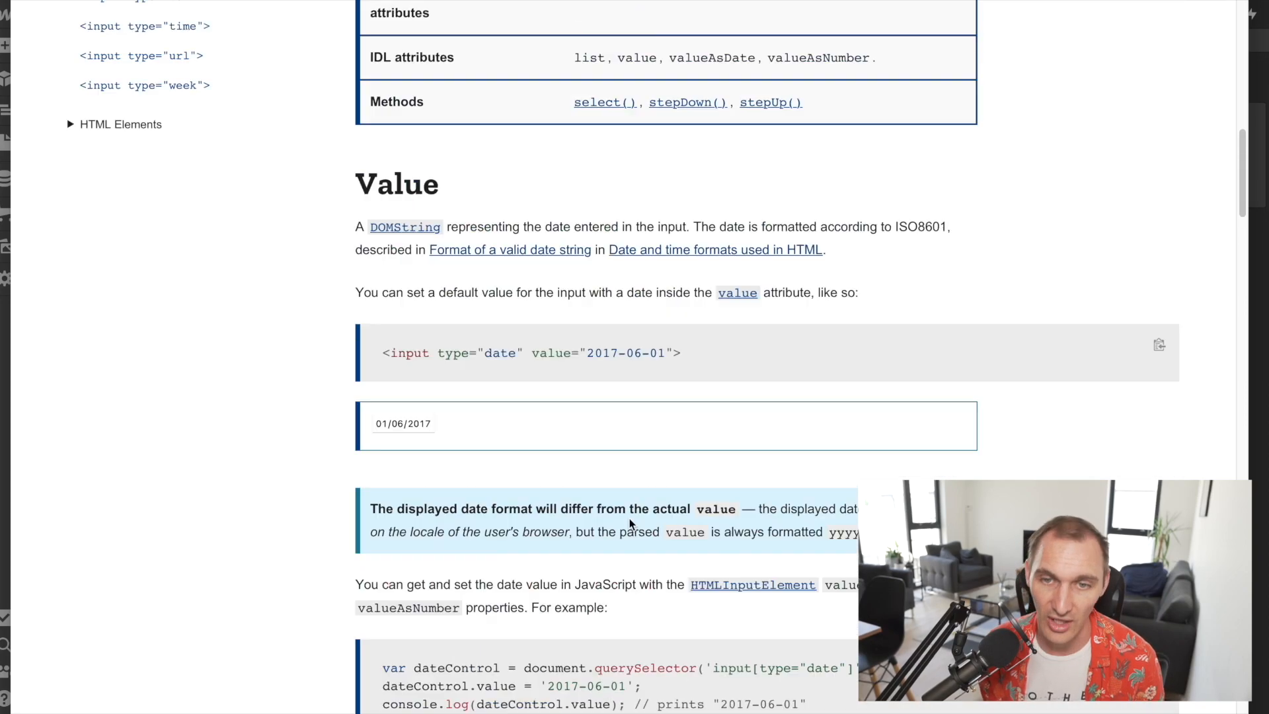
scroll("up", 3)
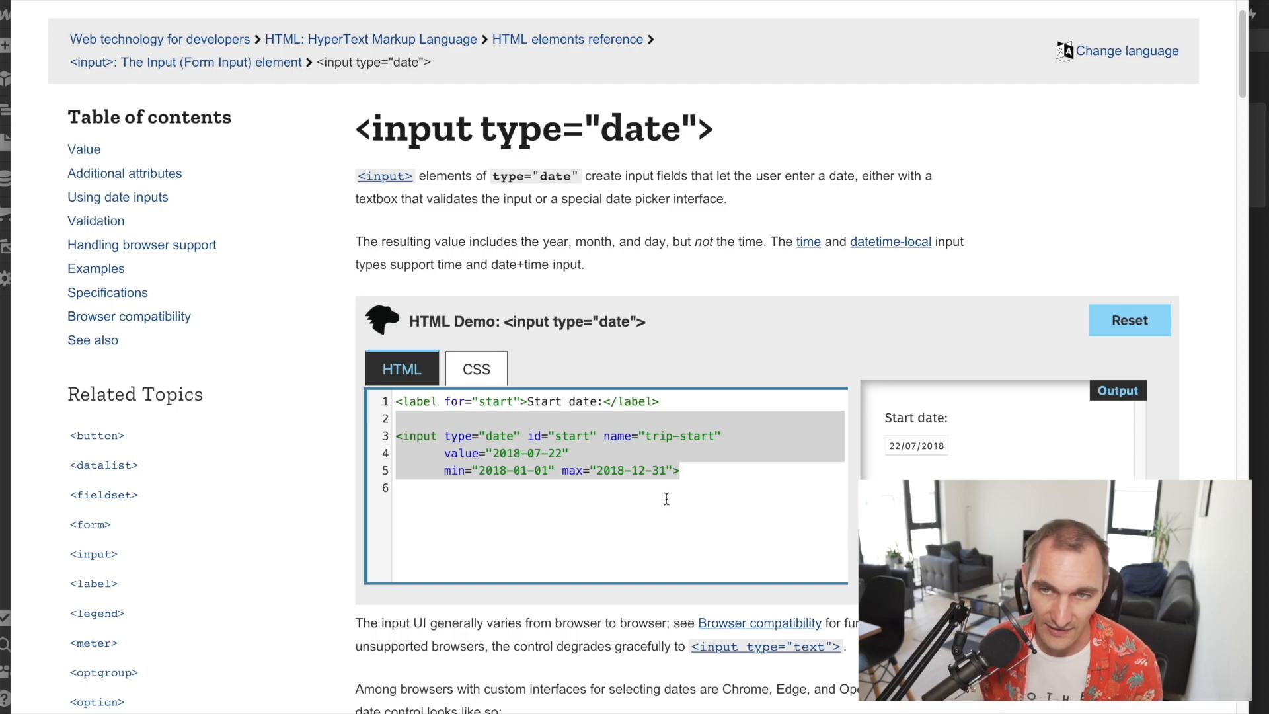
mouse_move(875, 300)
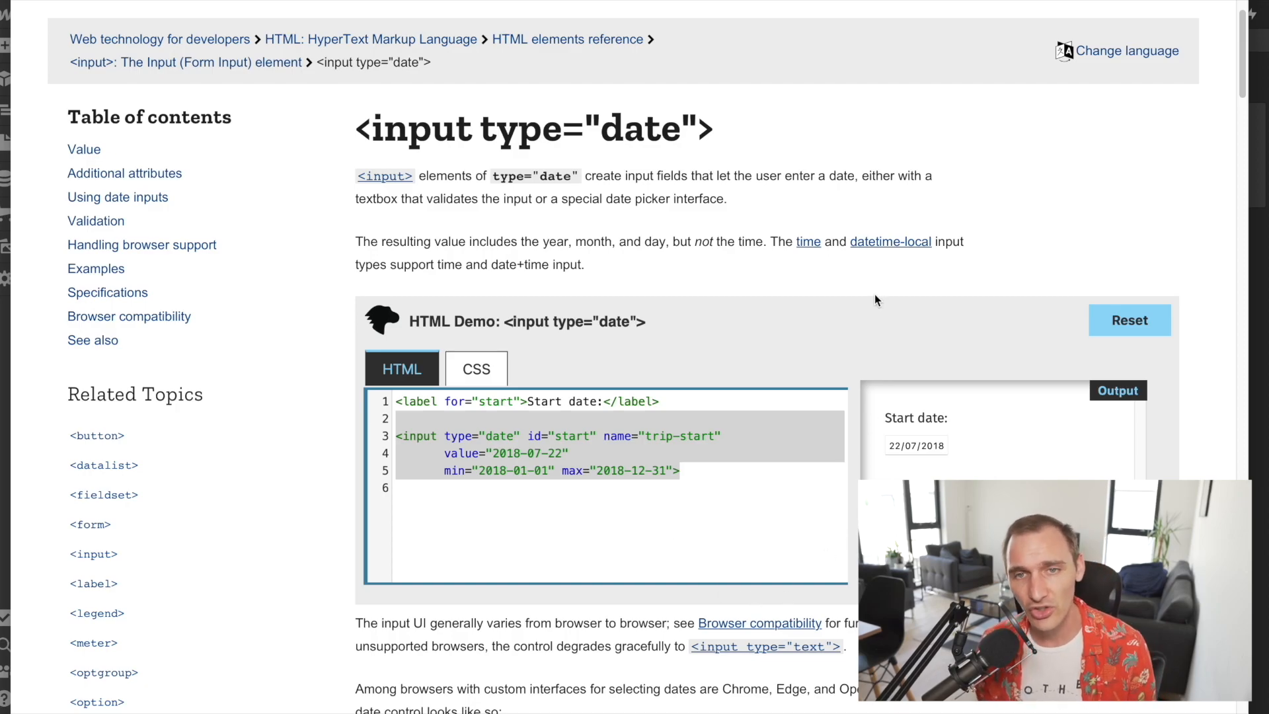
mouse_move(861, 285)
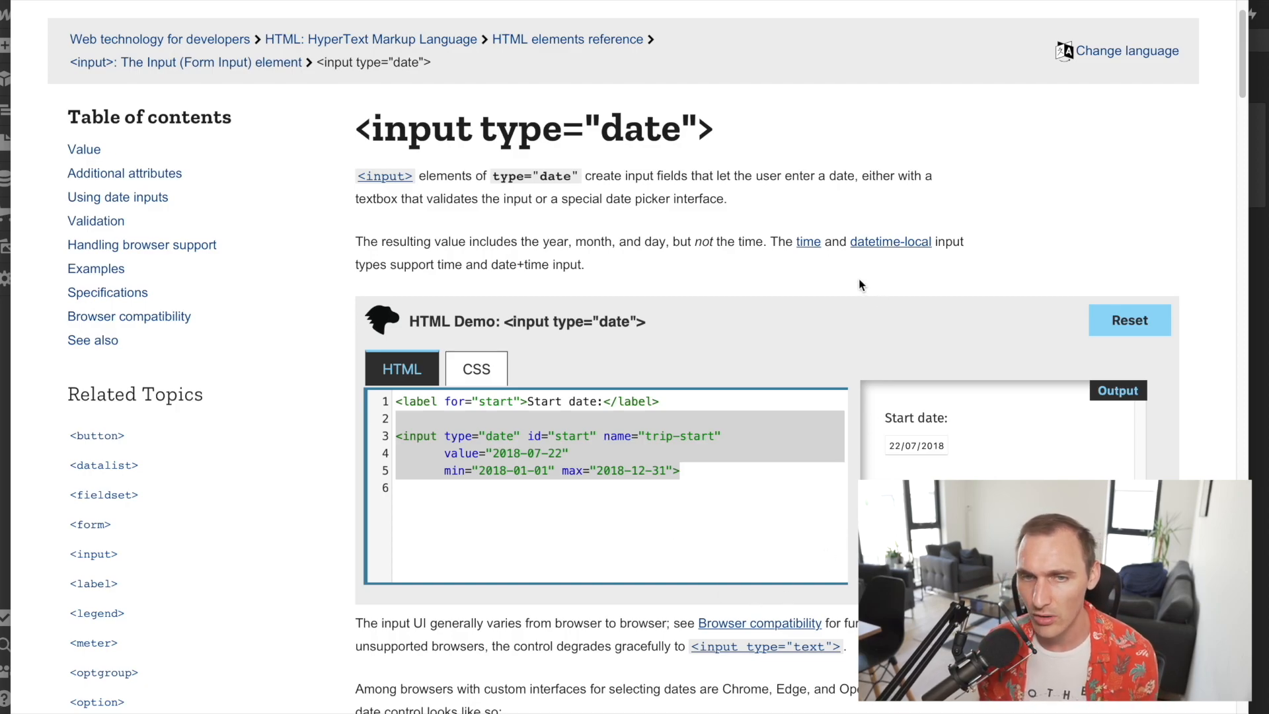
mouse_move(847, 261)
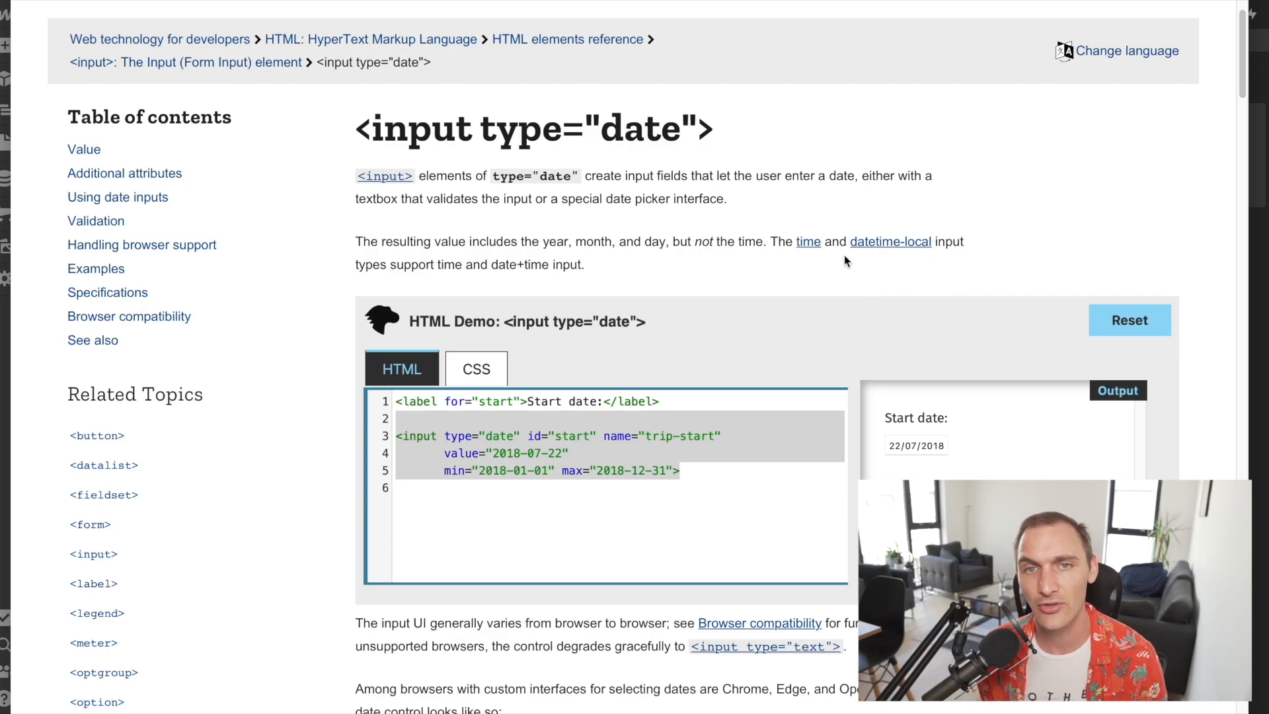
mouse_move(733, 385)
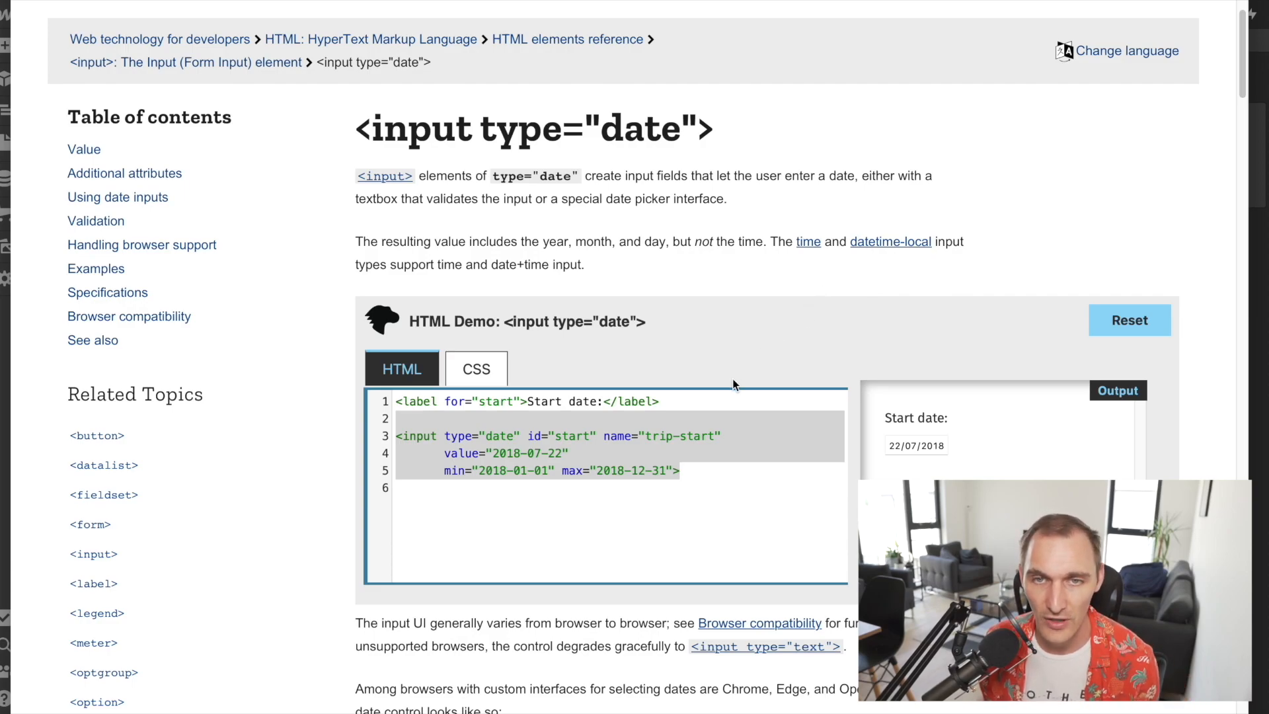
mouse_move(632, 373)
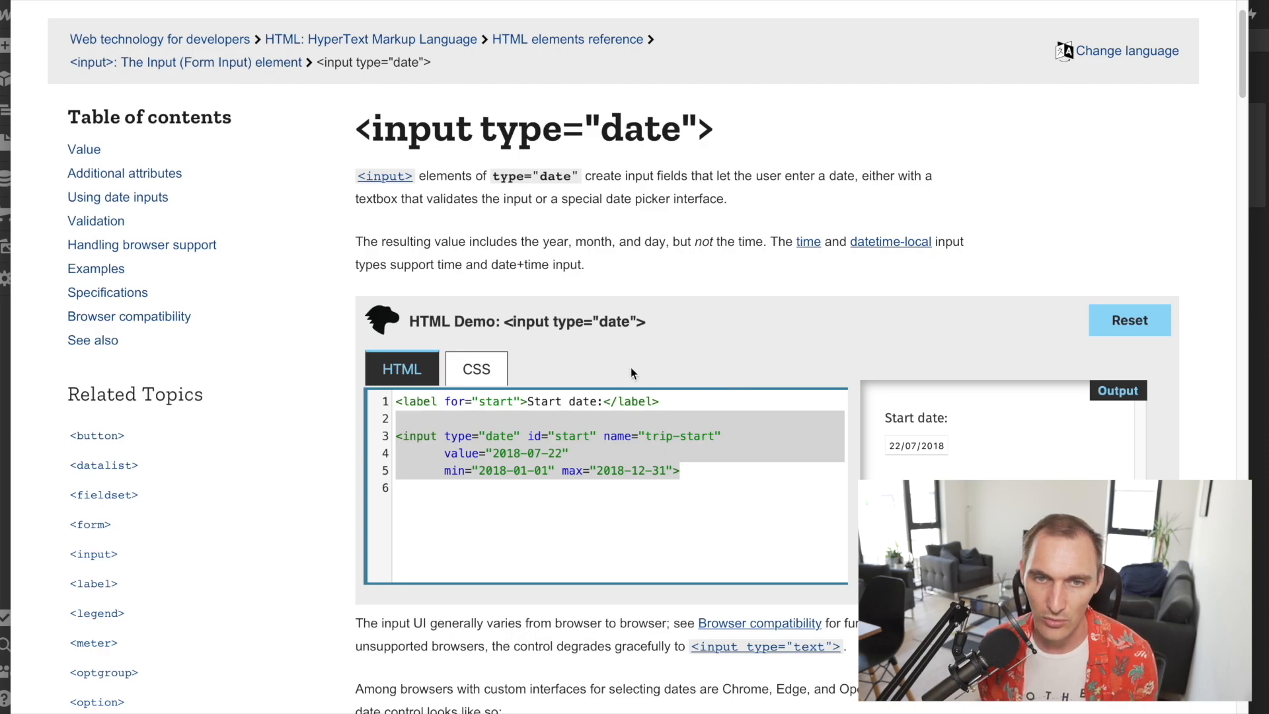
mouse_move(341, 351)
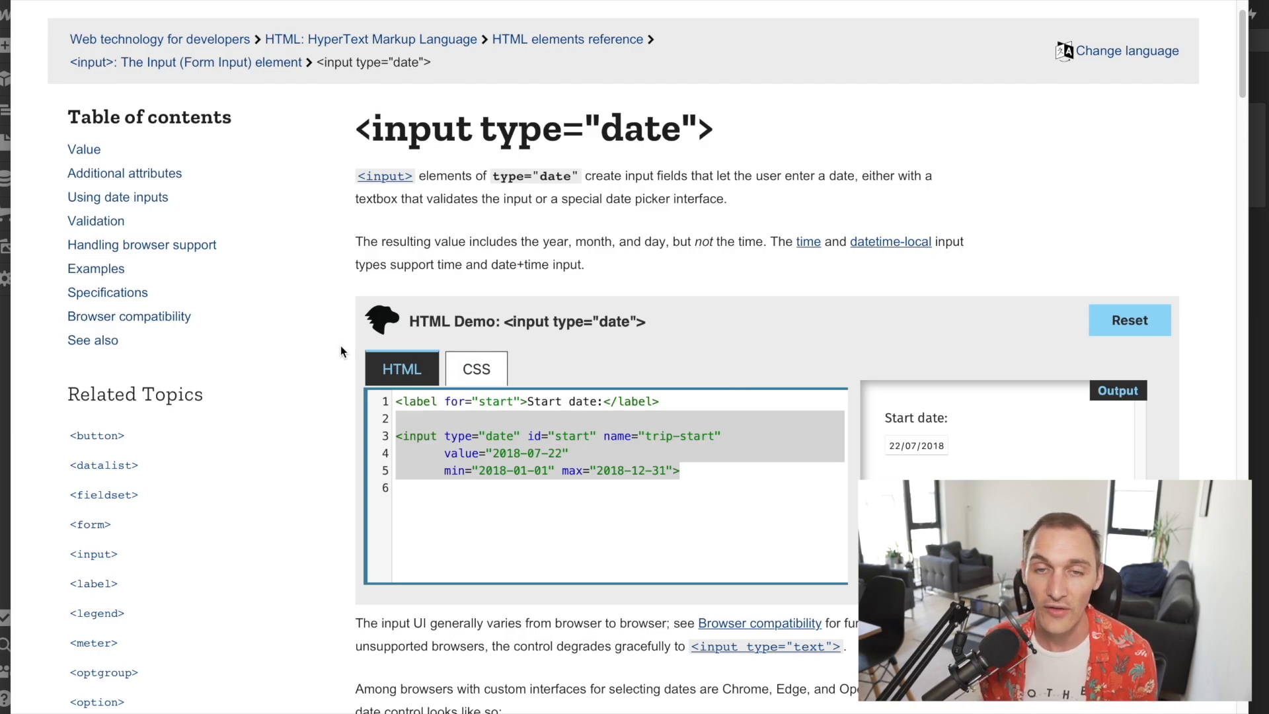
mouse_move(368, 339)
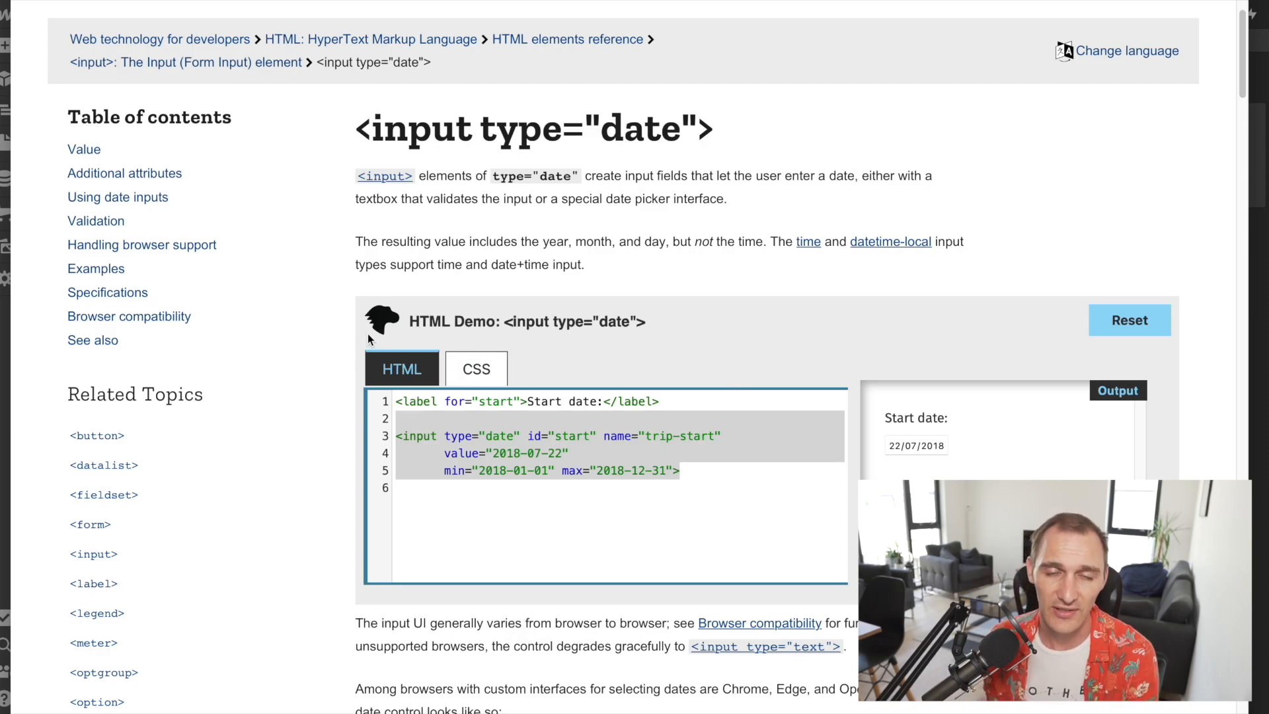
scroll("down", 3)
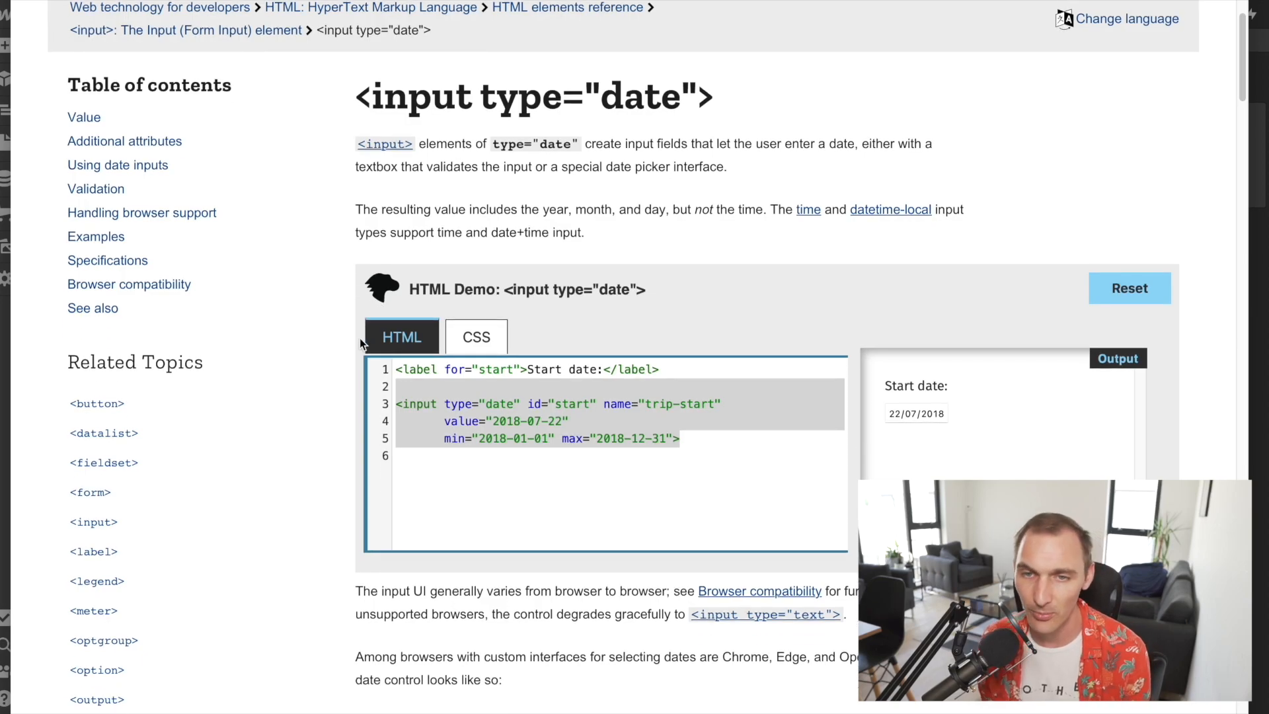
scroll("down", 3)
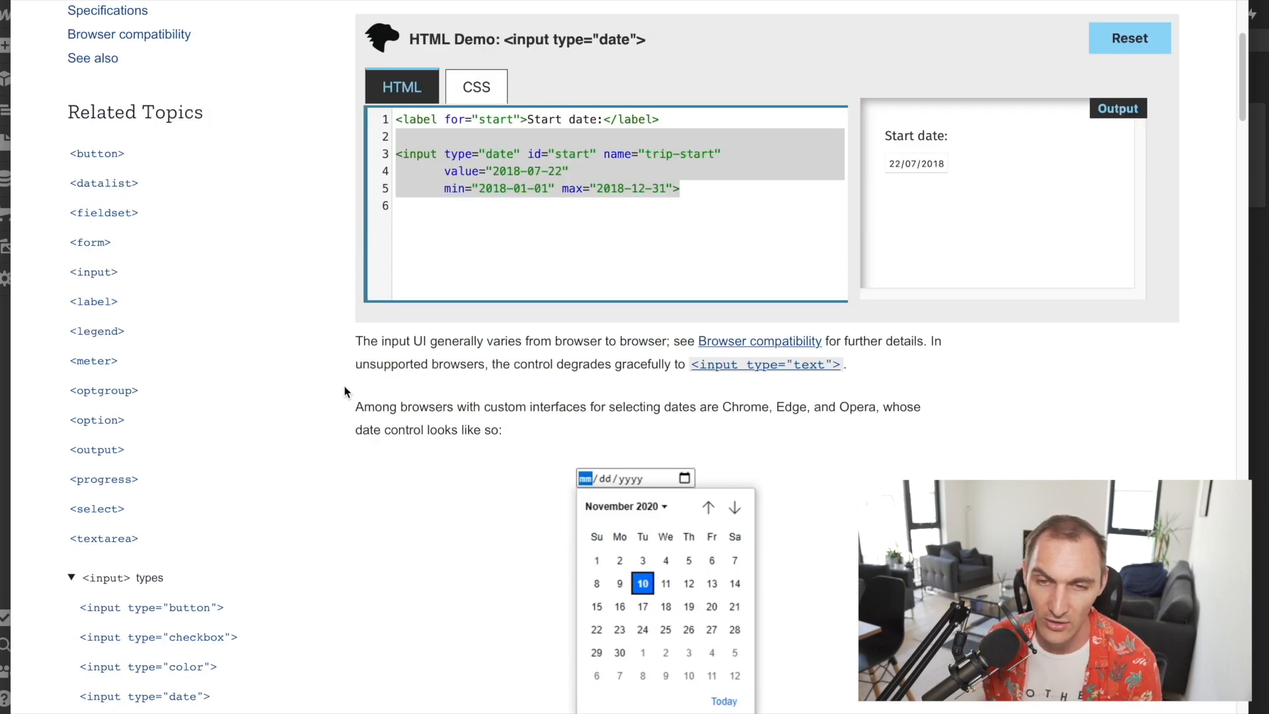
- Scroll on to the Firefox date control screenshot, then back up slightly
scroll("down", 3)
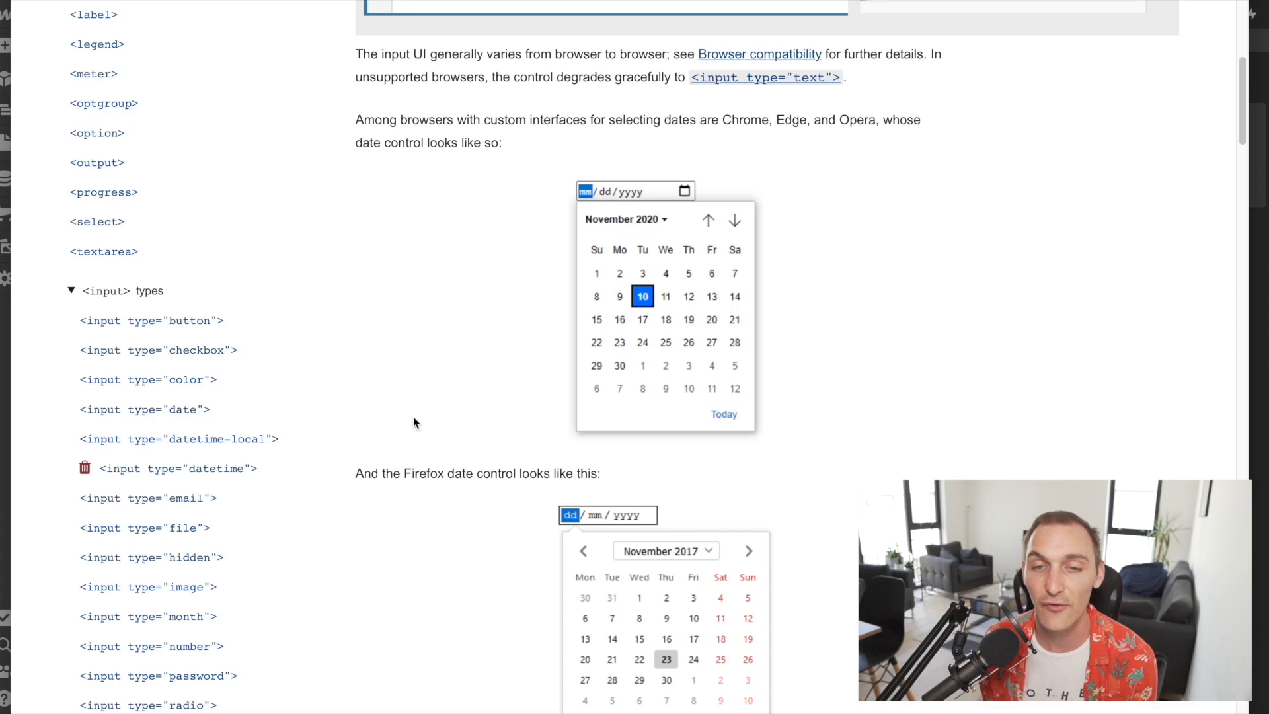
scroll("down", 3)
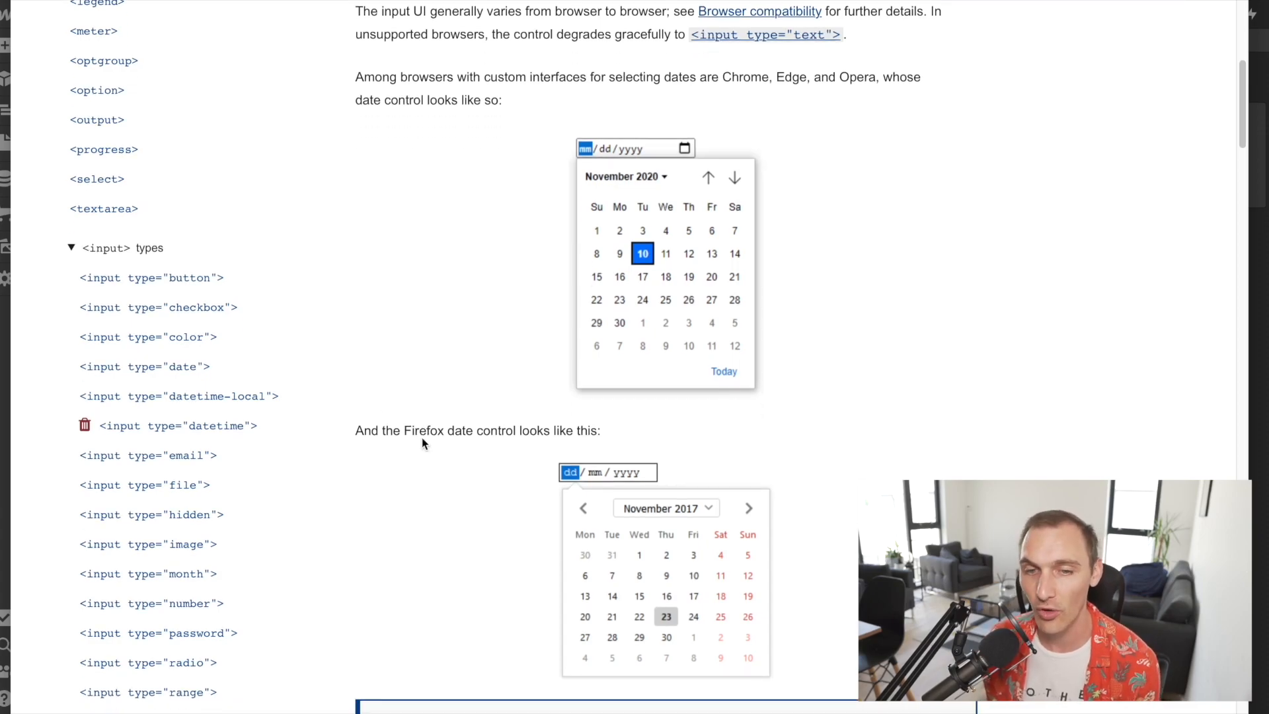
scroll("down", 3)
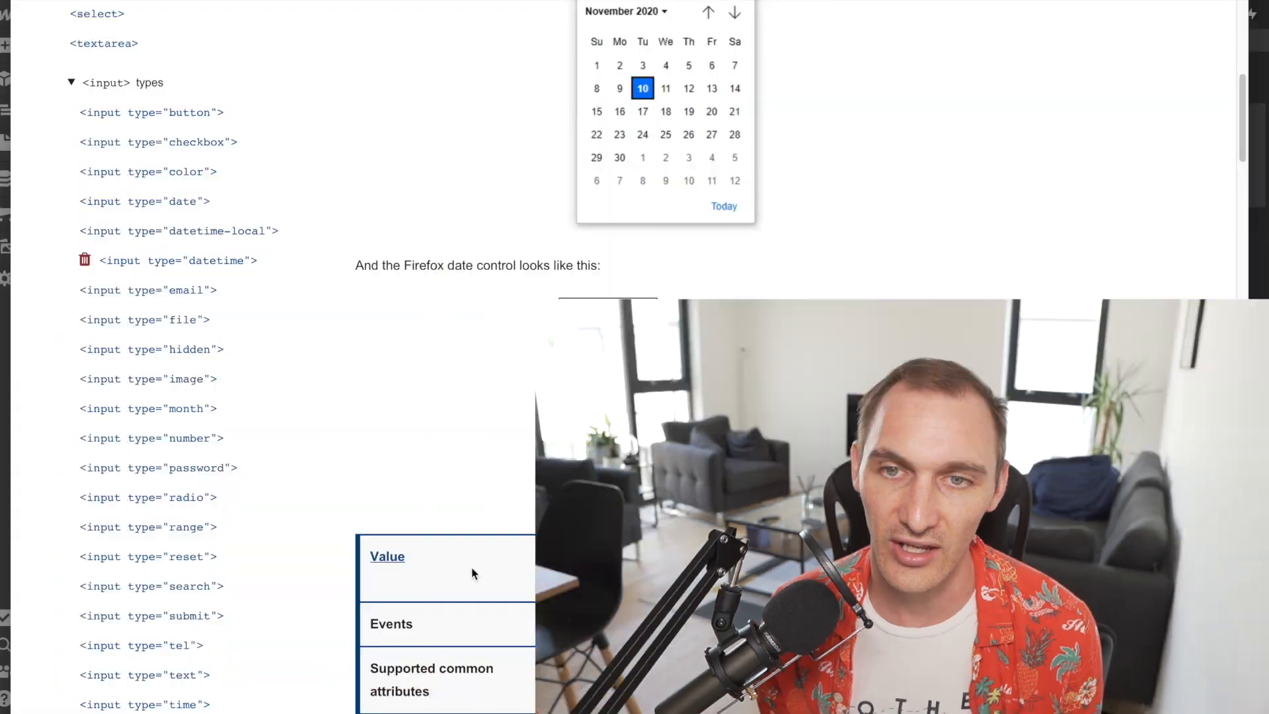
left_click(608, 306)
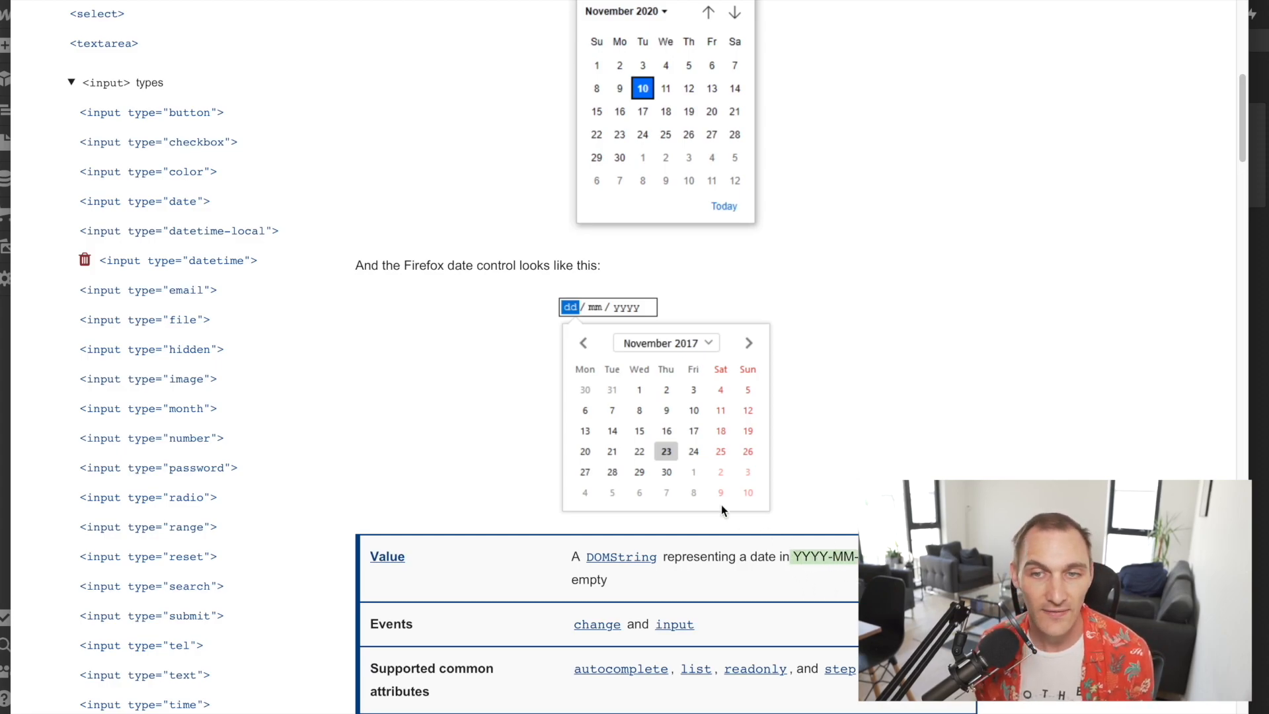
mouse_move(685, 445)
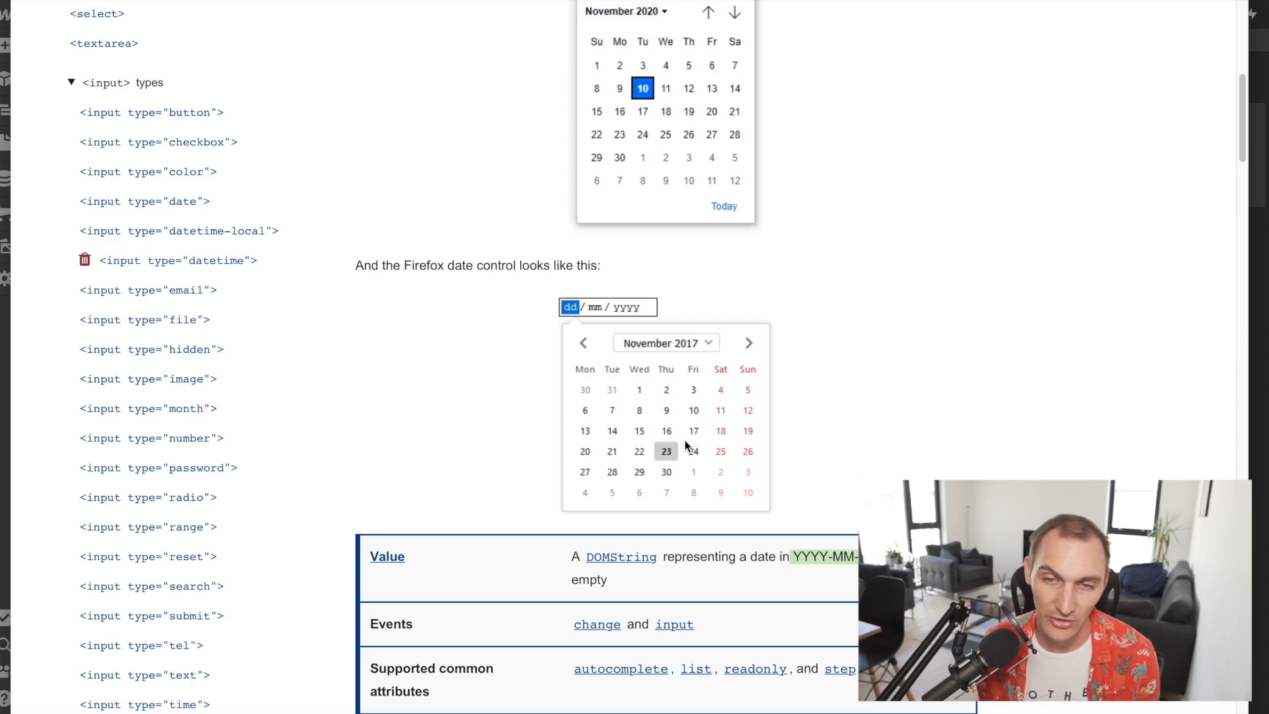
mouse_move(638, 436)
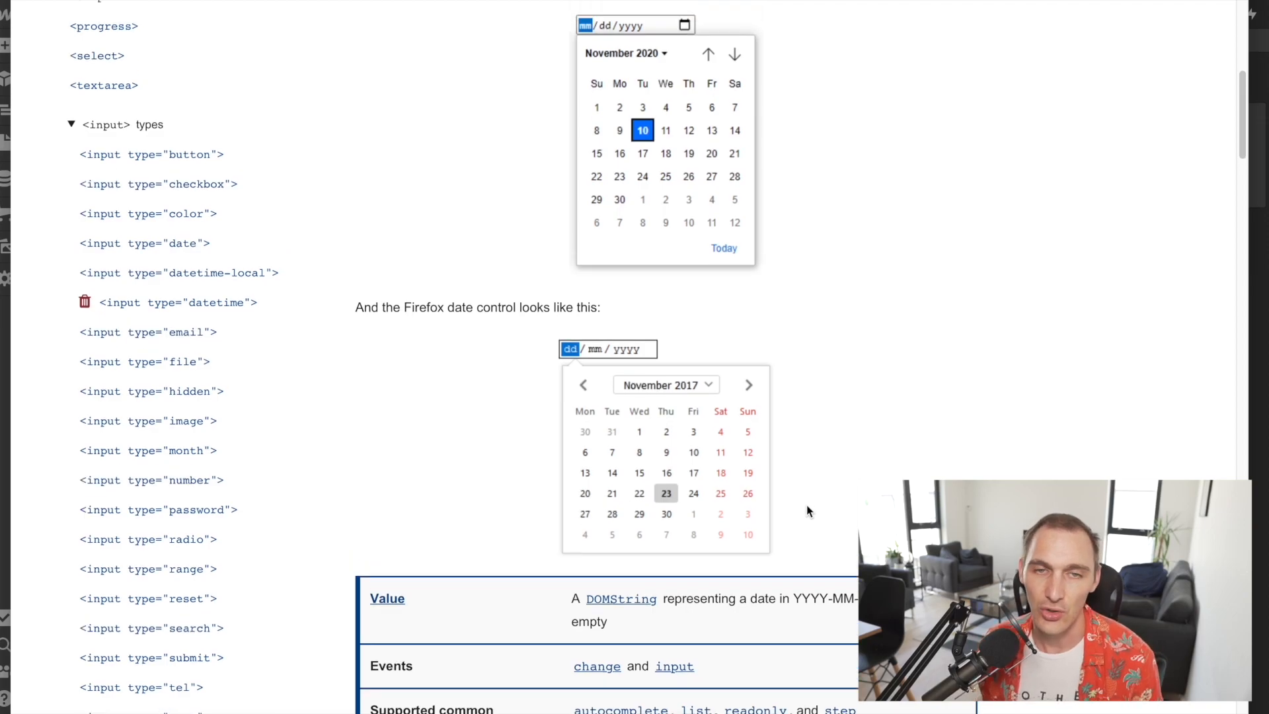
scroll("up", 3)
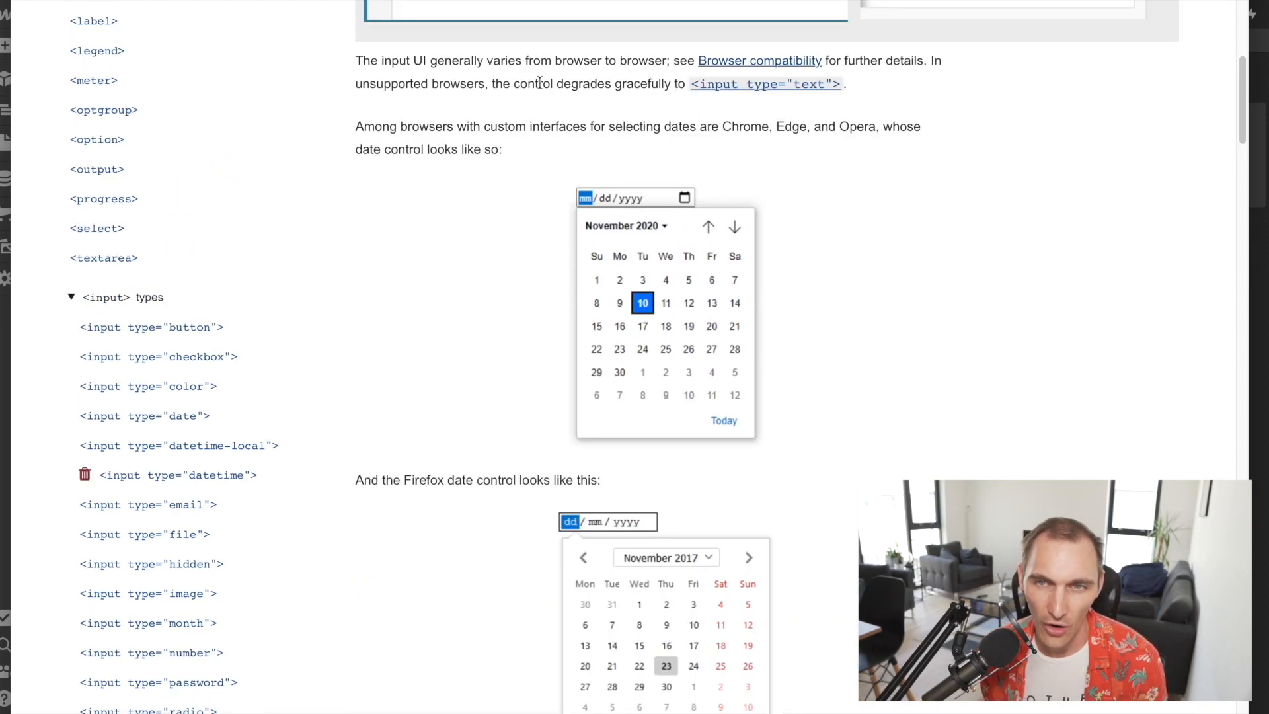
- Open the <input type="button"> page and select the word 'button' in its demo code
left_click(152, 327)
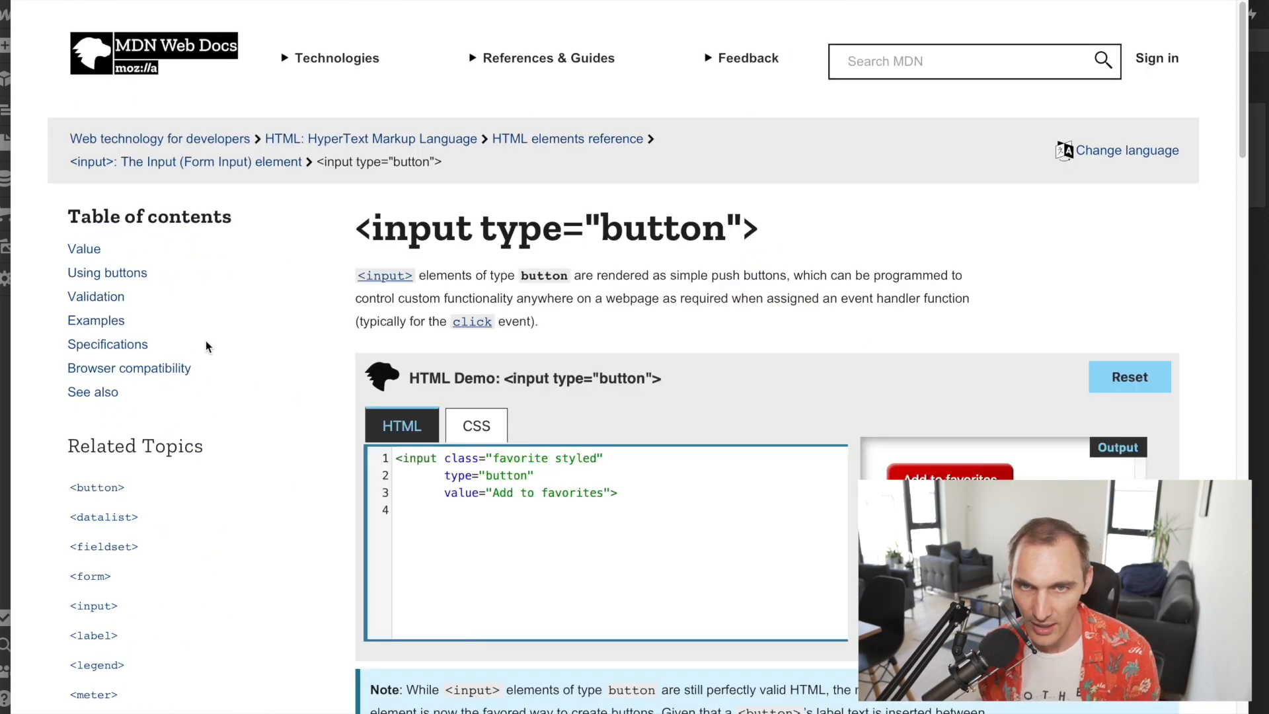
scroll("down", 3)
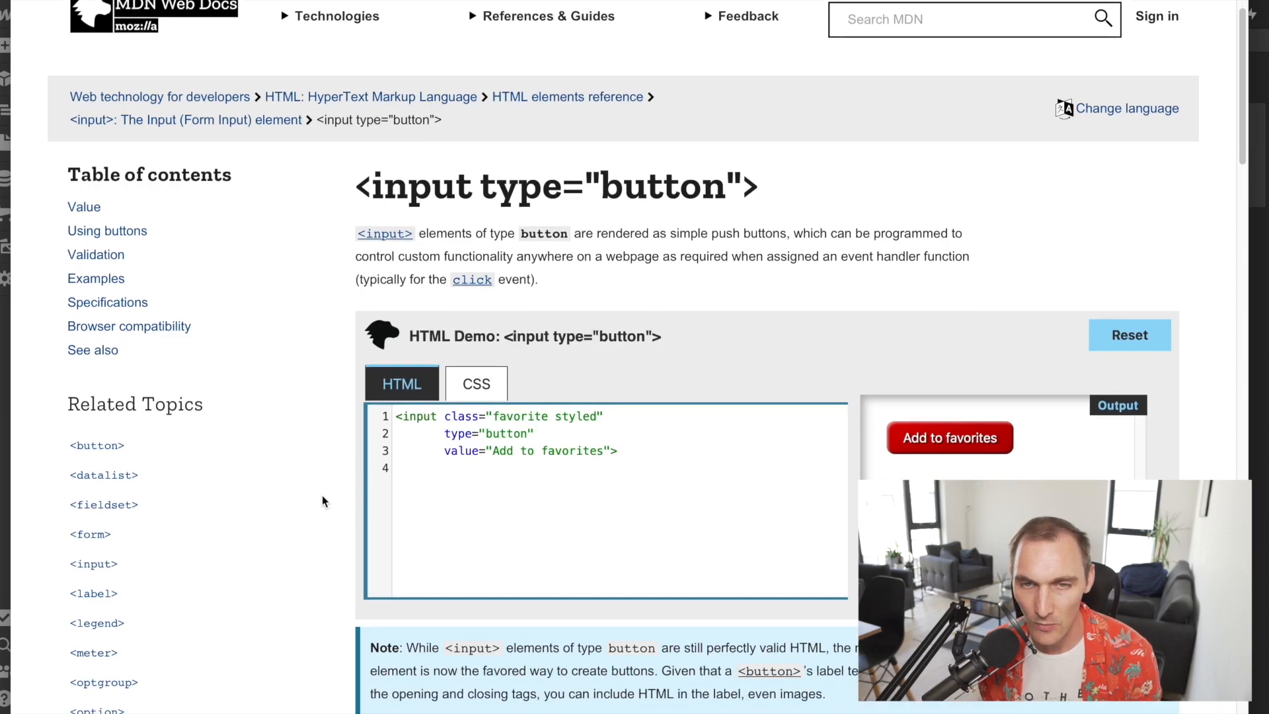
scroll("down", 3)
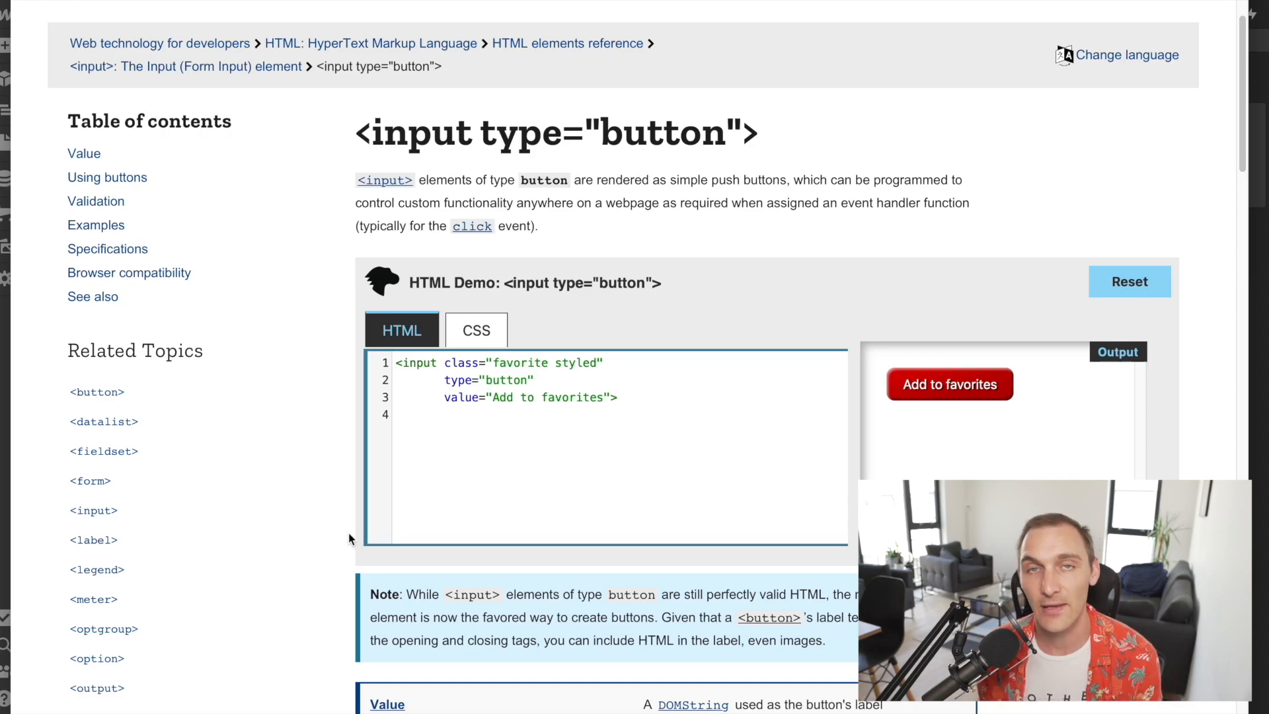
mouse_move(676, 436)
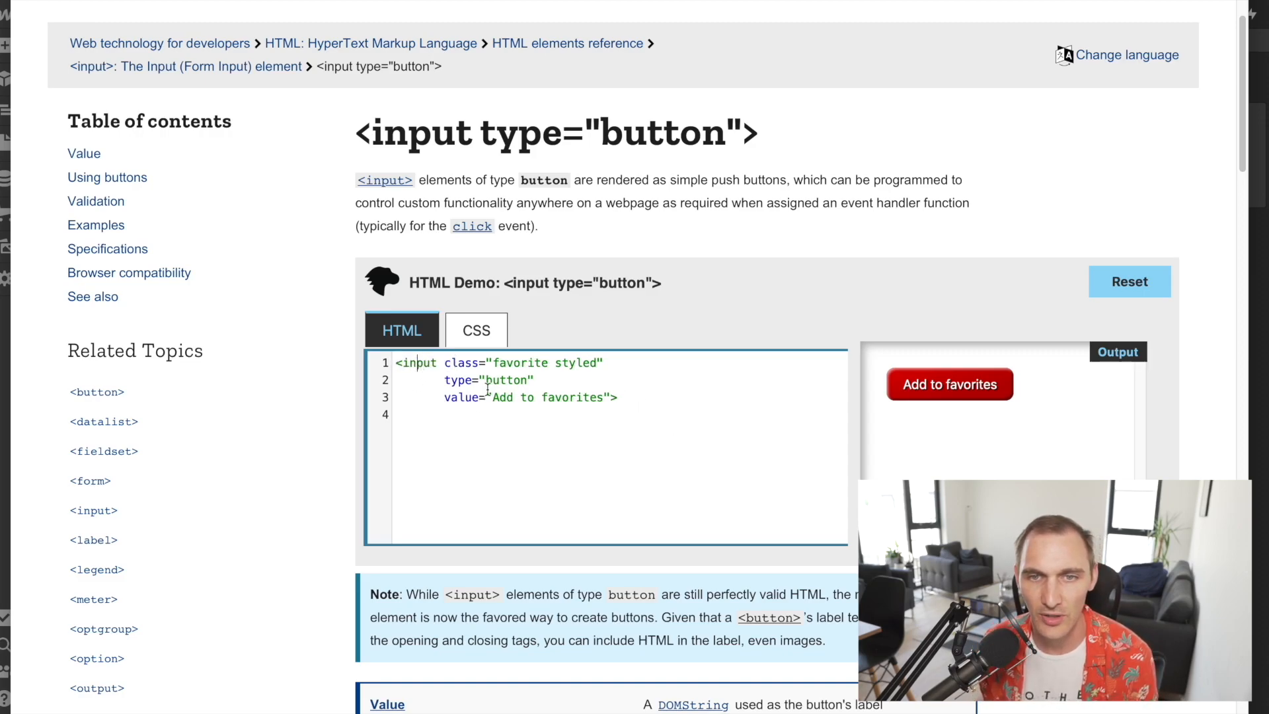
double_click(488, 381)
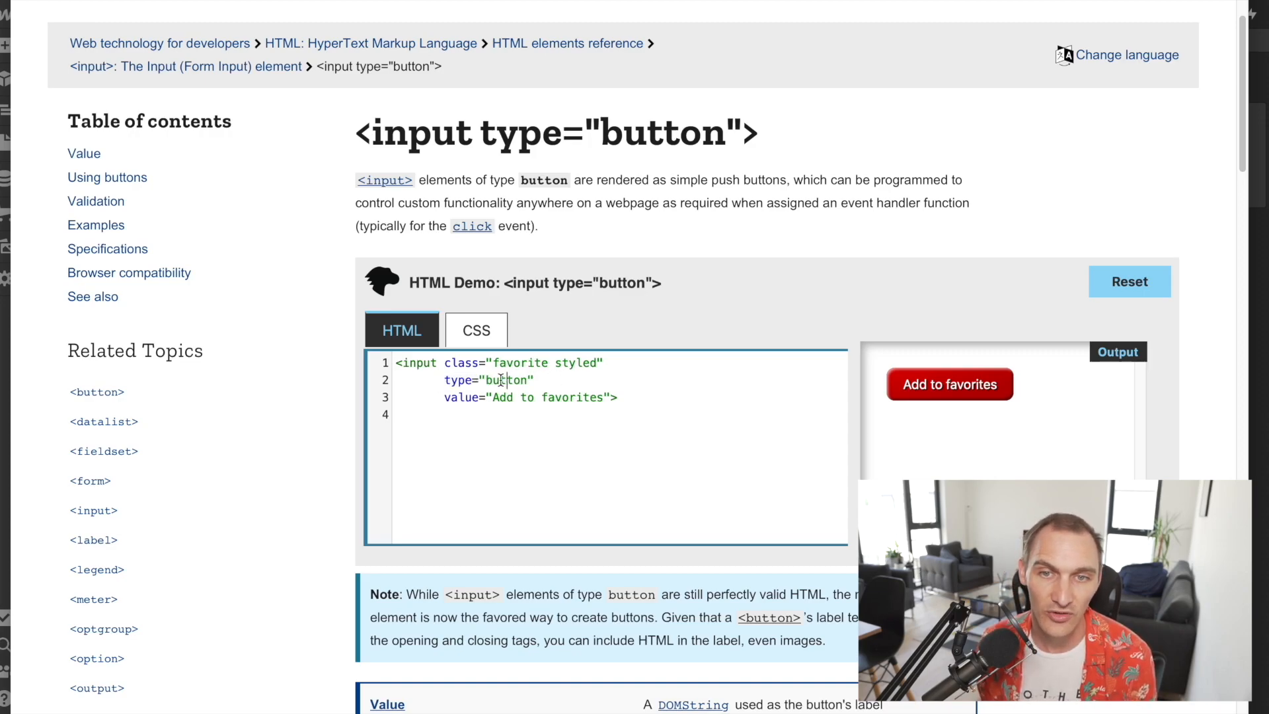
double_click(488, 379)
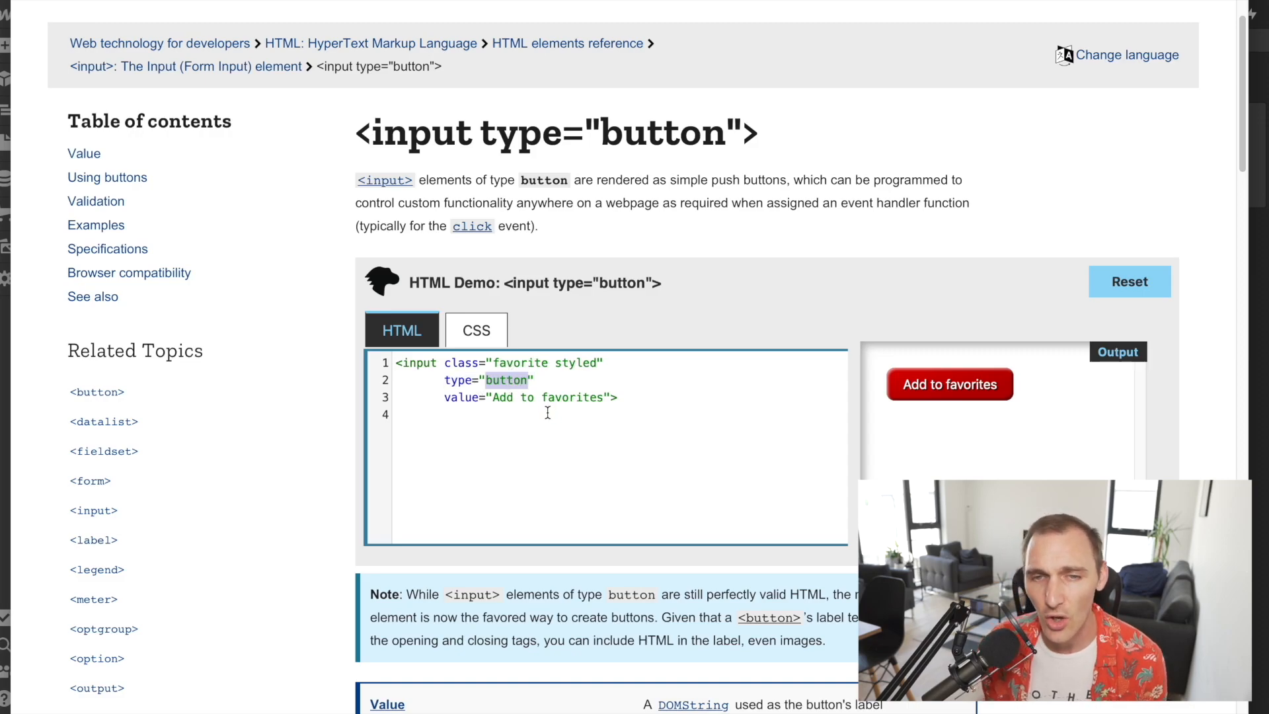
mouse_move(966, 410)
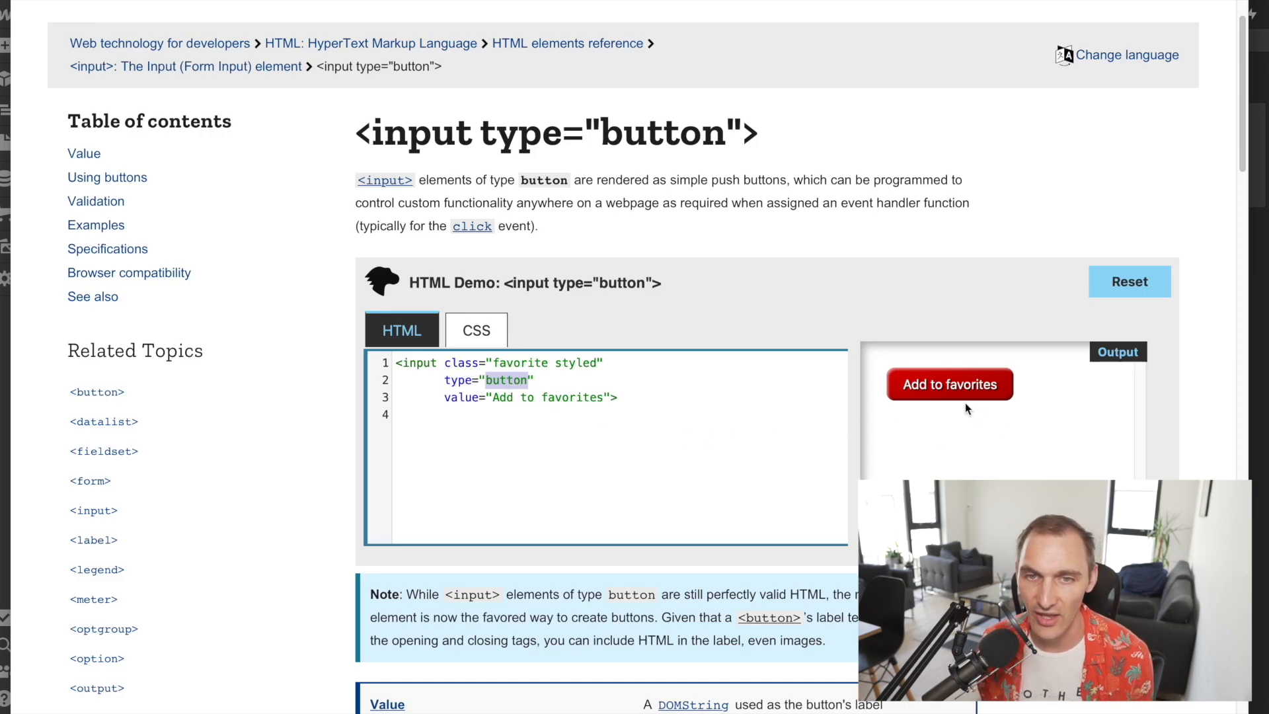
mouse_move(674, 404)
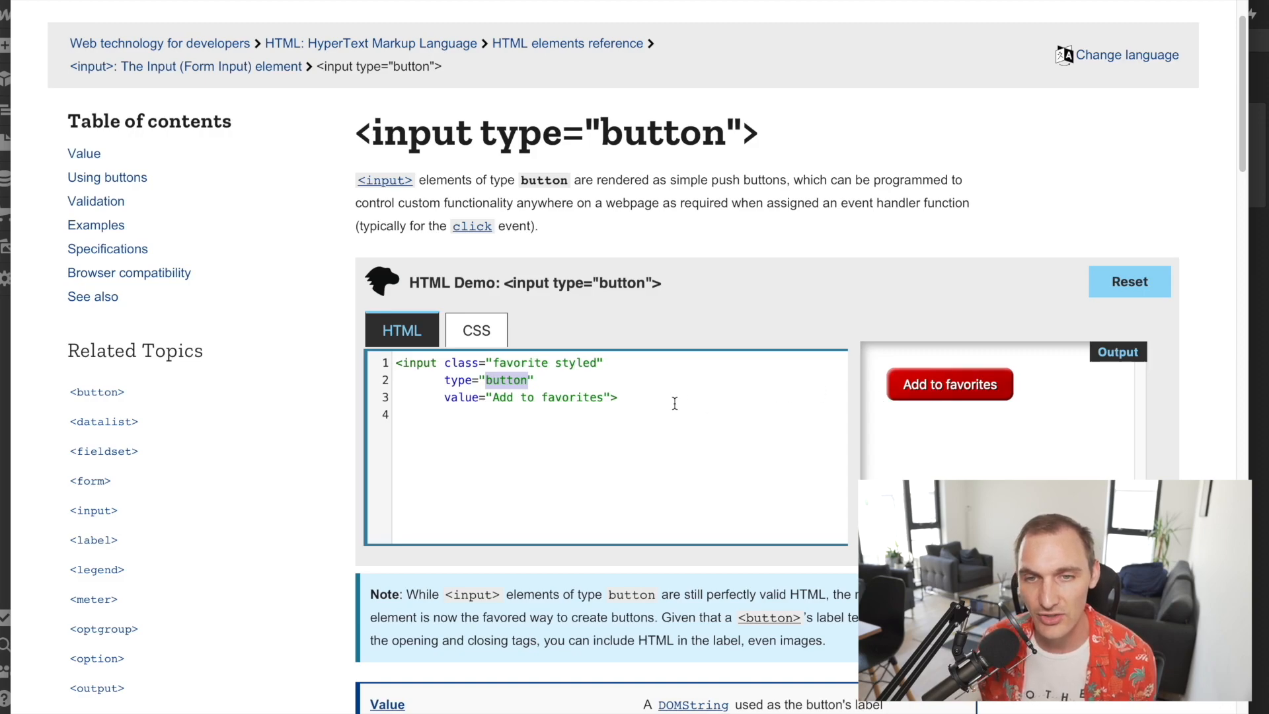
mouse_move(634, 404)
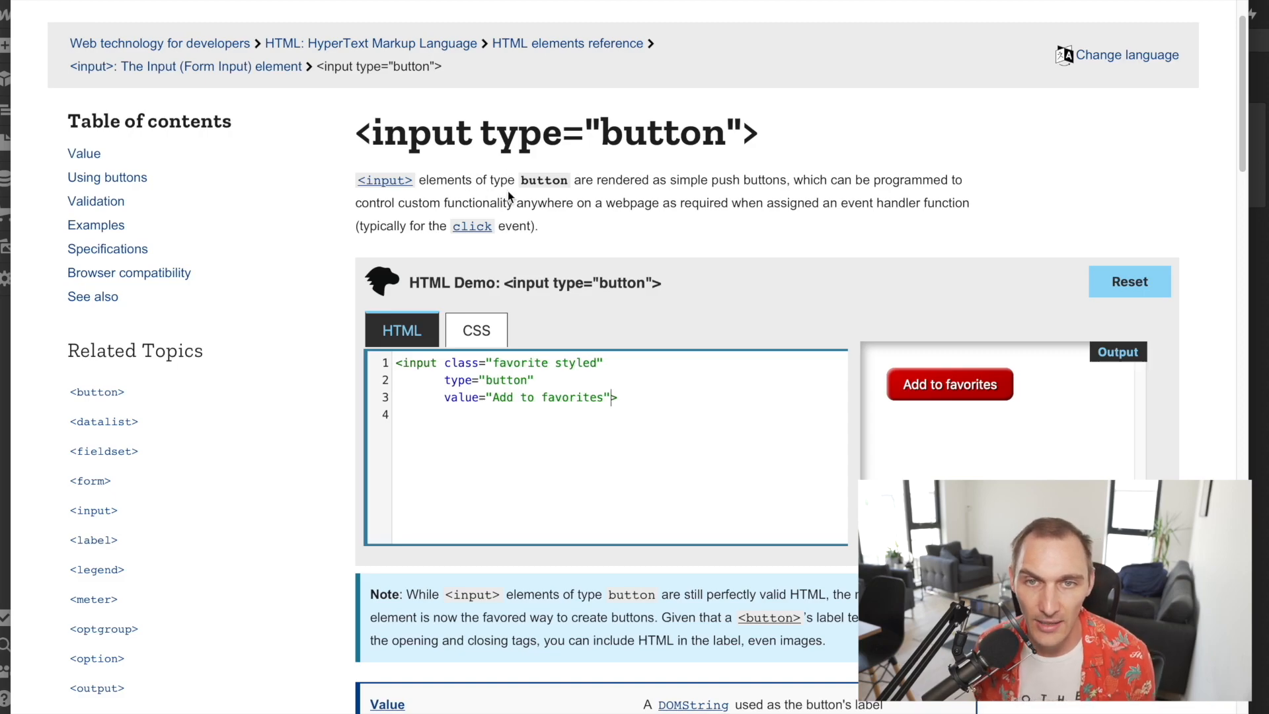
mouse_move(587, 200)
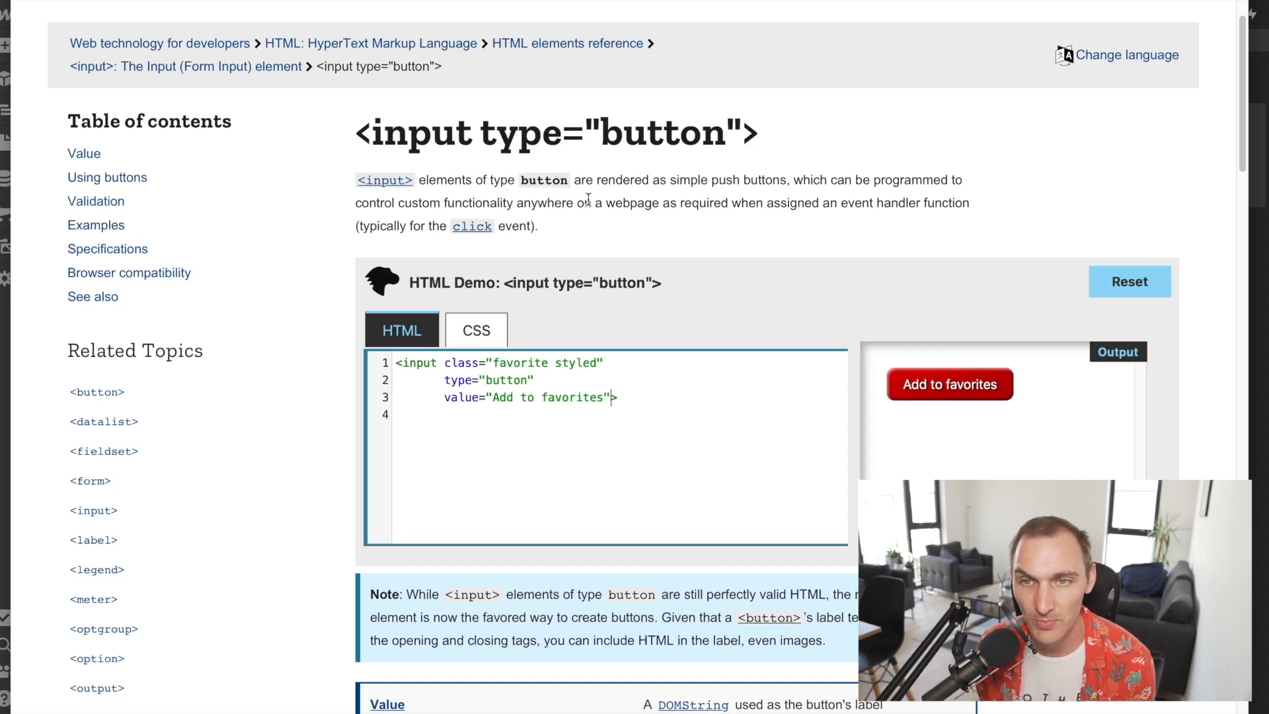
mouse_move(794, 219)
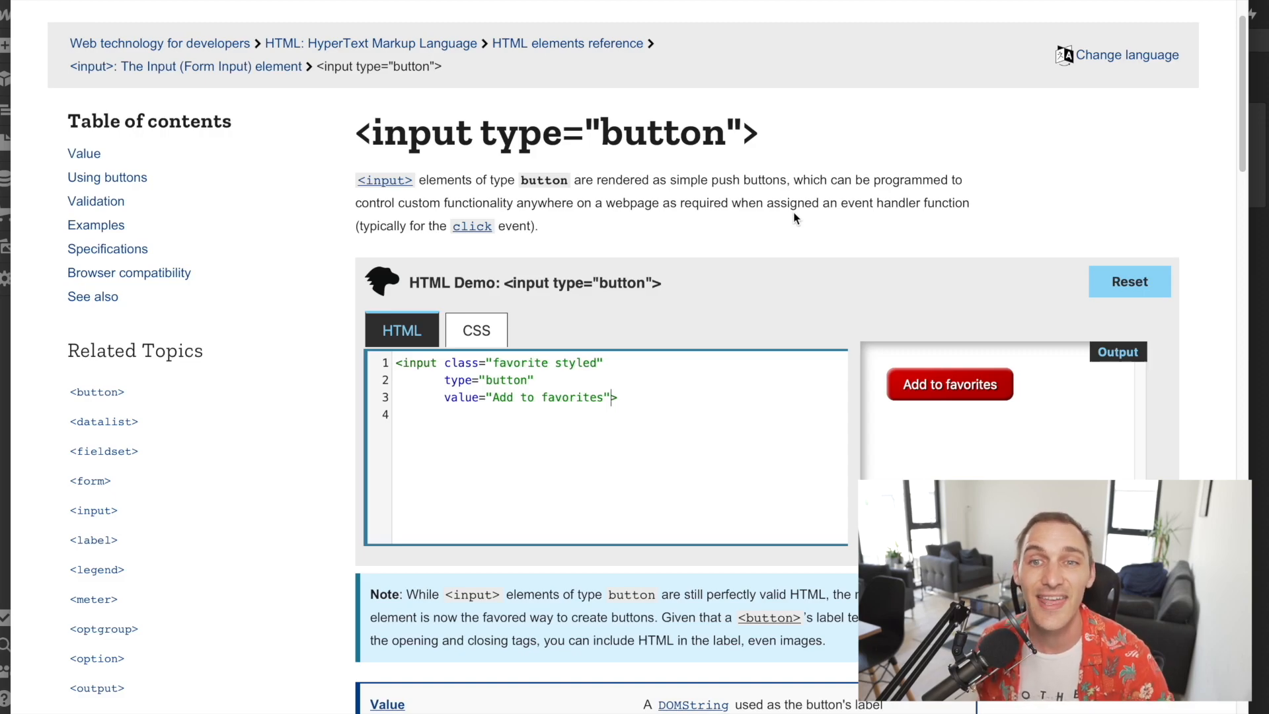
mouse_move(646, 234)
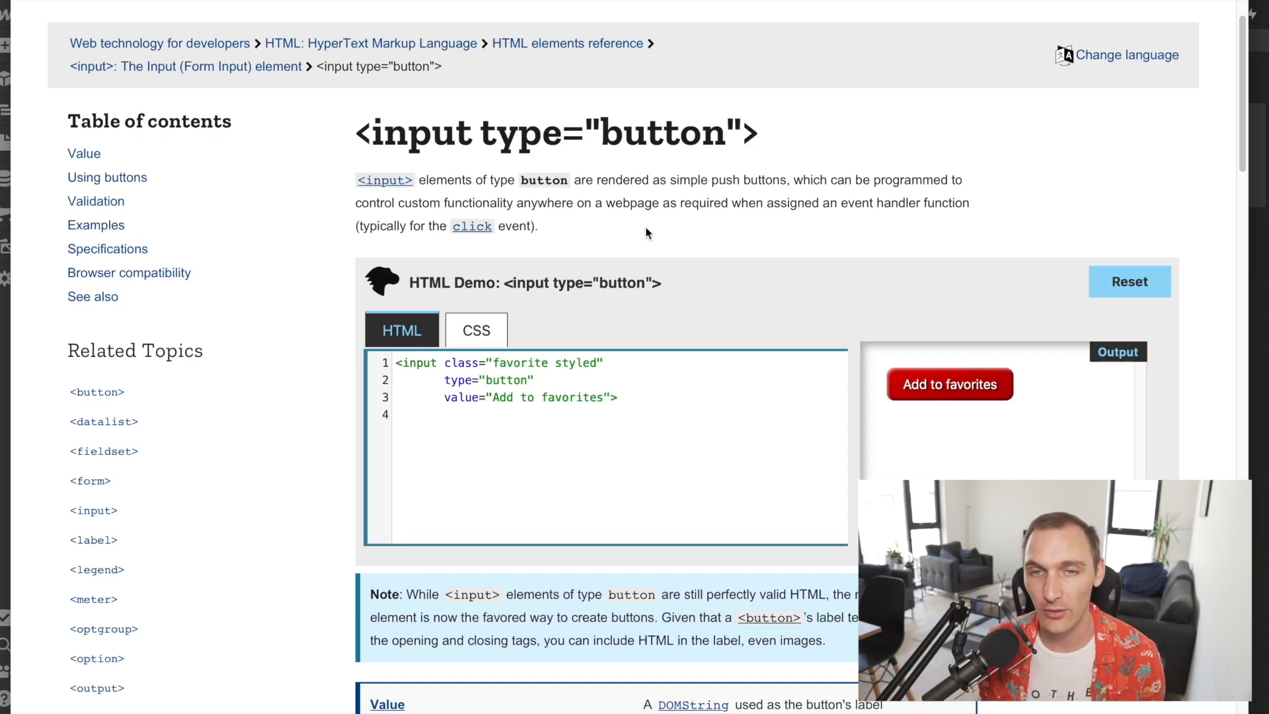
mouse_move(648, 472)
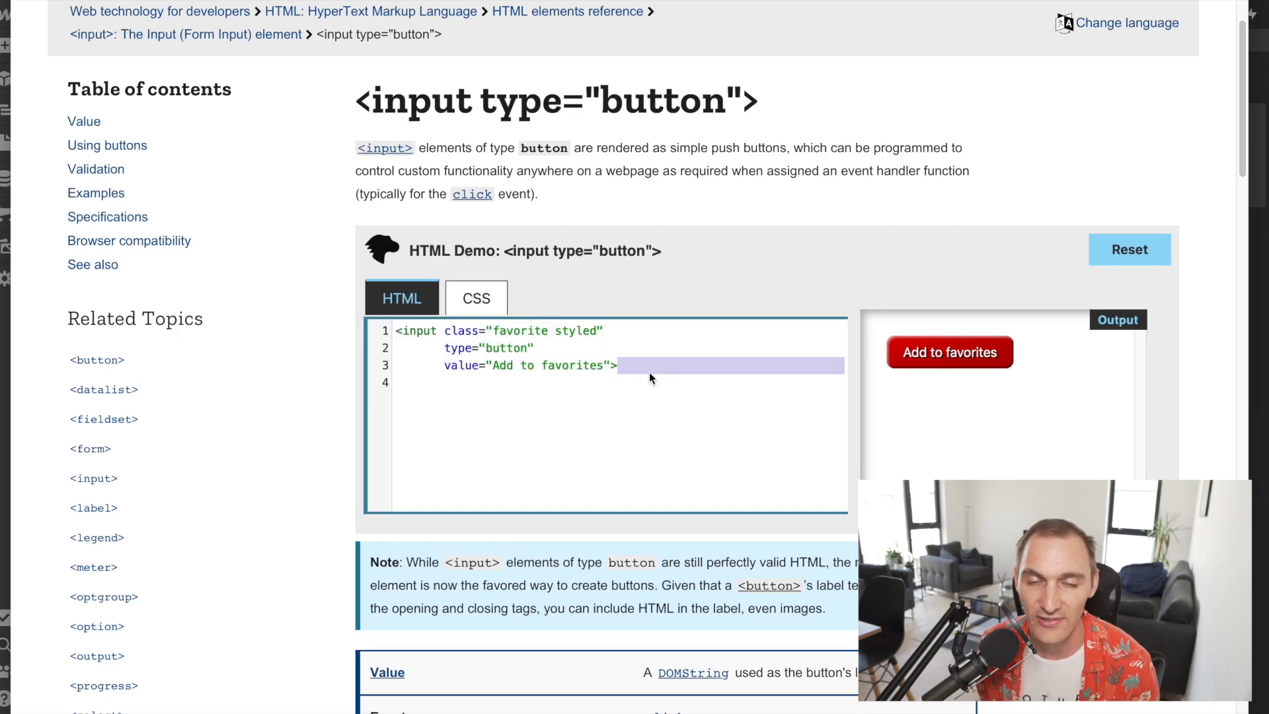
mouse_move(630, 443)
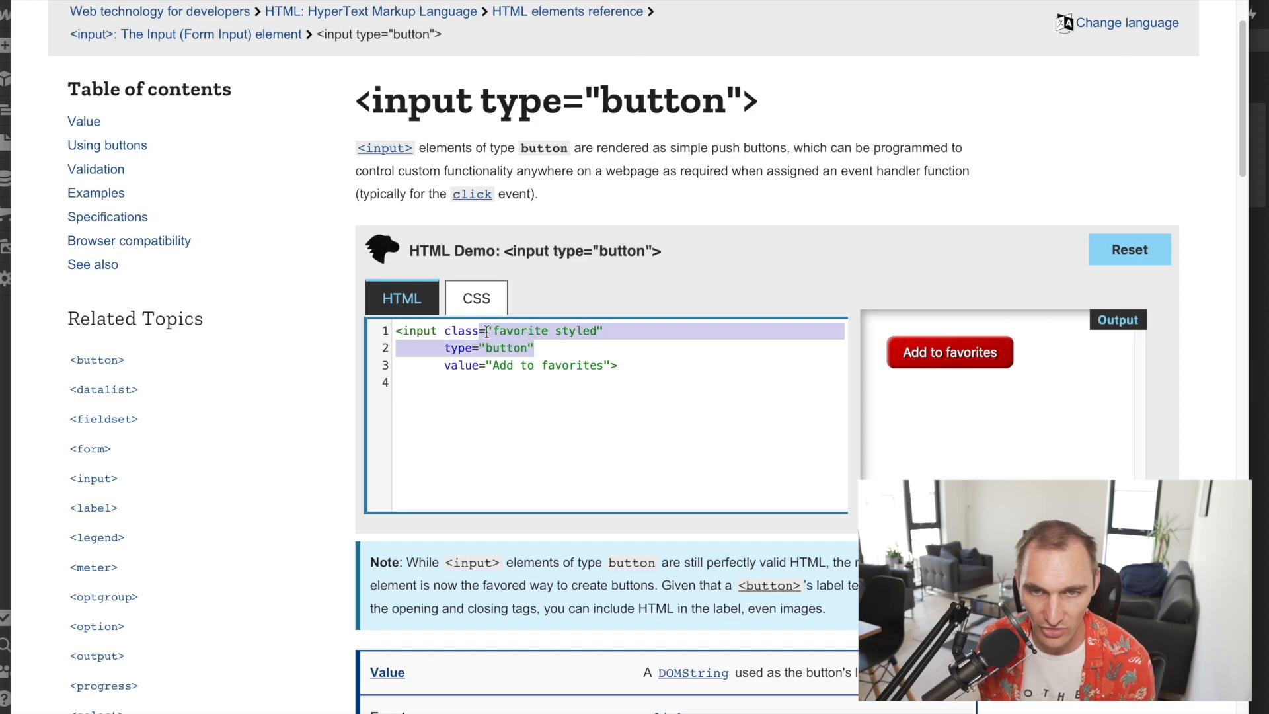
scroll("down", 3)
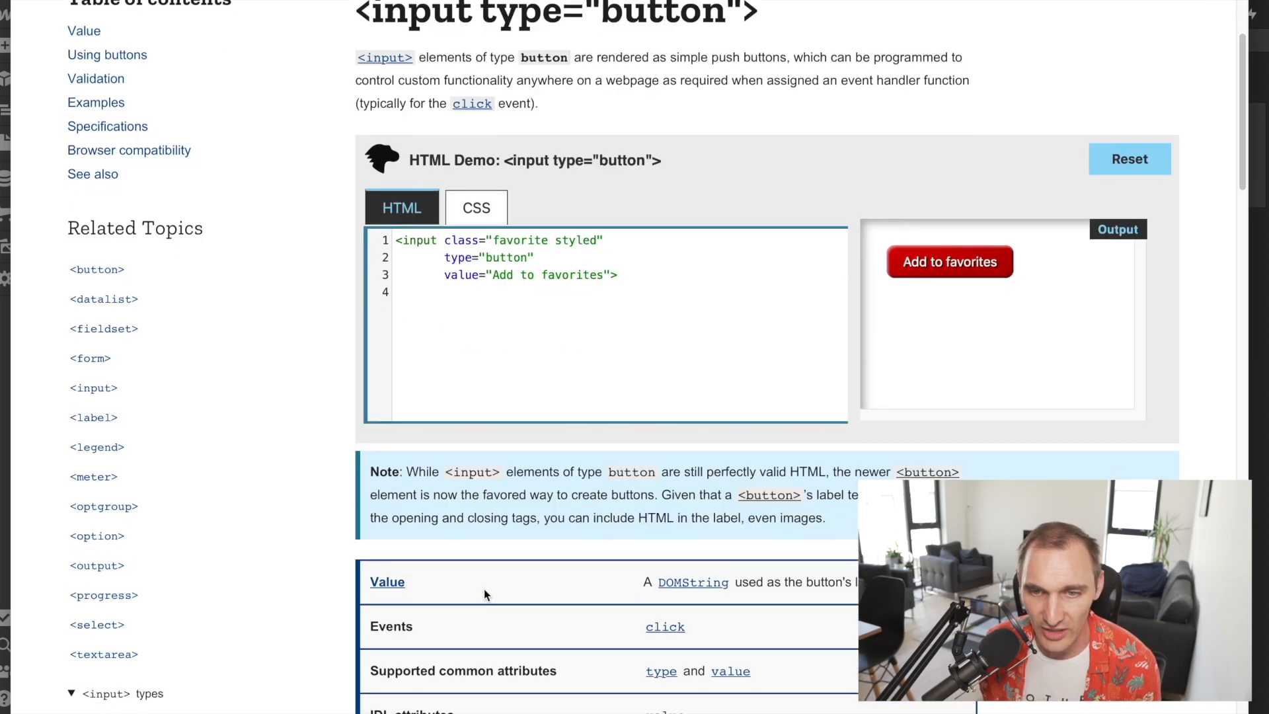
scroll("down", 3)
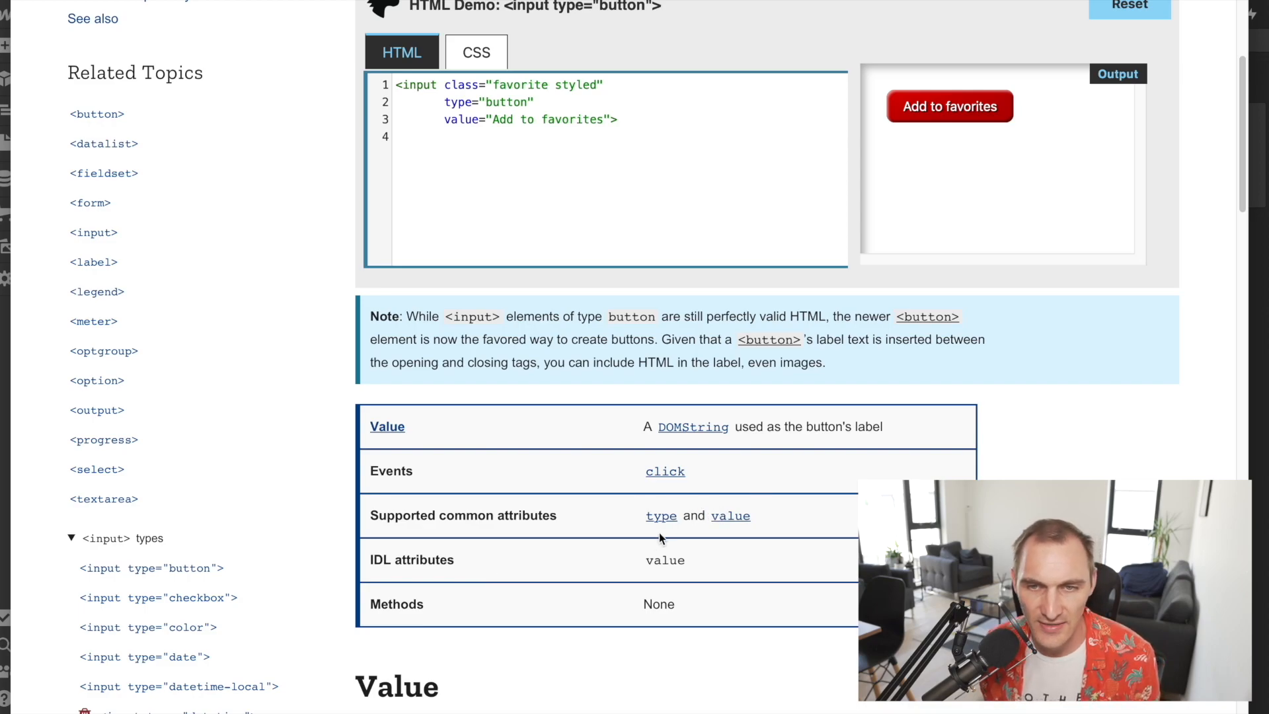
scroll("down", 3)
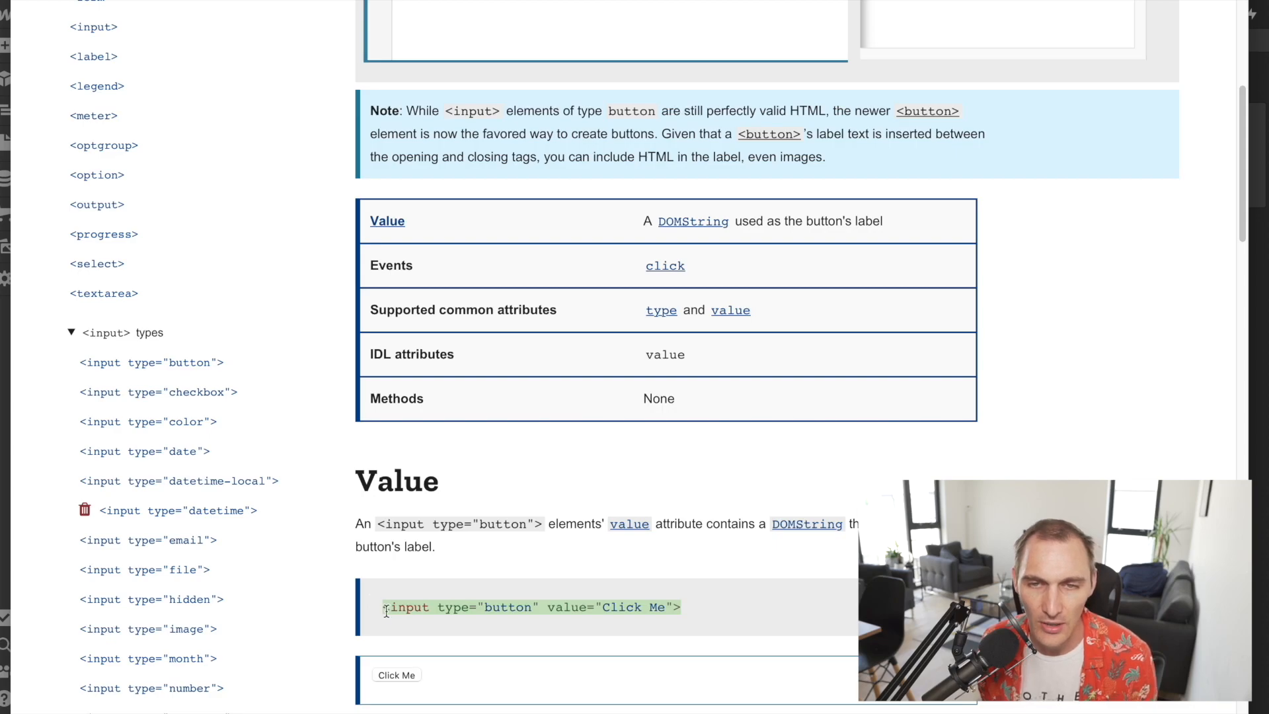
mouse_move(480, 645)
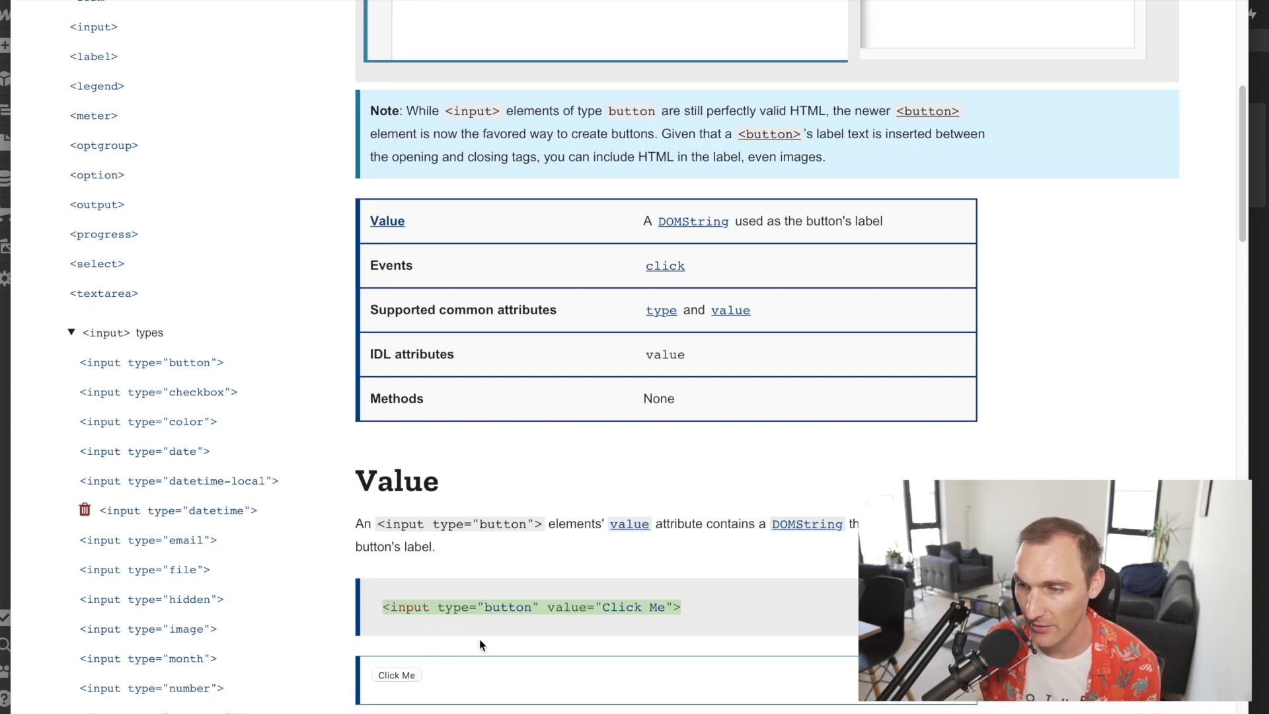
scroll("down", 3)
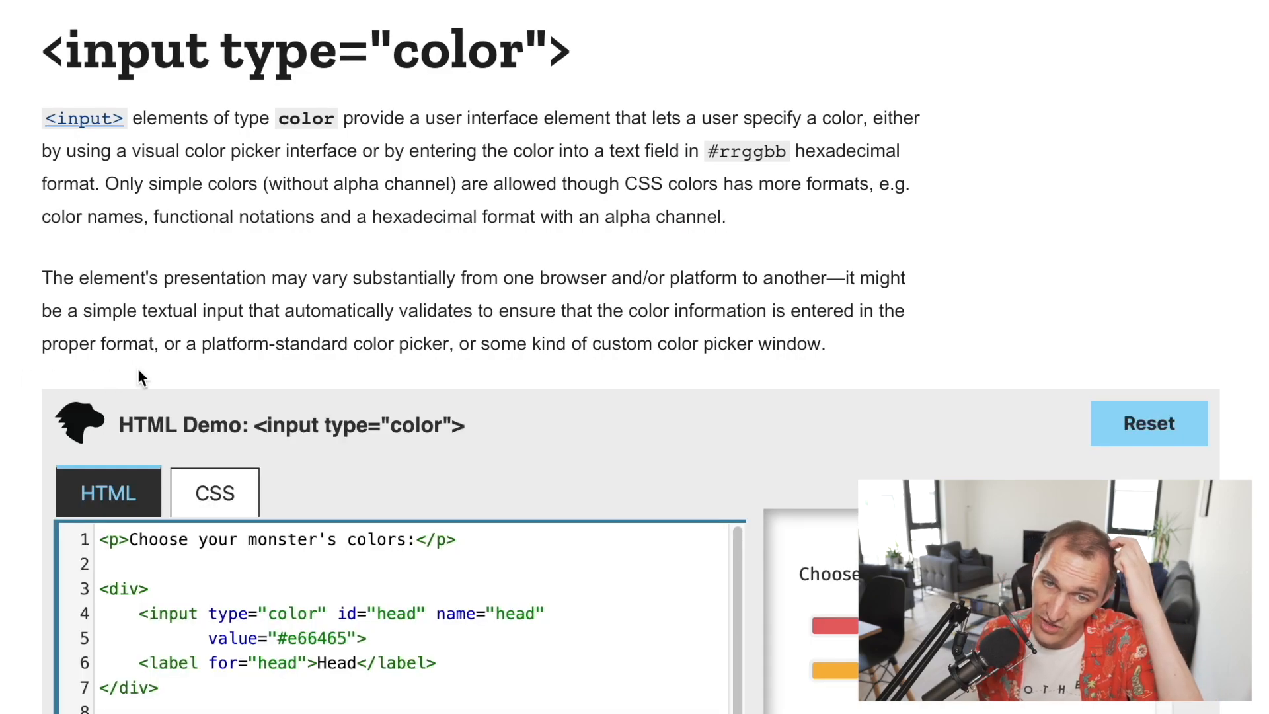
- Scroll to the monster colours demo, select the Head colour value, and try the Head swatch
scroll("down", 3)
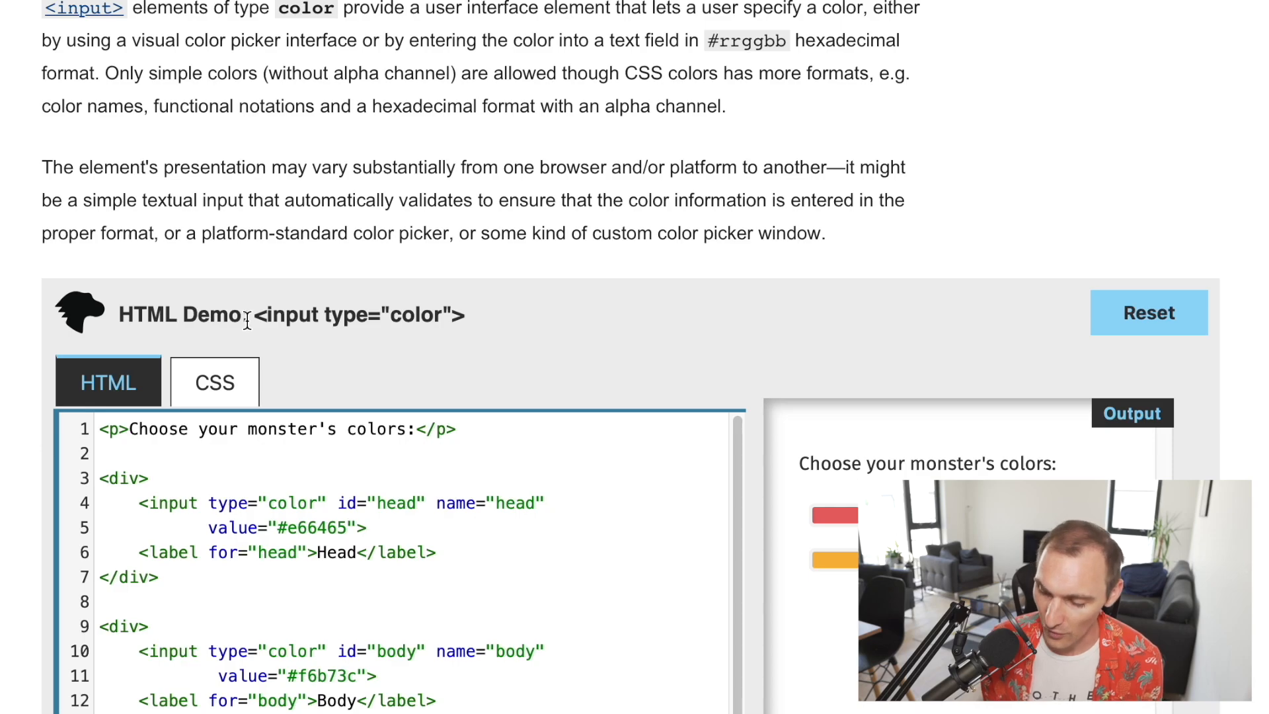
scroll("down", 3)
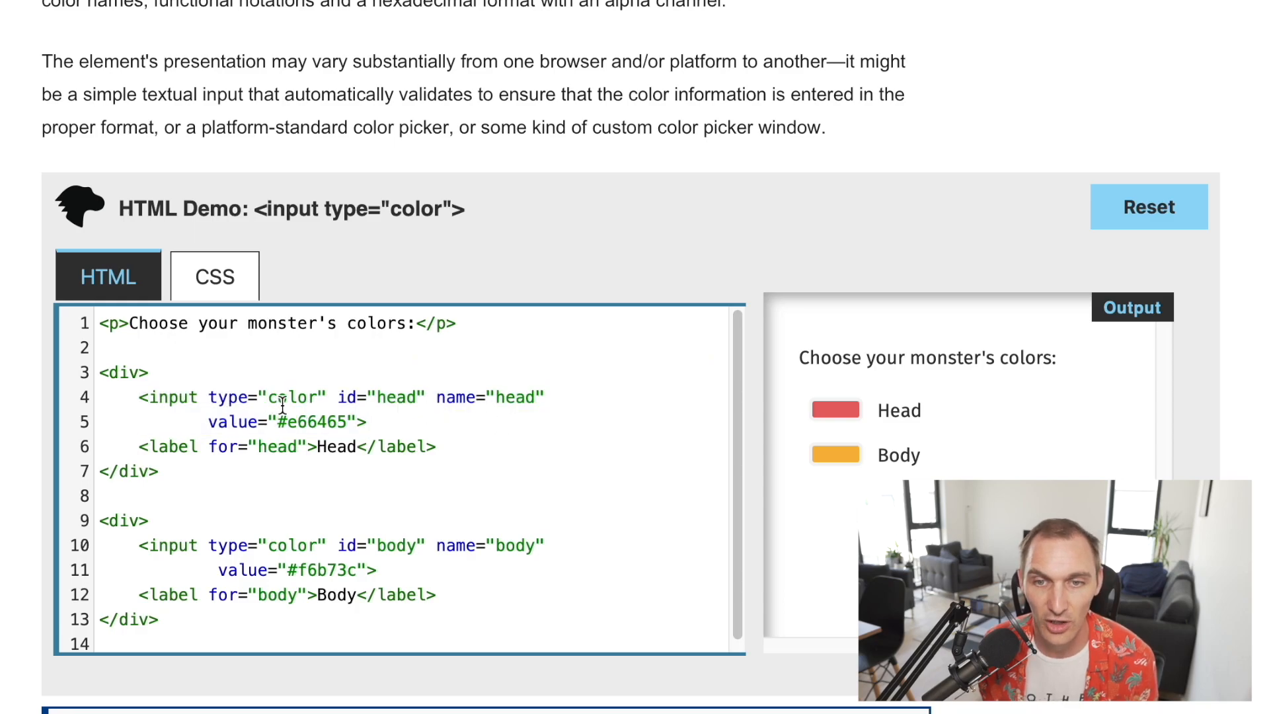
double_click(293, 396)
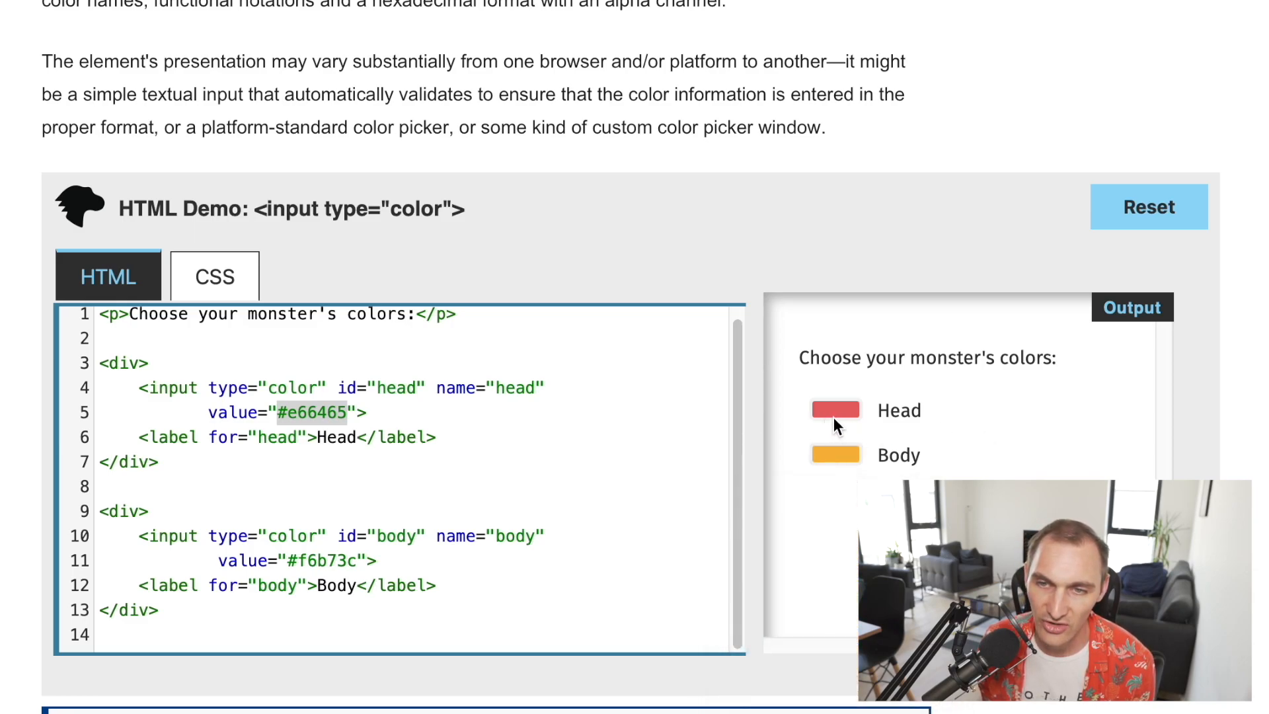
left_click(834, 410)
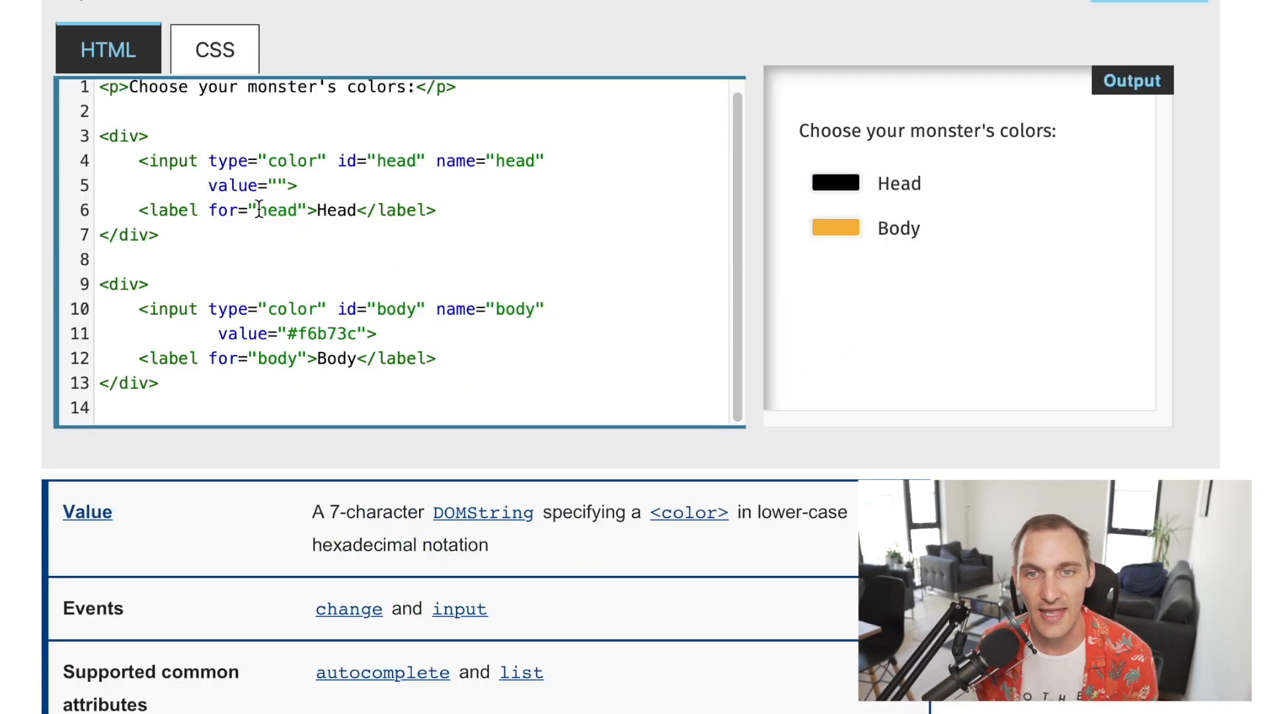
mouse_move(835, 190)
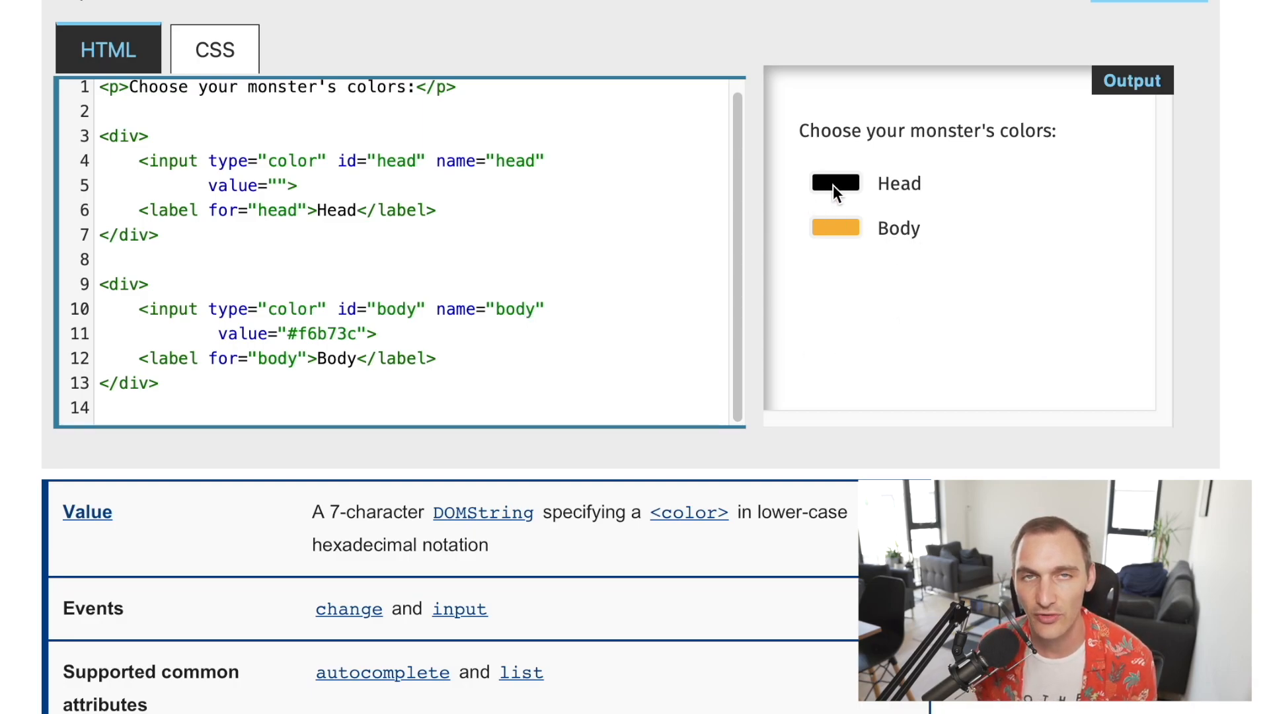
- Pick a new colour for the Head swatch, then scroll back up the page
left_click(835, 183)
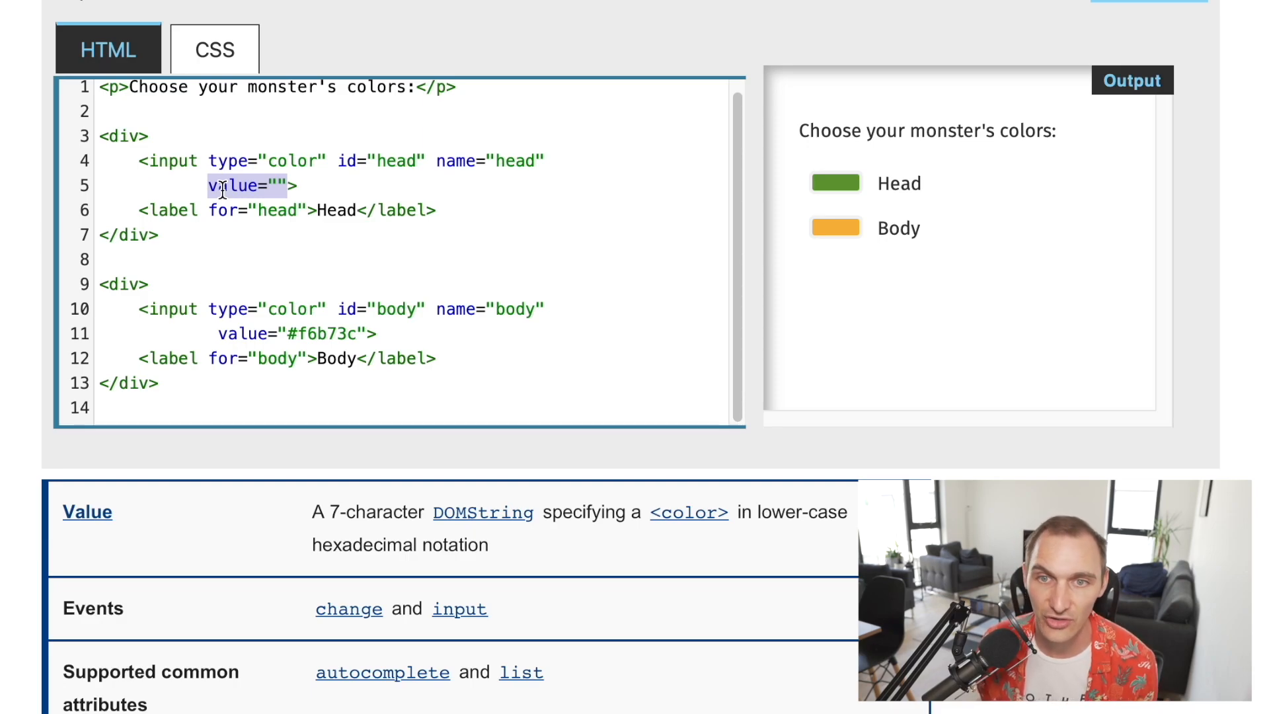
mouse_move(854, 184)
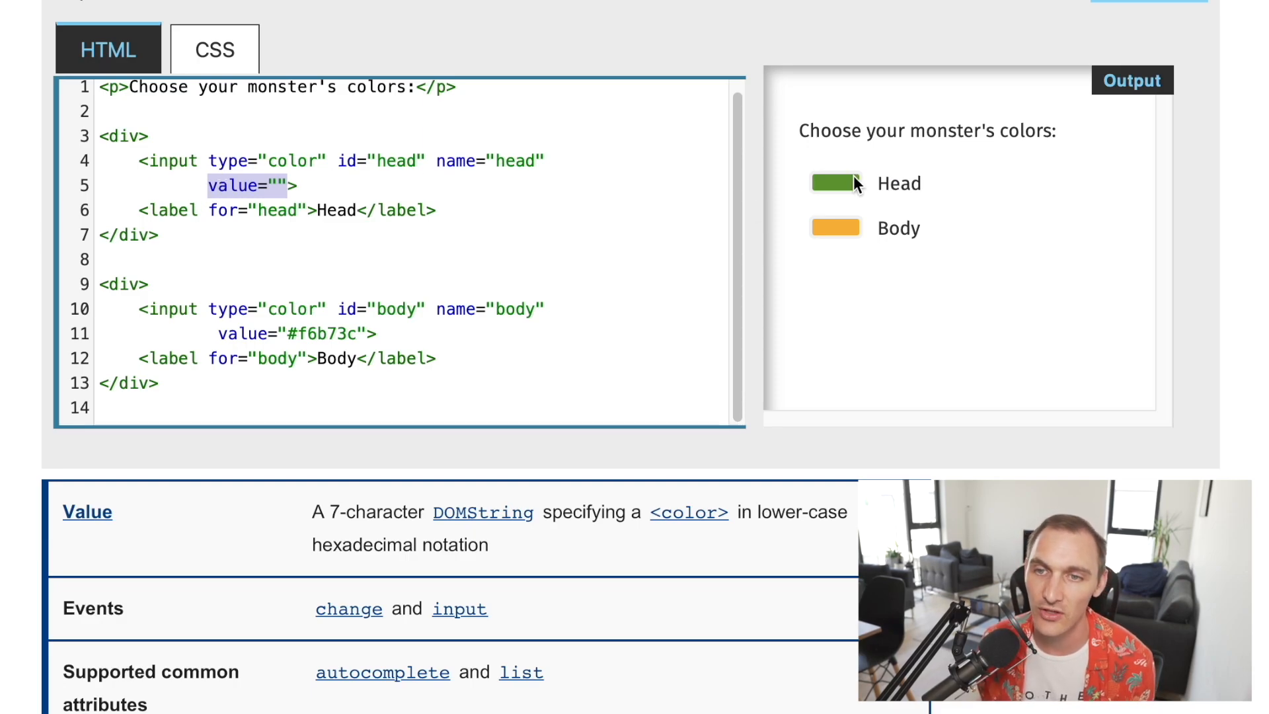
scroll("up", 3)
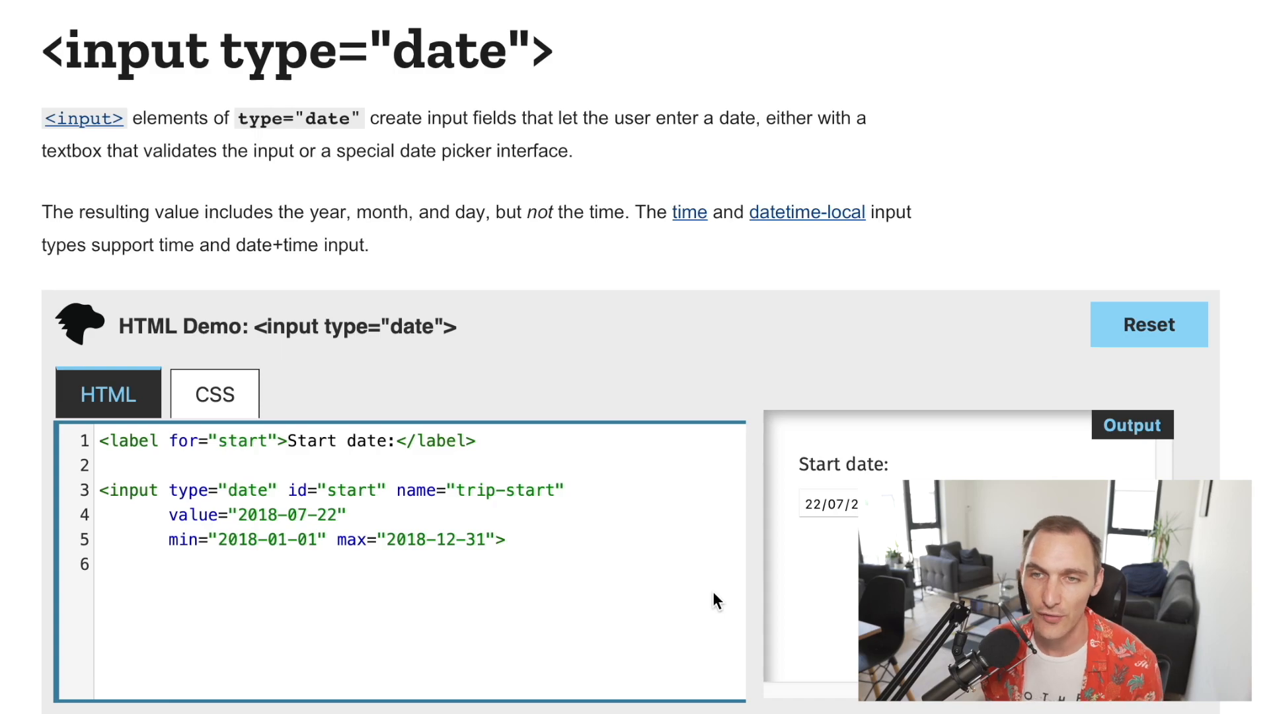
mouse_move(711, 566)
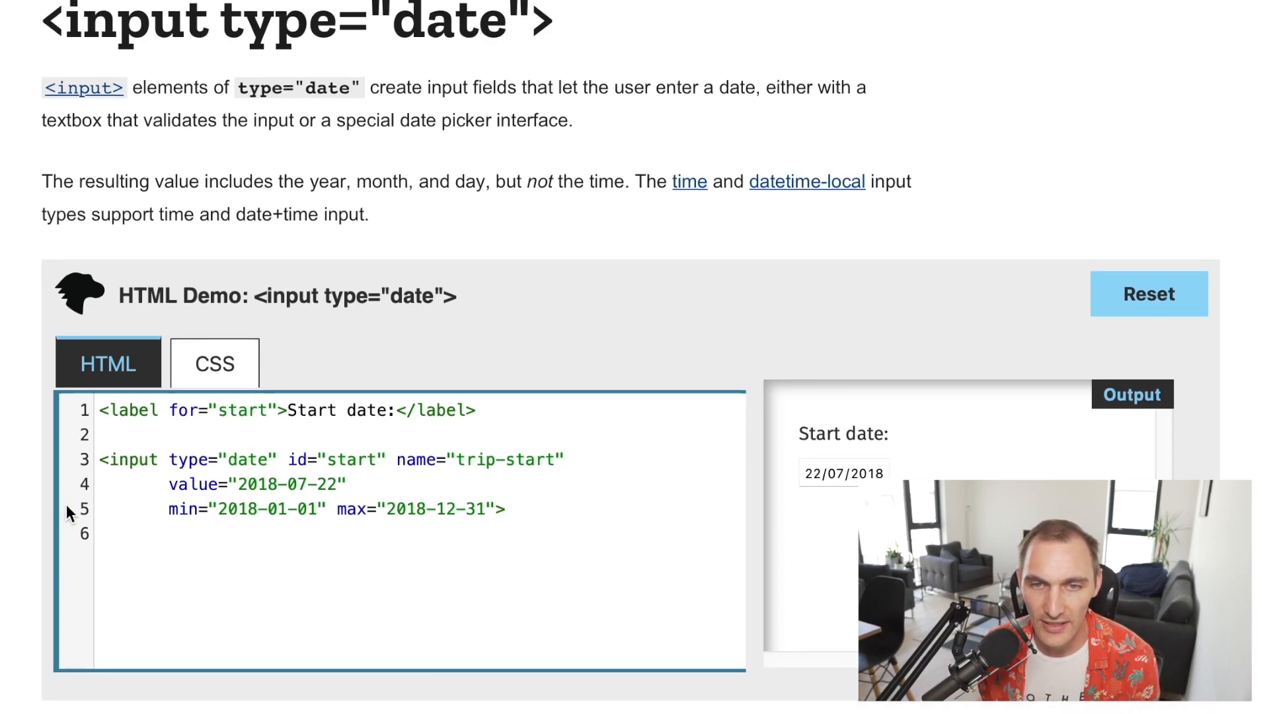
- Scroll the date input page down through the browser date picker screenshots
scroll("down", 3)
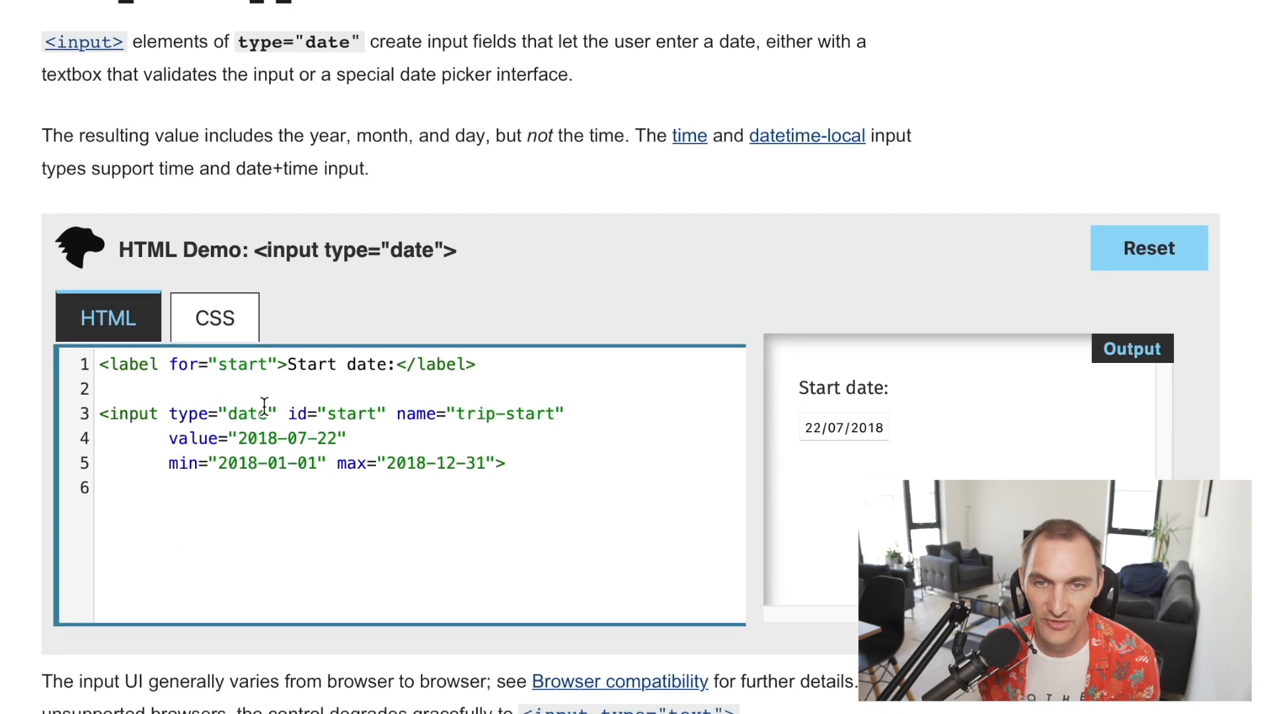
scroll("down", 3)
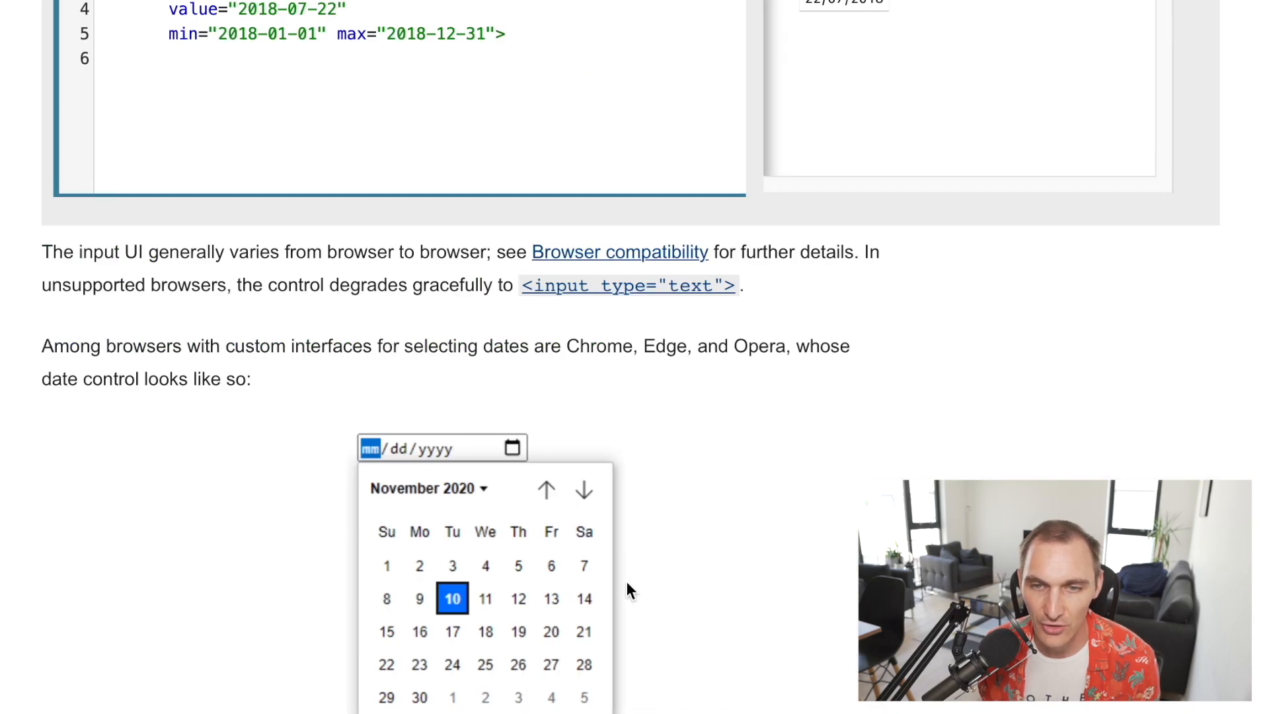
mouse_move(497, 634)
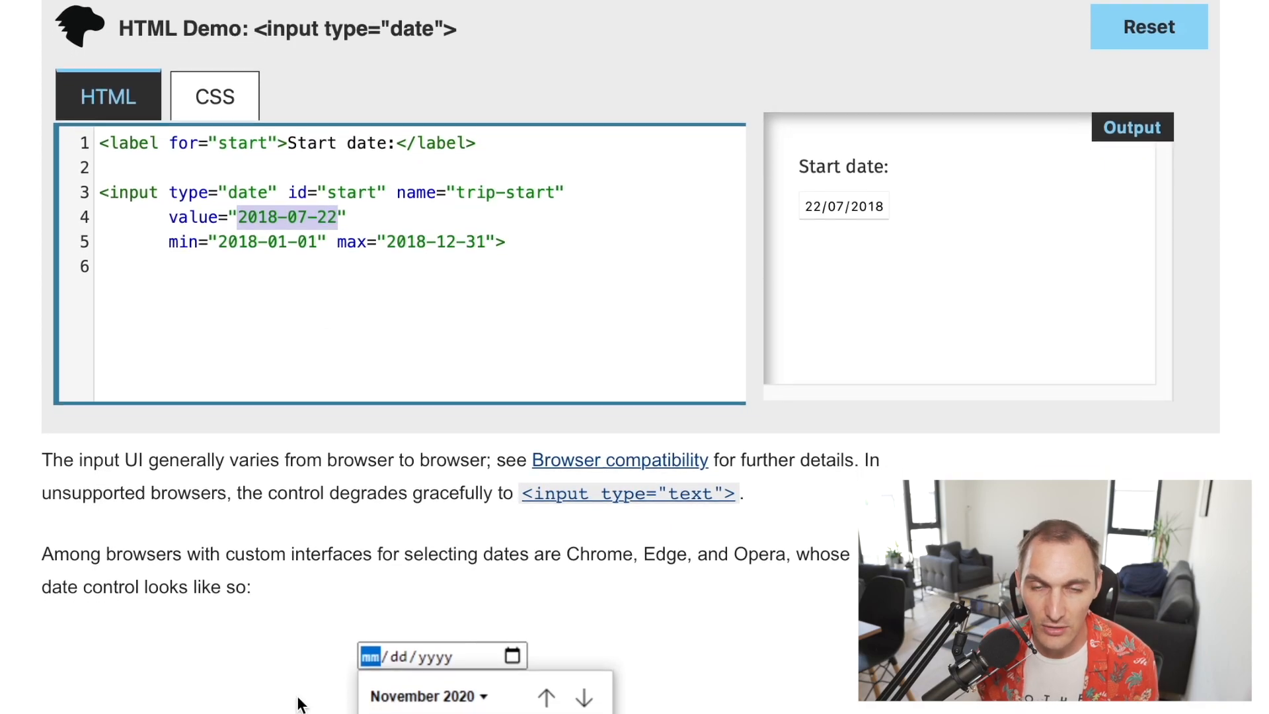
scroll("down", 3)
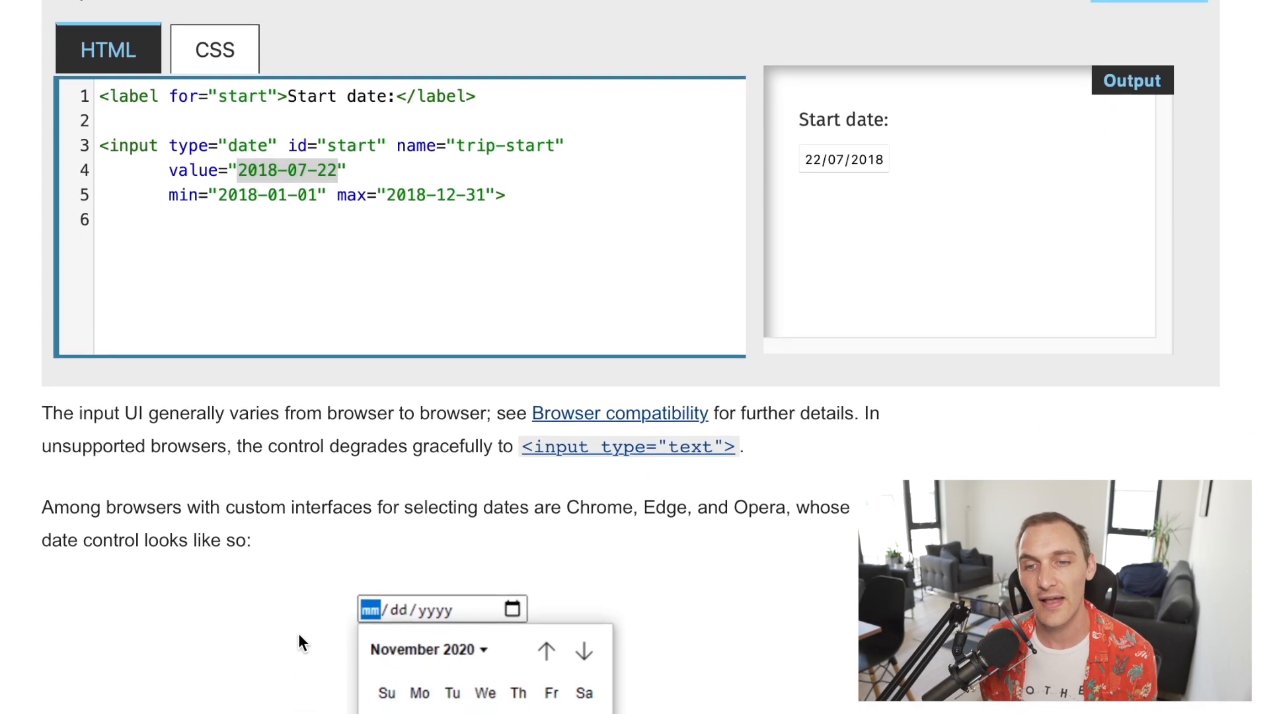
scroll("down", 3)
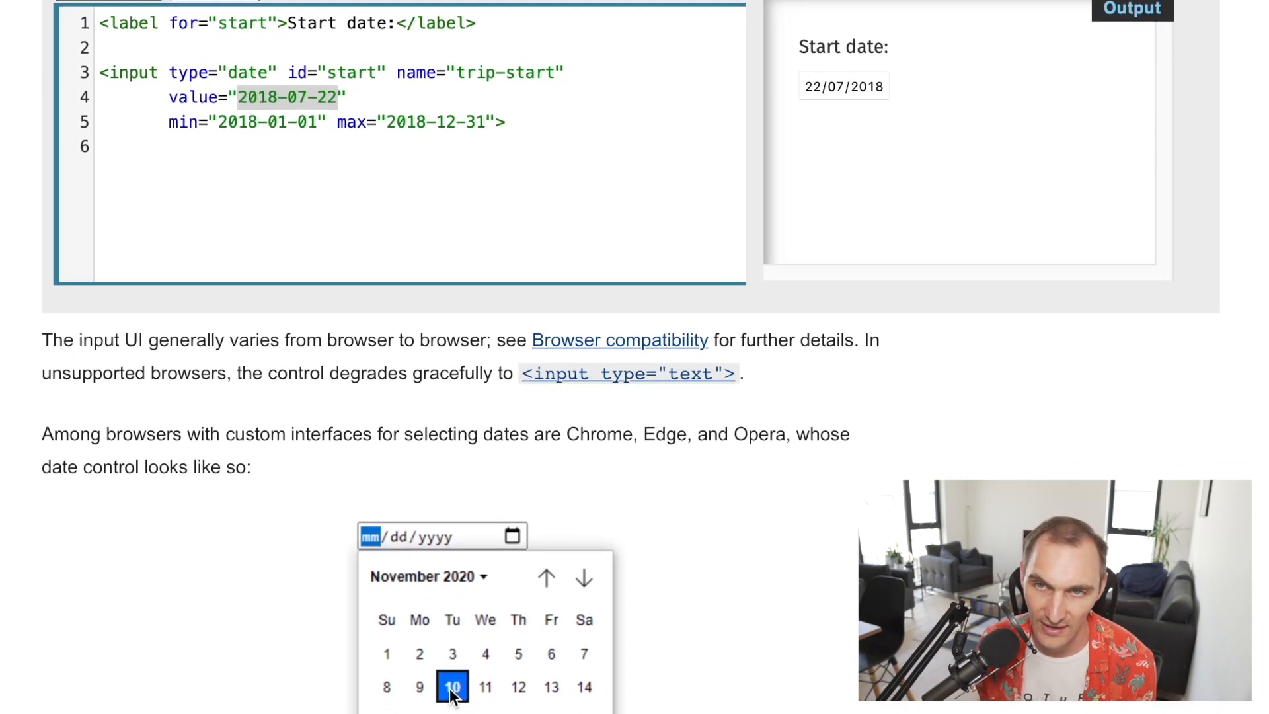
scroll("down", 3)
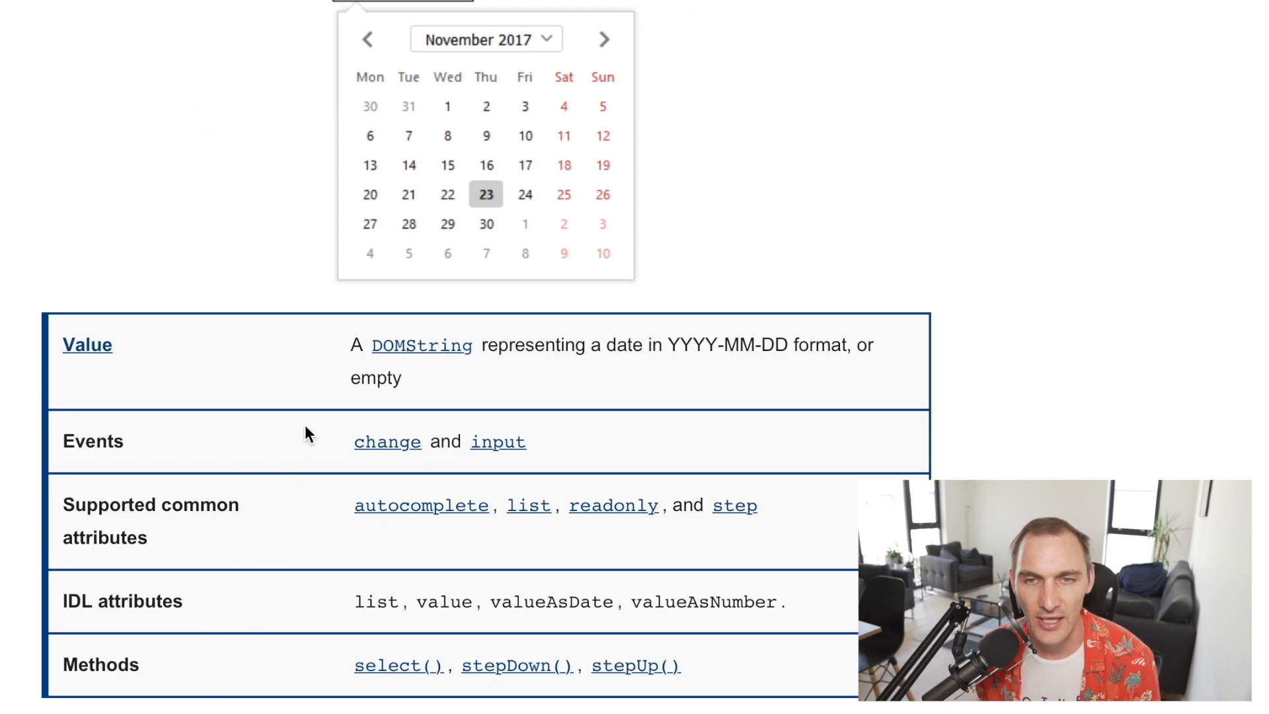
mouse_move(689, 494)
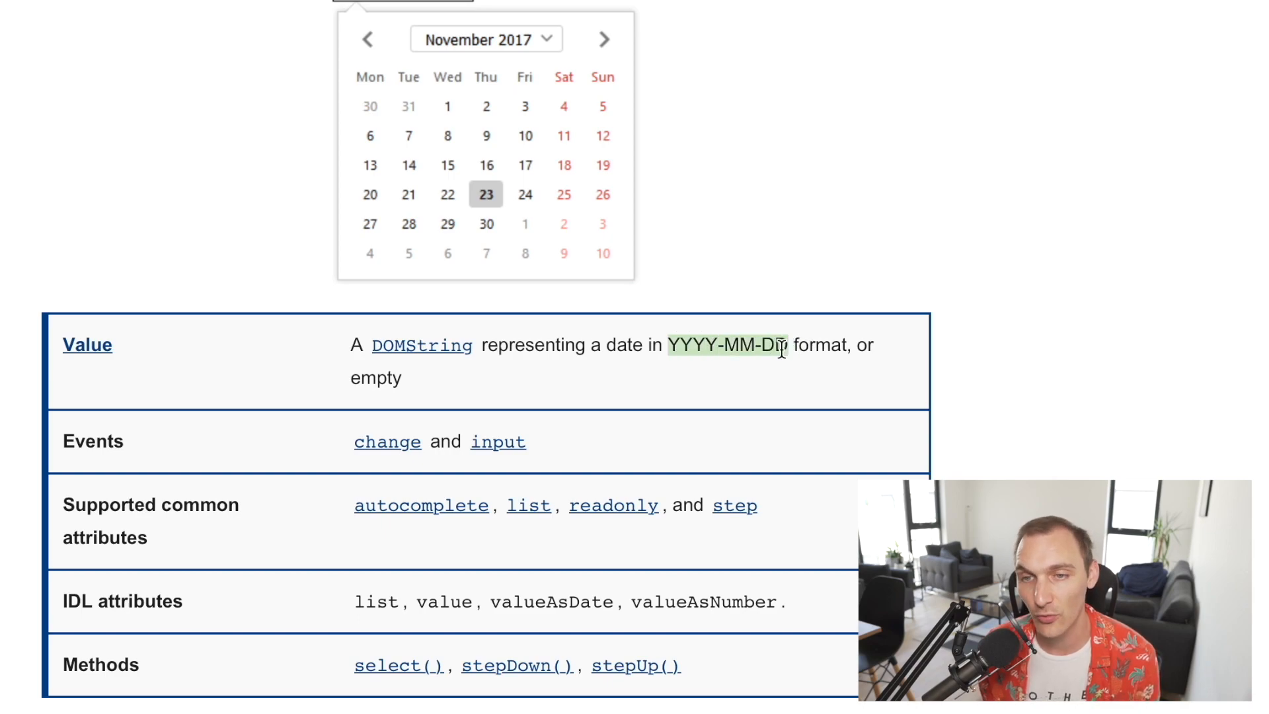
mouse_move(700, 454)
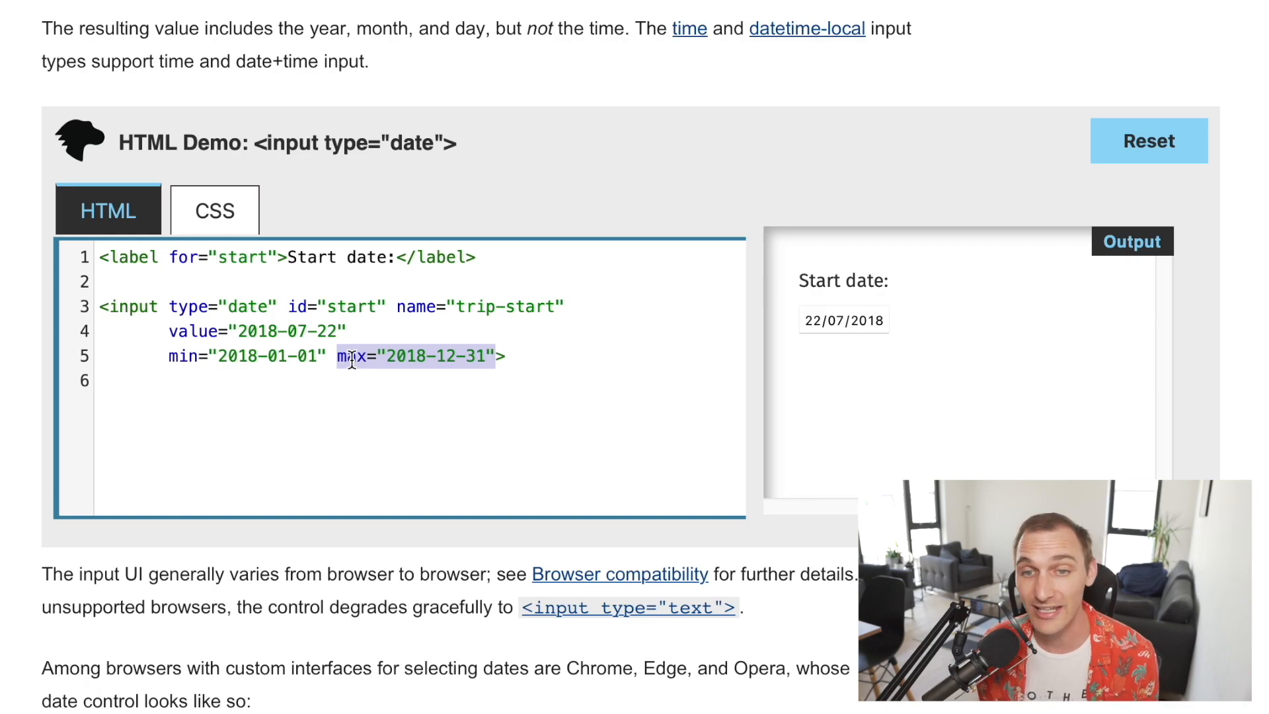
mouse_move(190, 621)
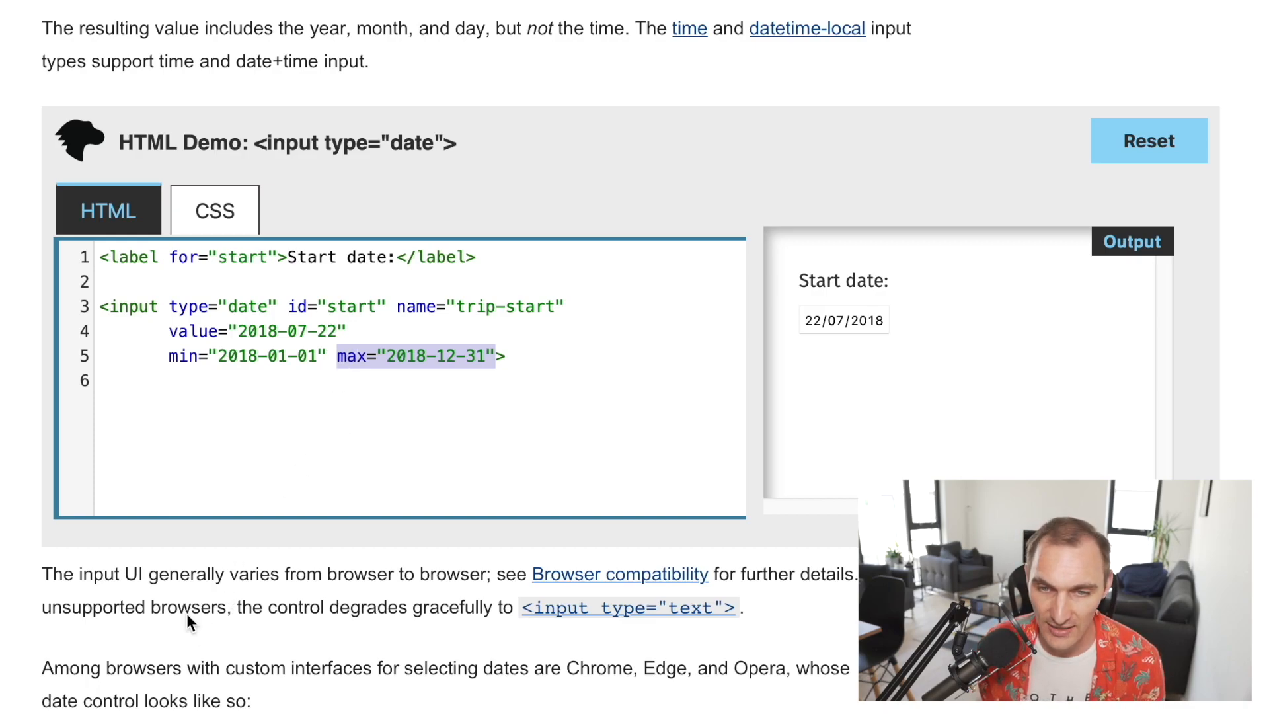
- Highlight the YYYY-MM-DD format in the summary table's Value row
scroll("down", 3)
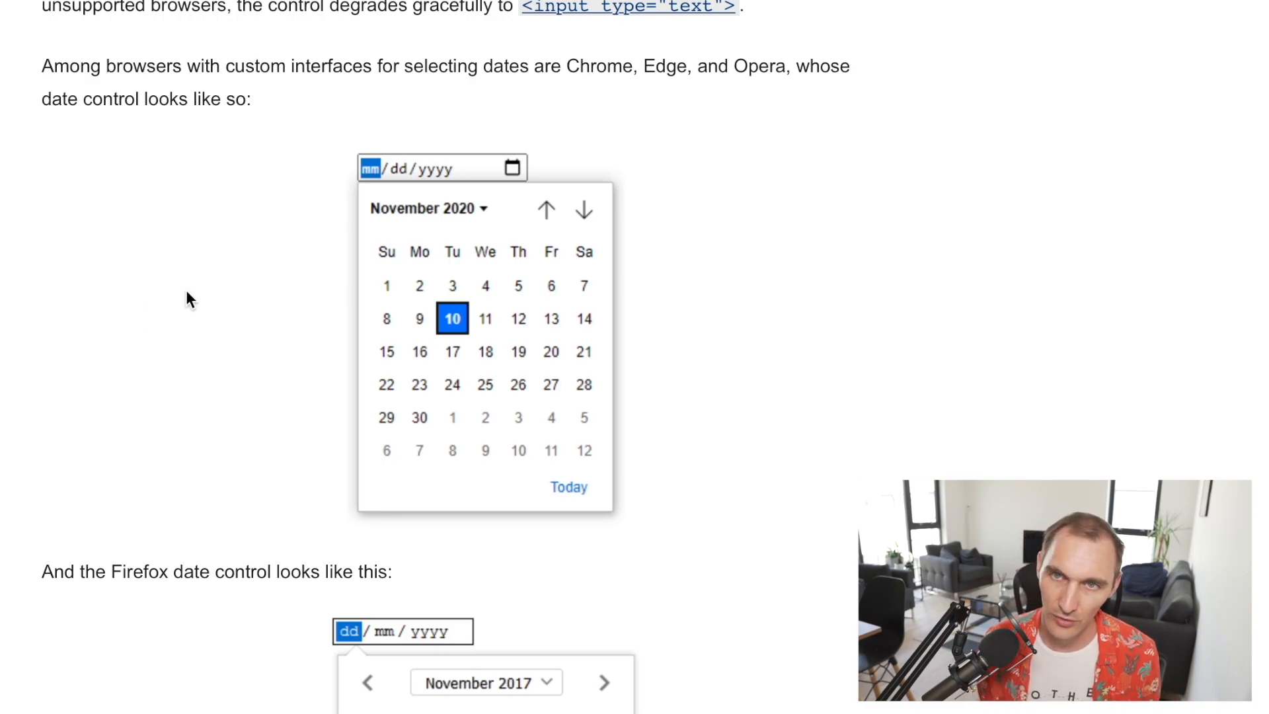
scroll("up", 3)
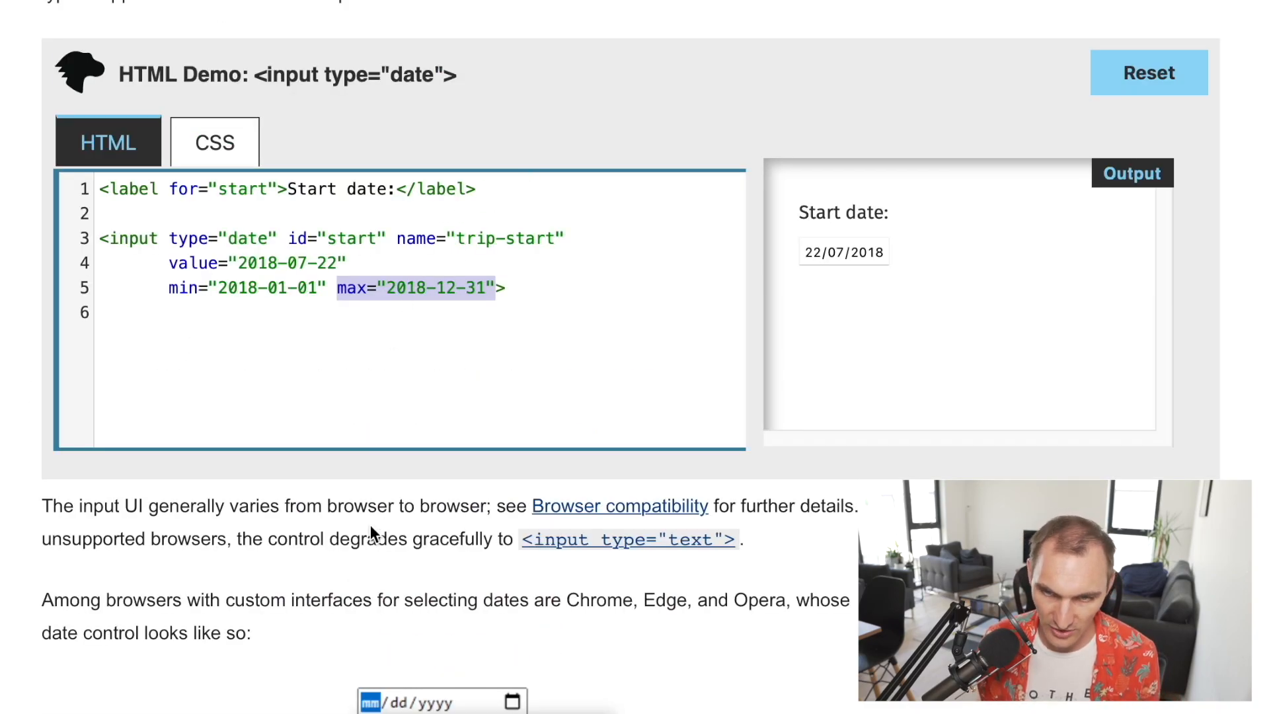
scroll("down", 3)
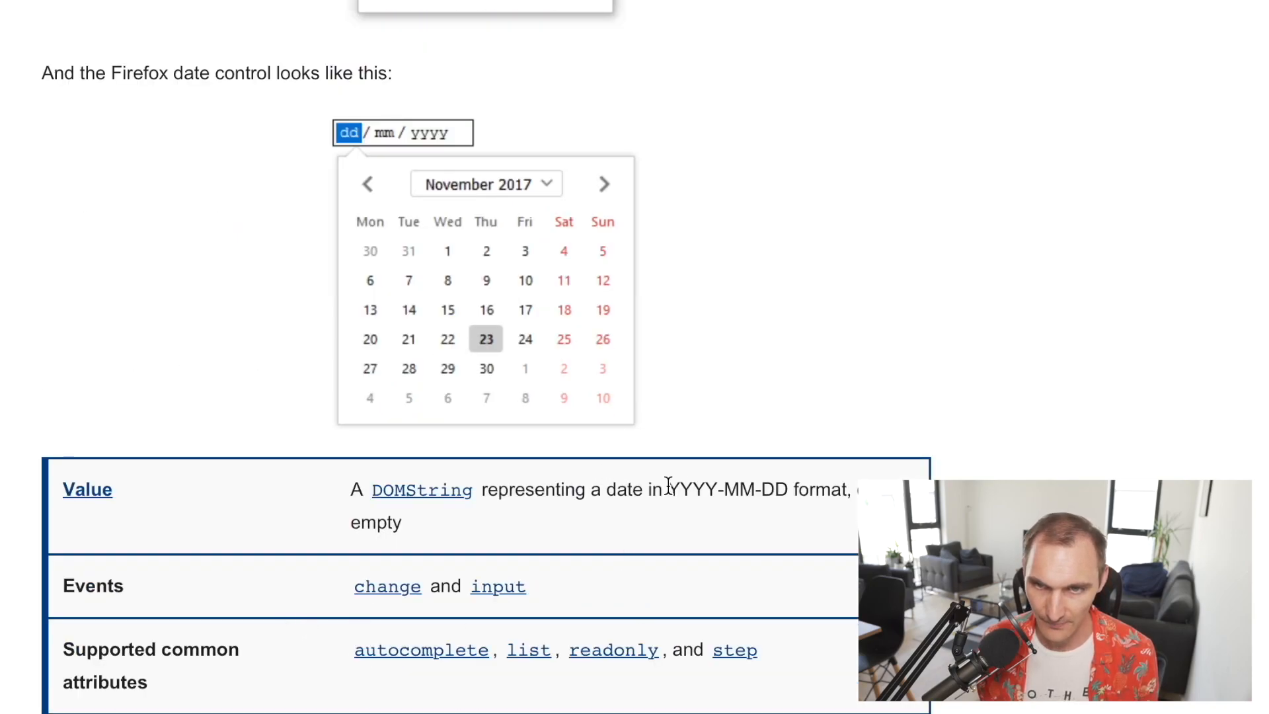
double_click(728, 490)
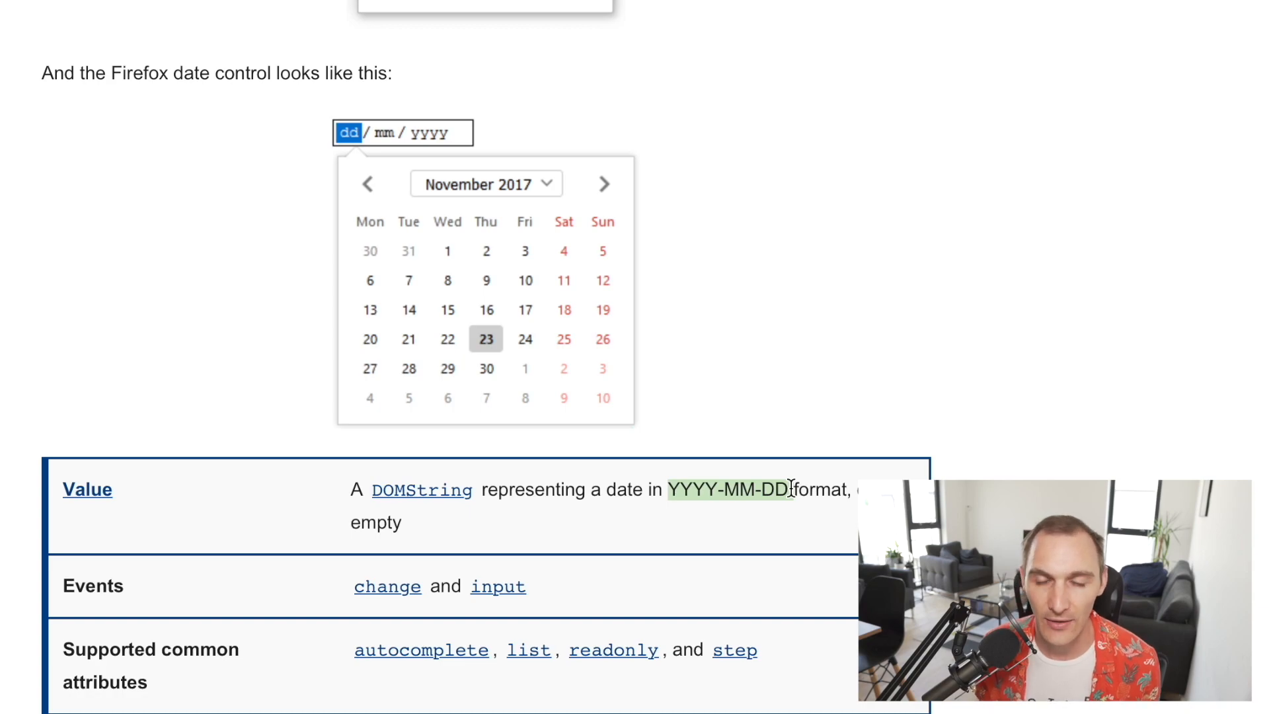
mouse_move(704, 429)
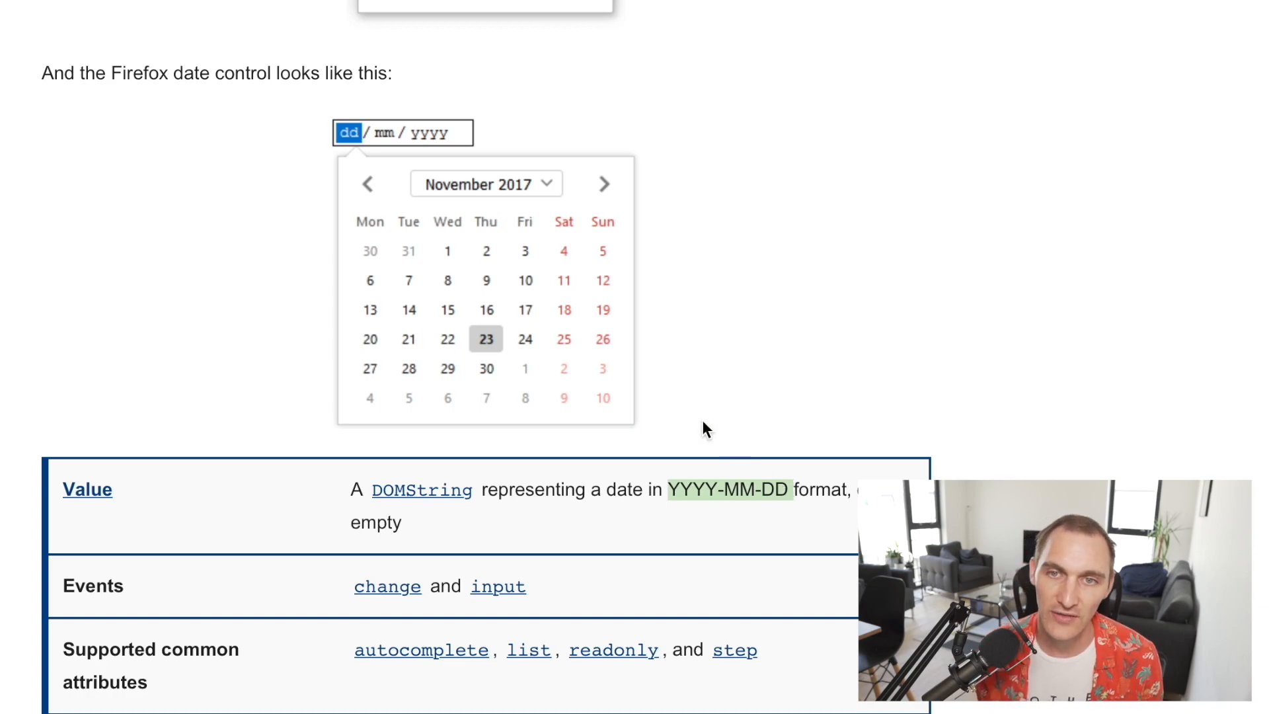
scroll("up", 3)
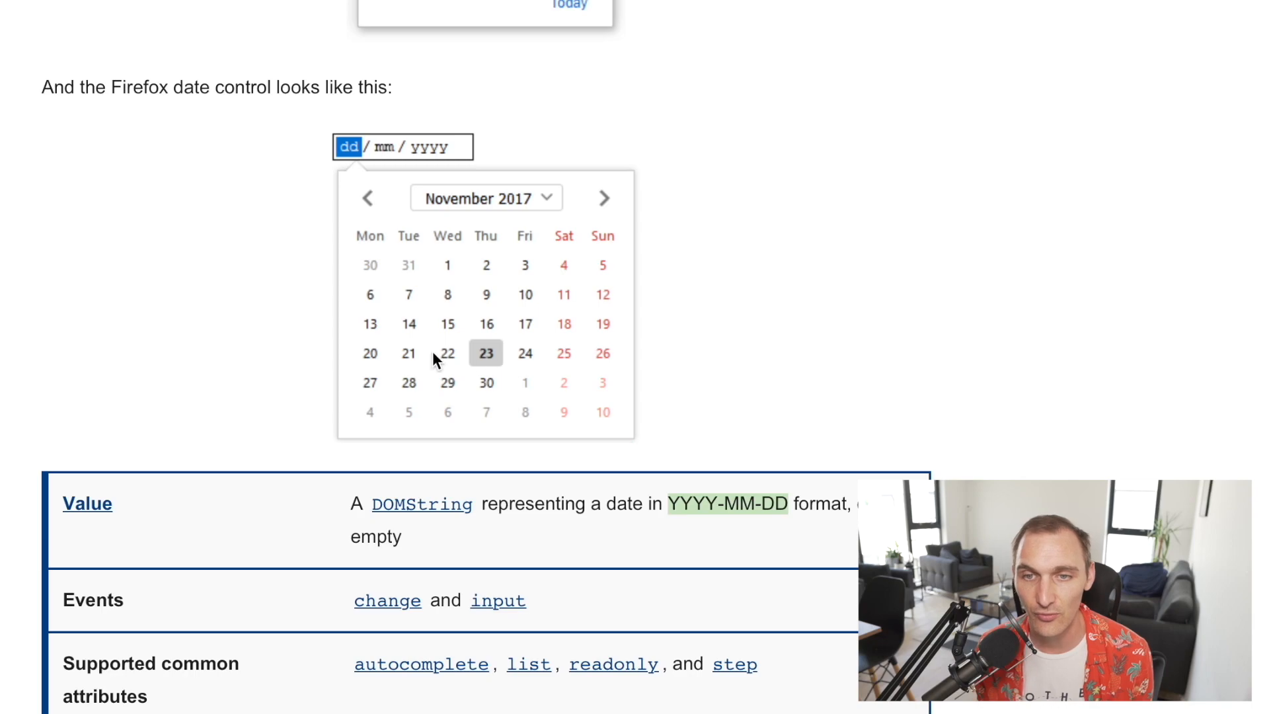
mouse_move(458, 327)
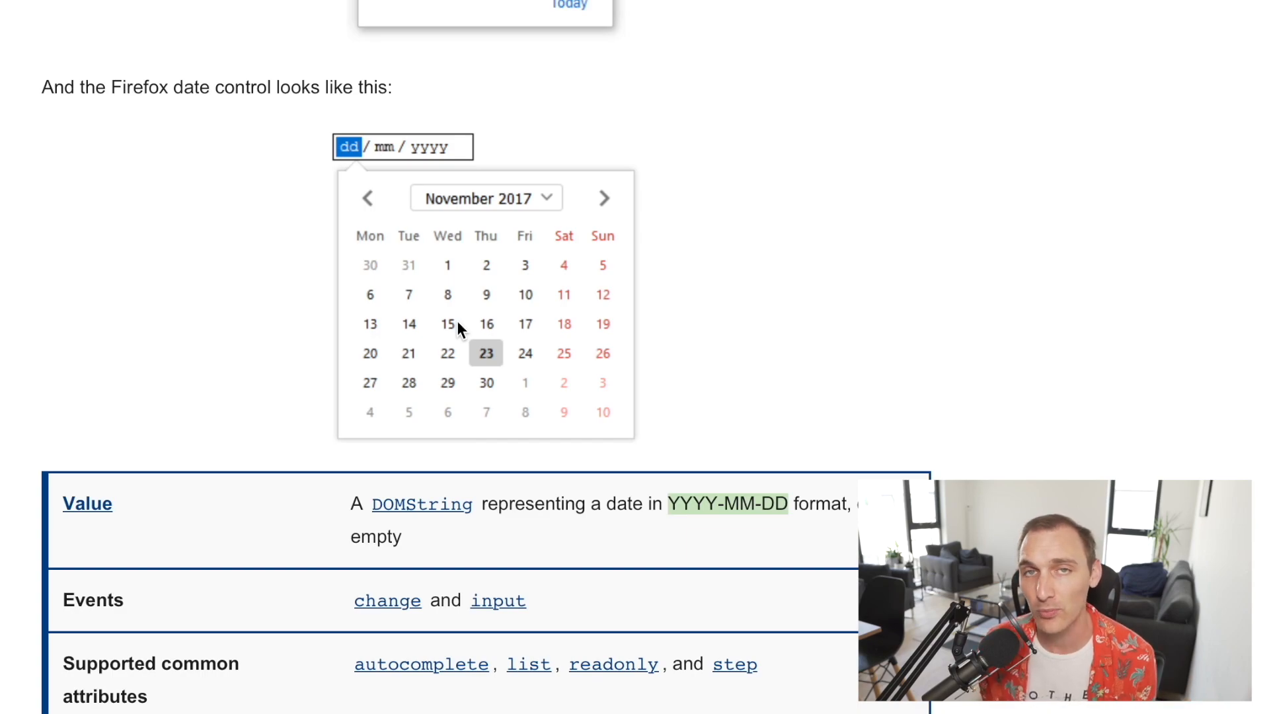
mouse_move(345, 378)
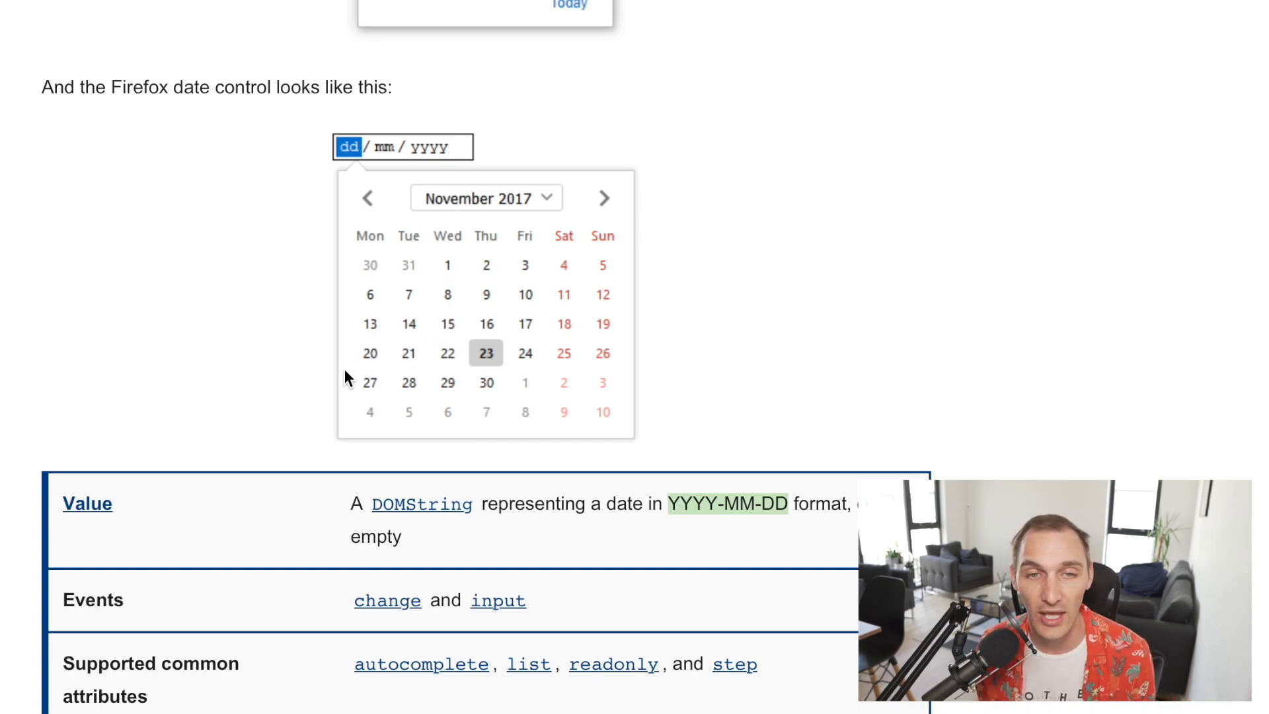
mouse_move(299, 412)
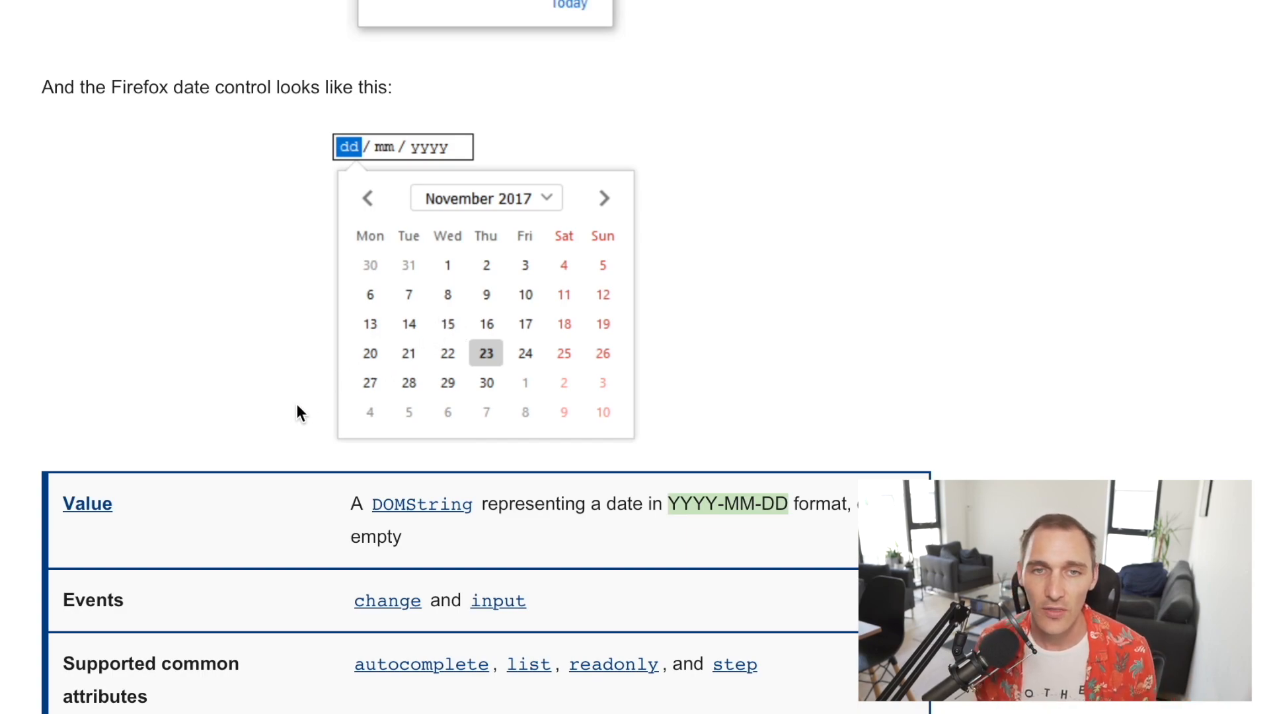
mouse_move(315, 424)
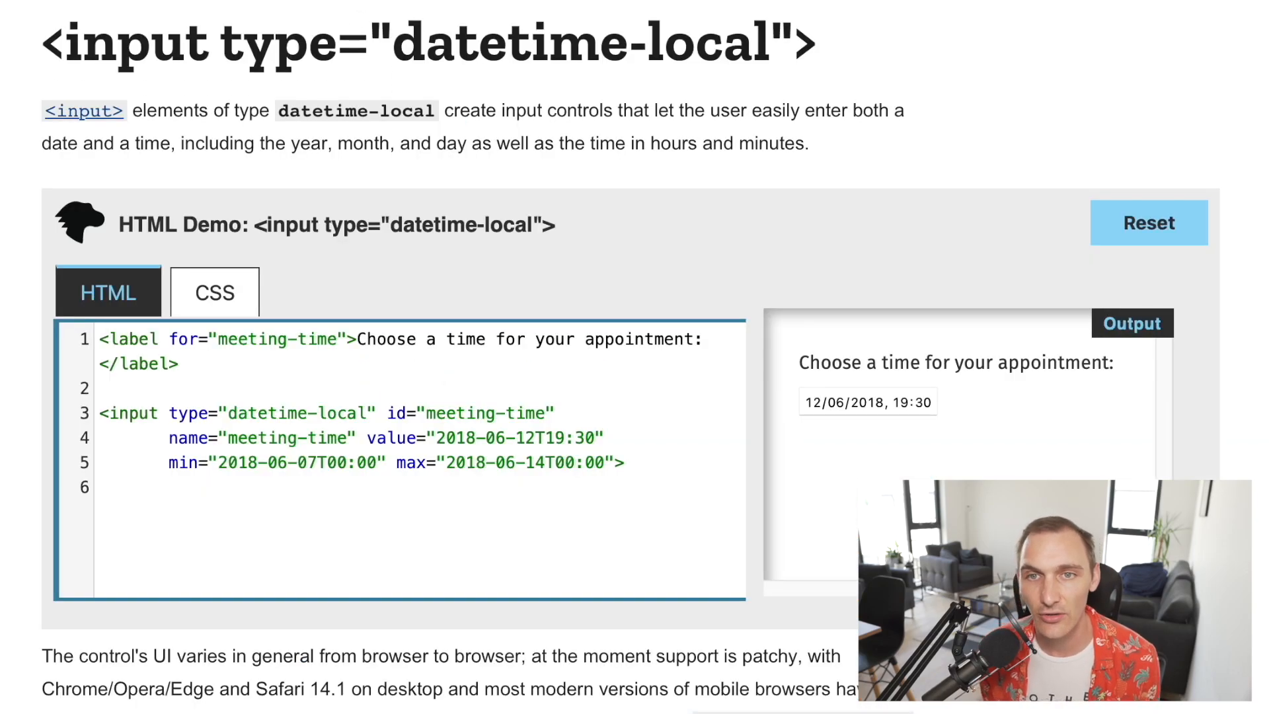
- Highlight 'datetime' in the title and scroll through the Chrome/Opera and Edge picker screenshots
double_click(508, 43)
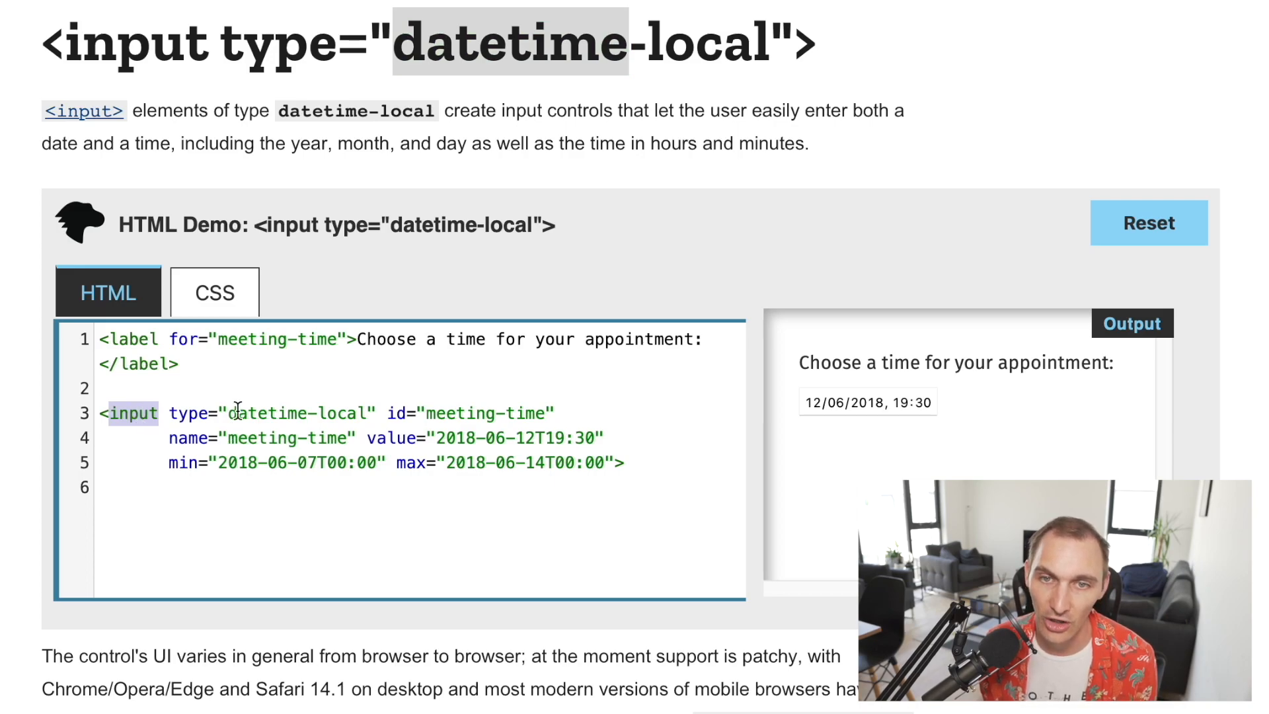
double_click(297, 413)
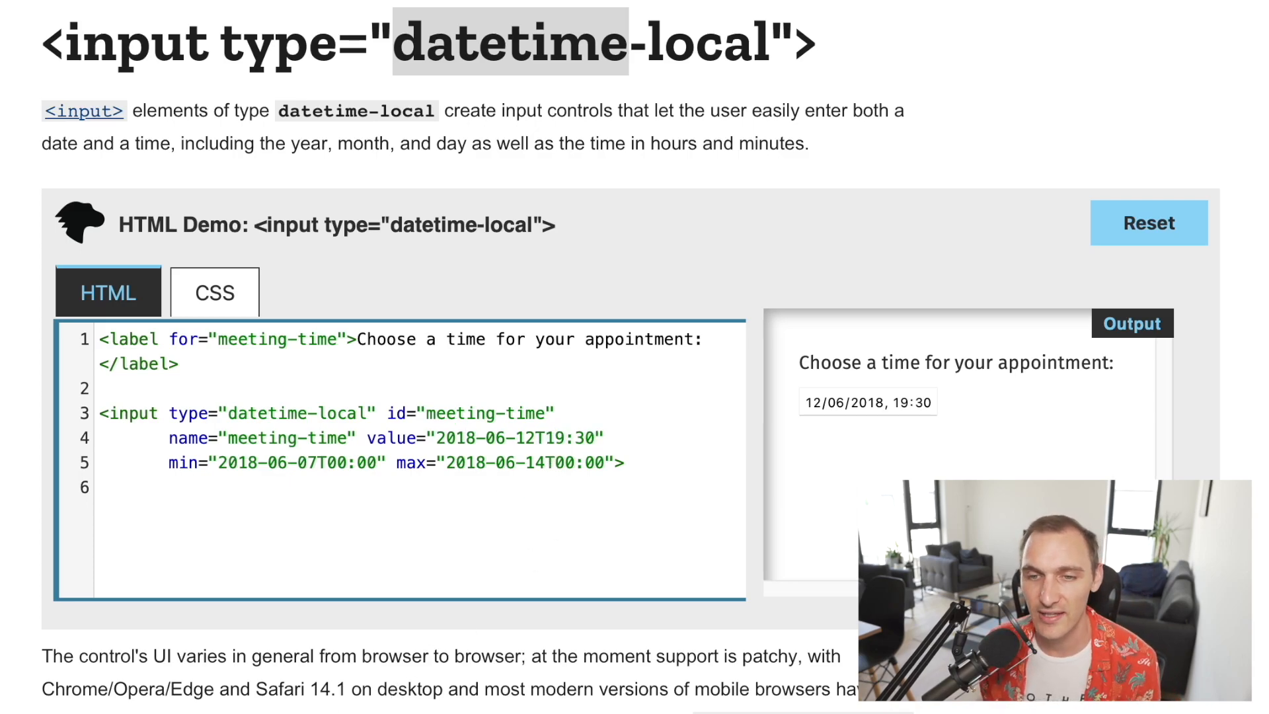
scroll("down", 3)
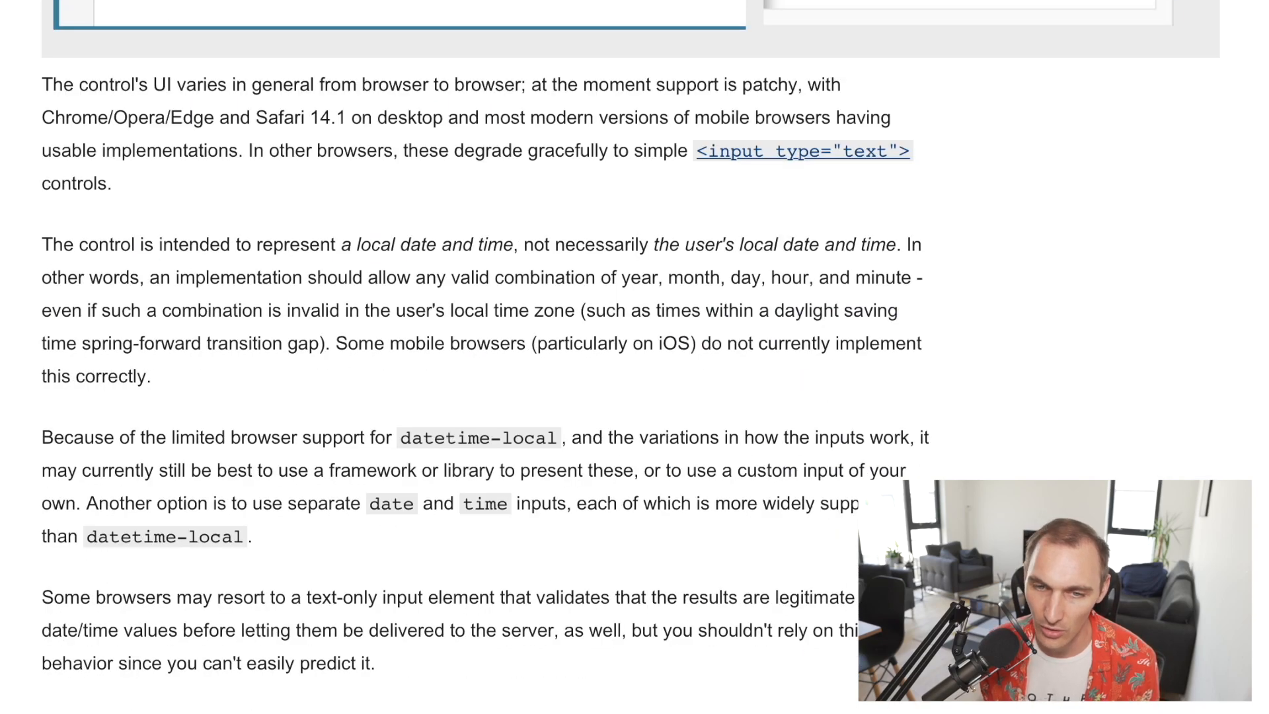
scroll("down", 3)
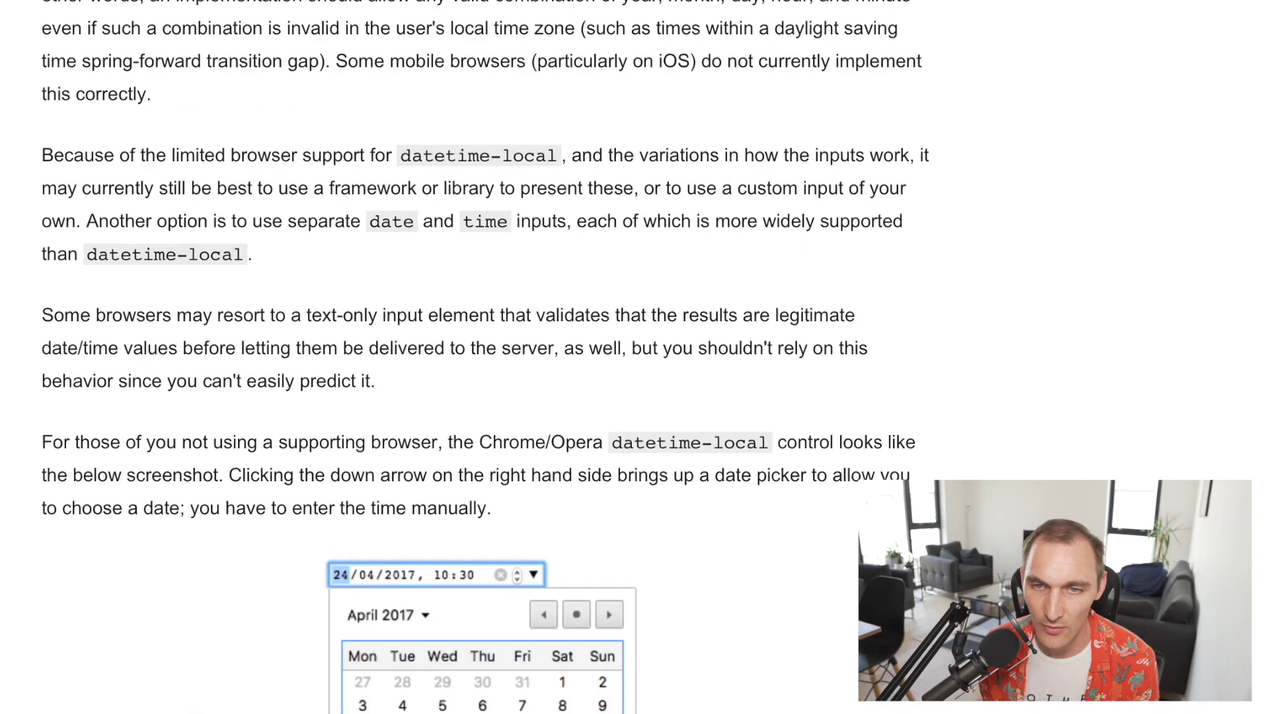
scroll("down", 3)
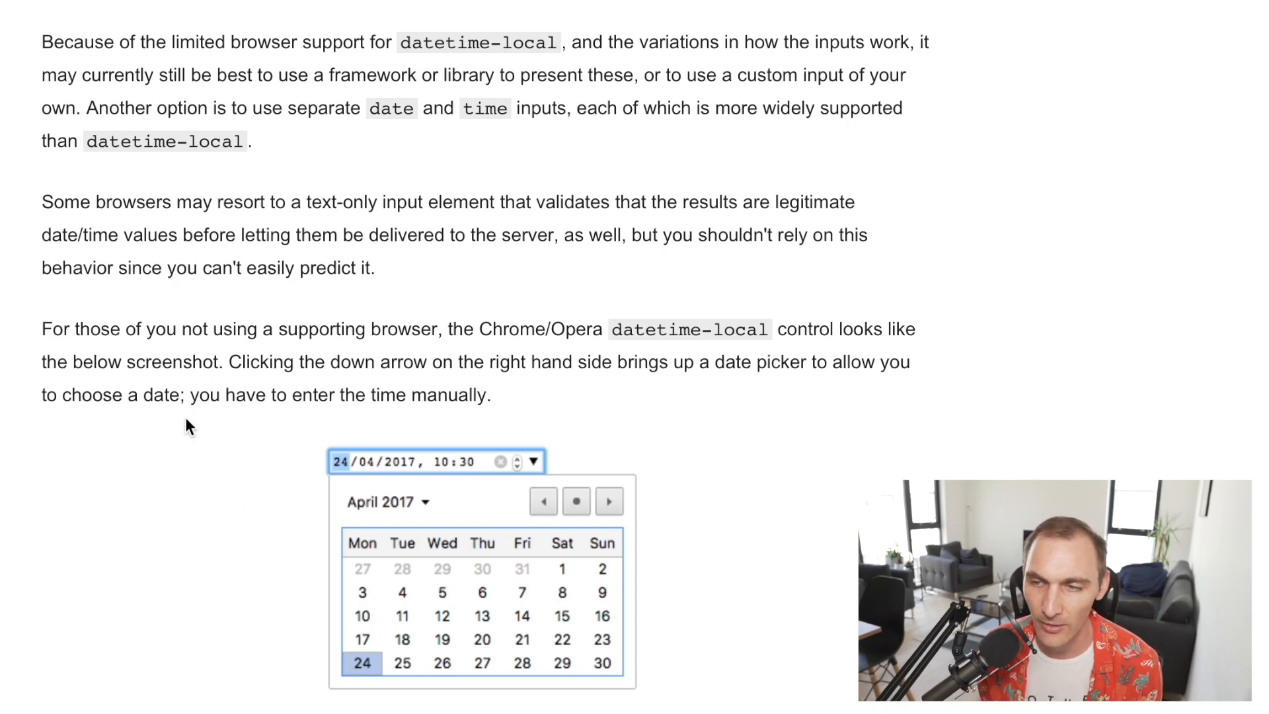
mouse_move(294, 602)
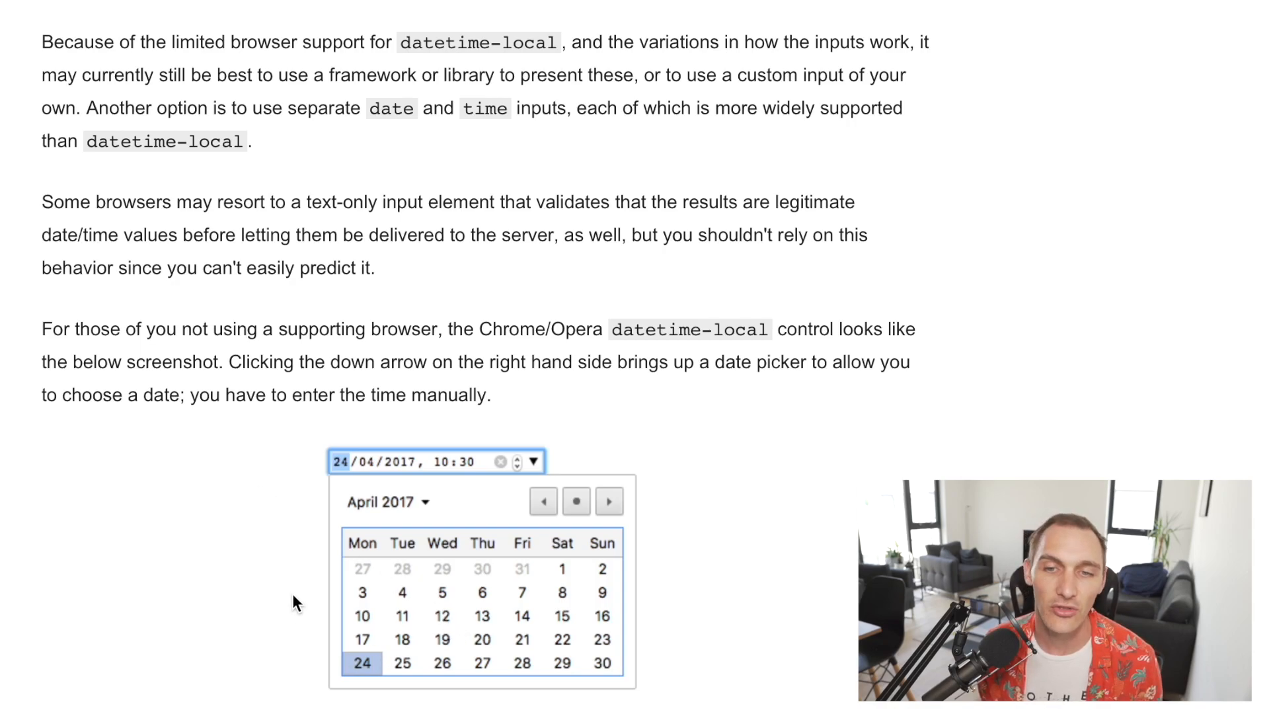
mouse_move(322, 516)
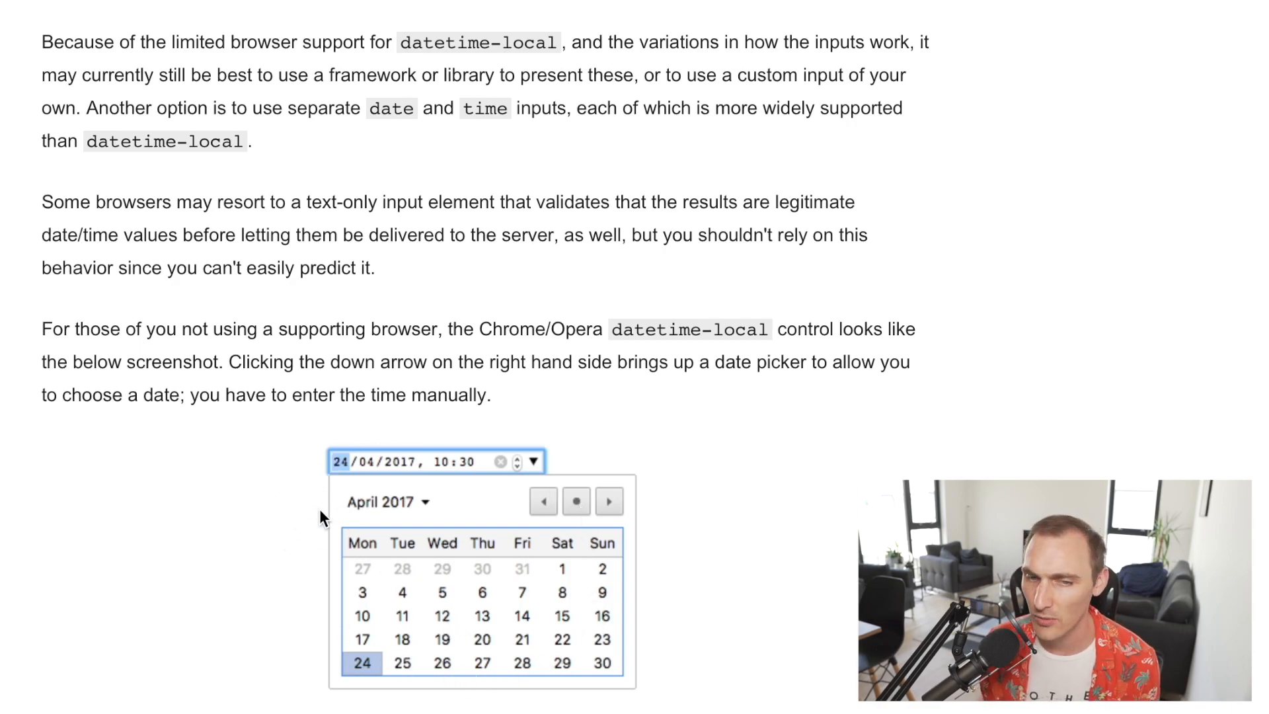
scroll("down", 3)
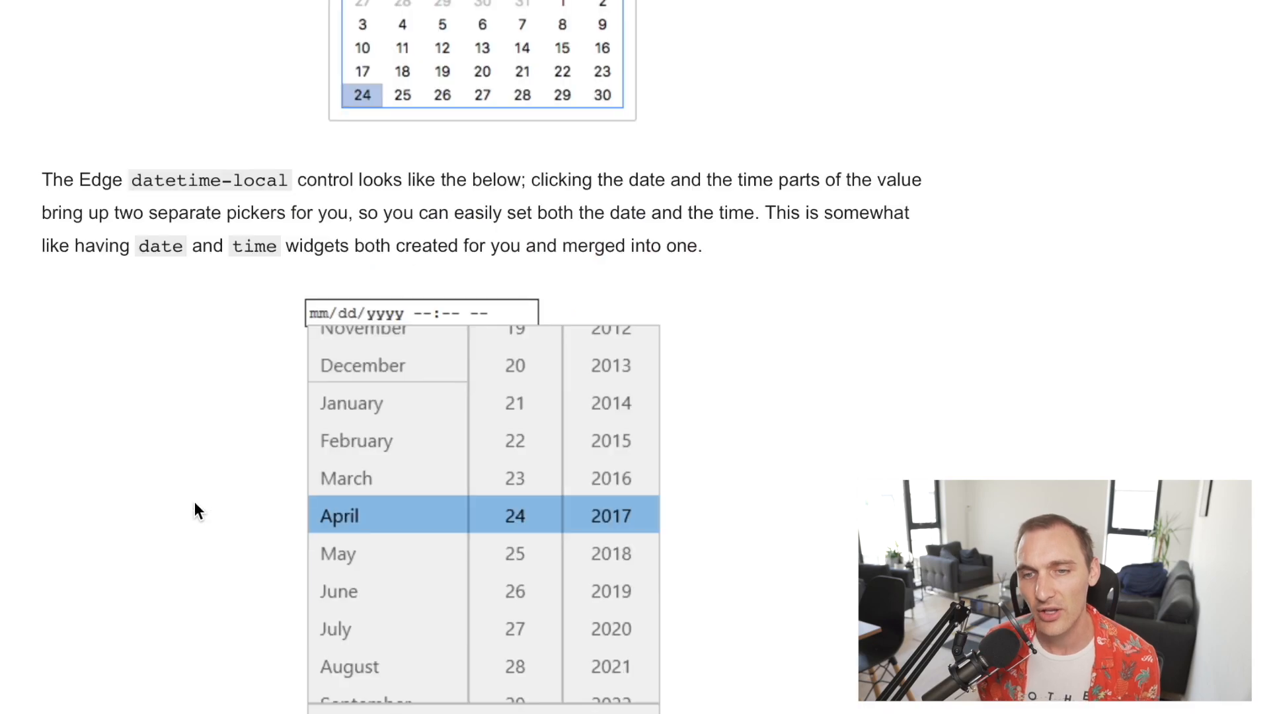
scroll("down", 3)
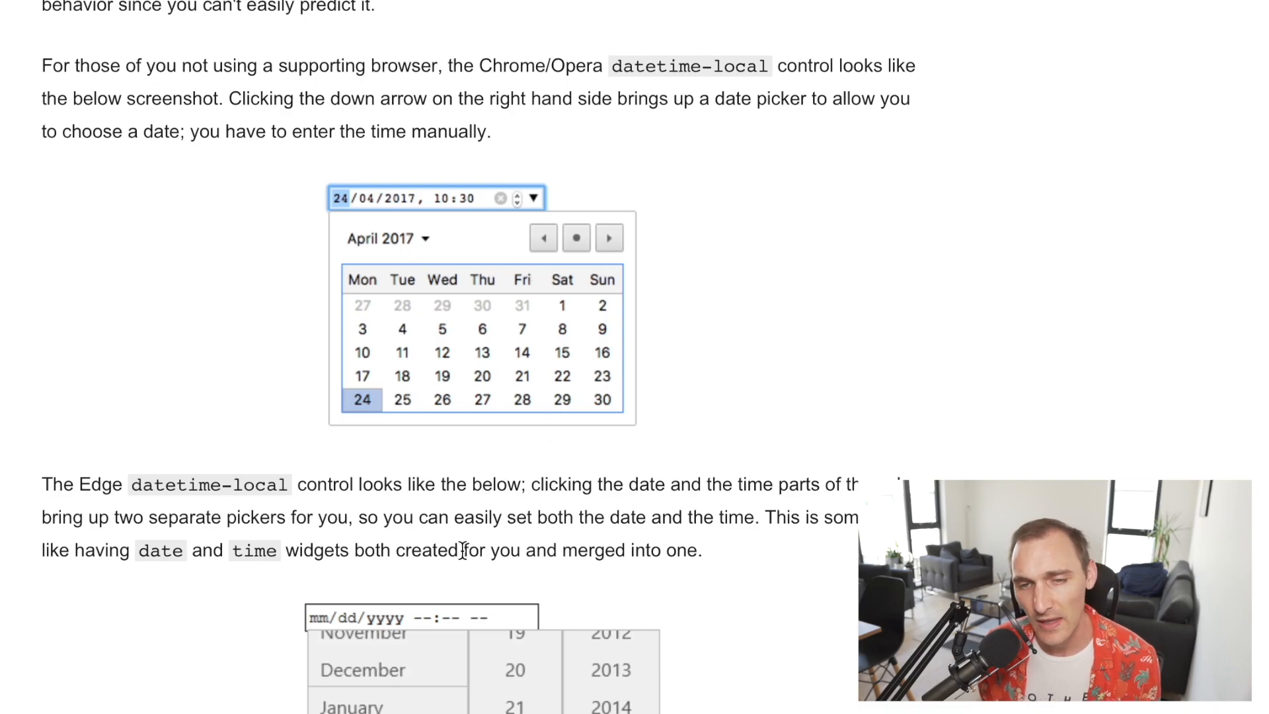
scroll("down", 3)
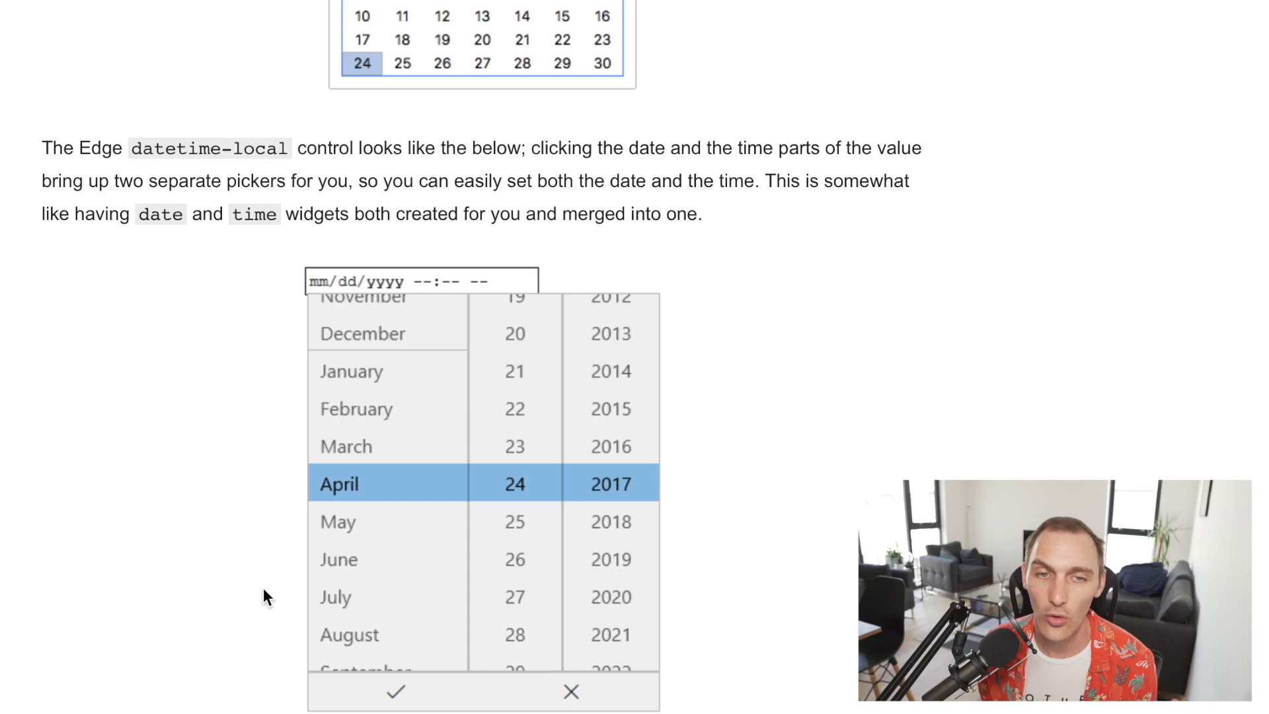
mouse_move(216, 569)
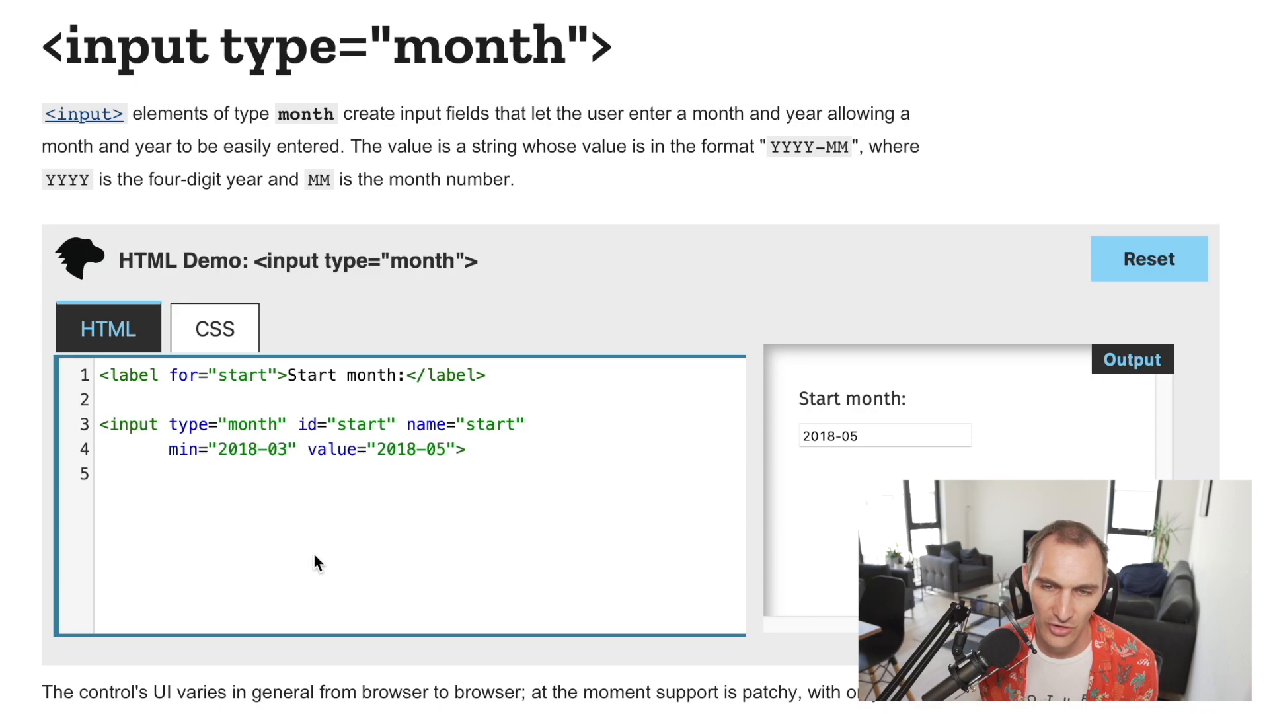
mouse_move(192, 435)
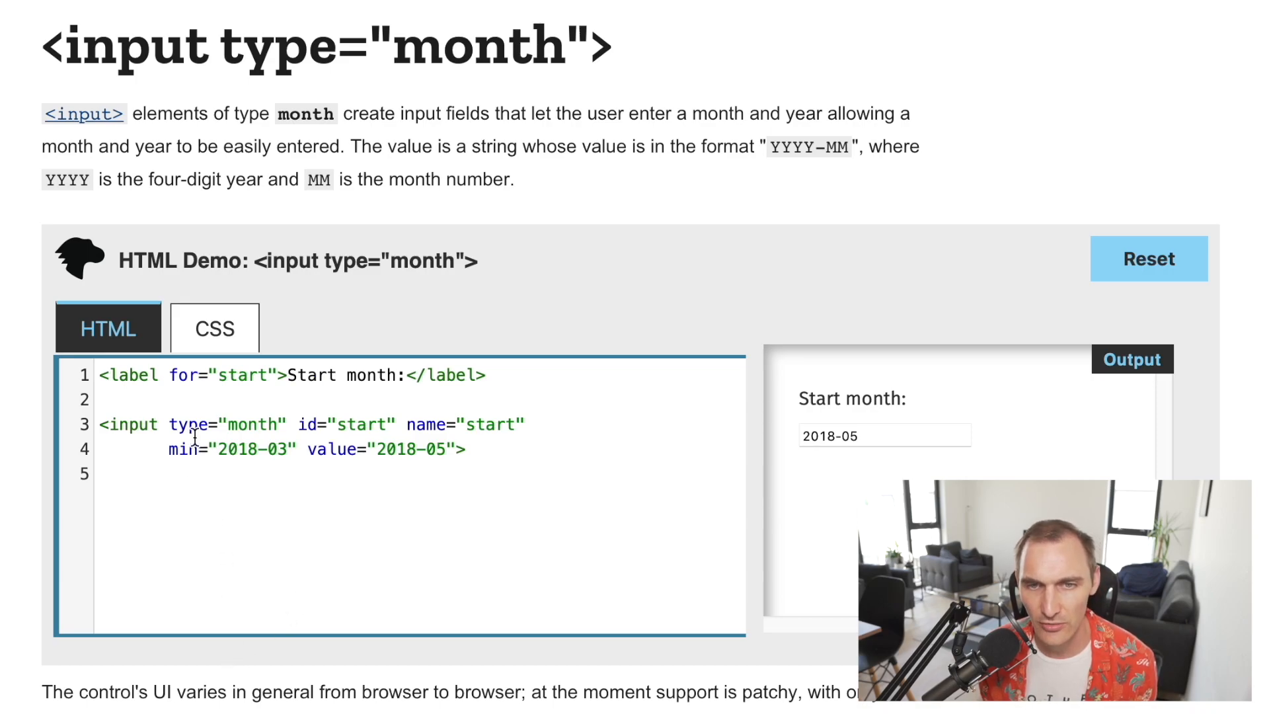
mouse_move(295, 508)
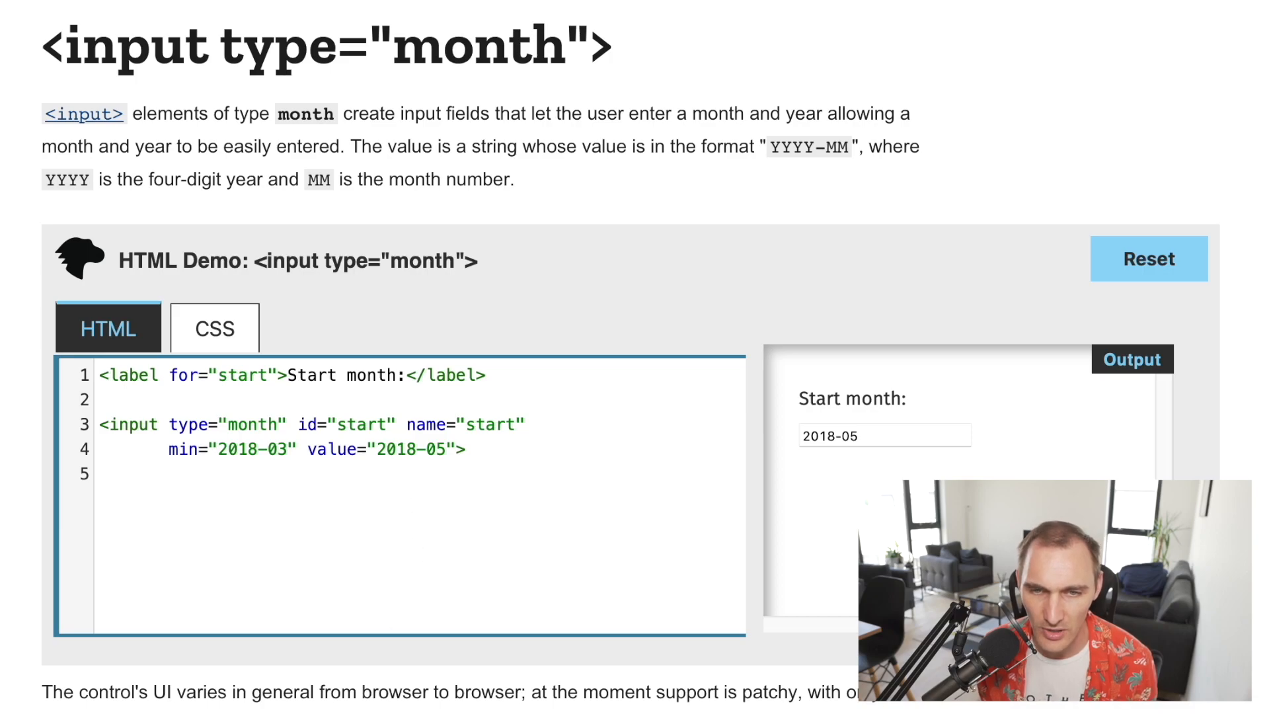
- Scroll down the month page past the Chrome calendar screenshot
scroll("down", 3)
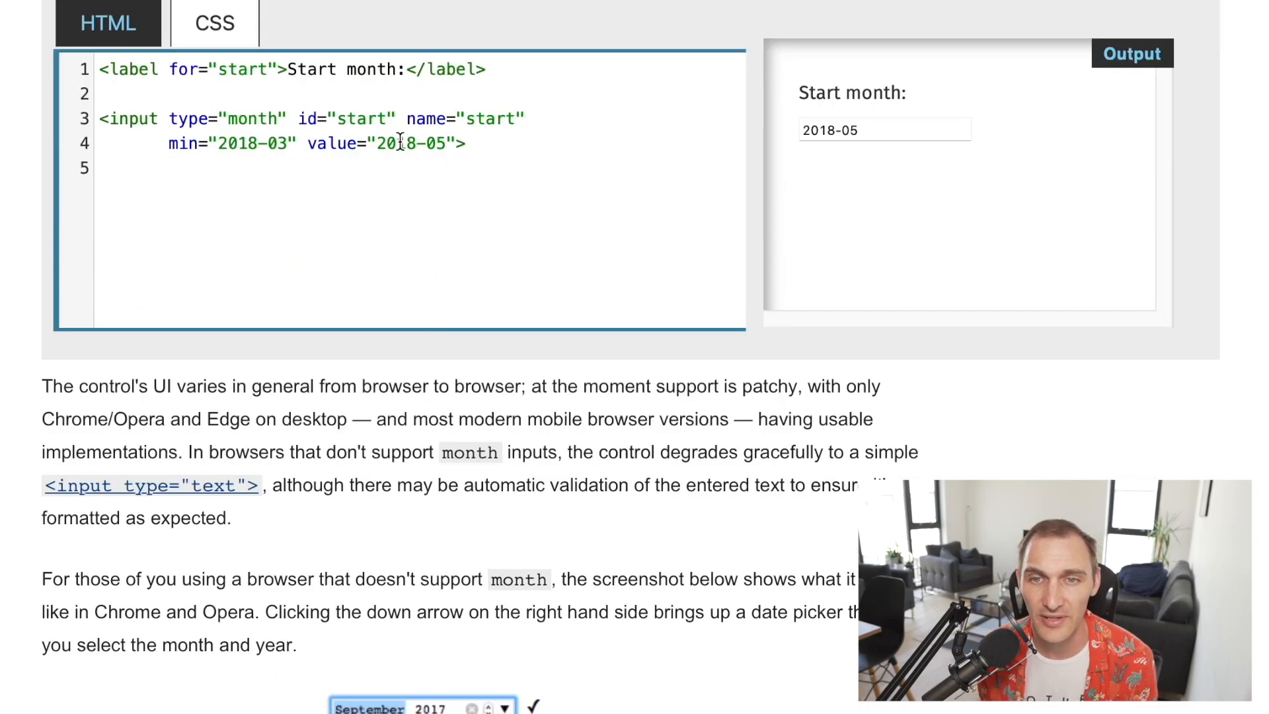
scroll("down", 3)
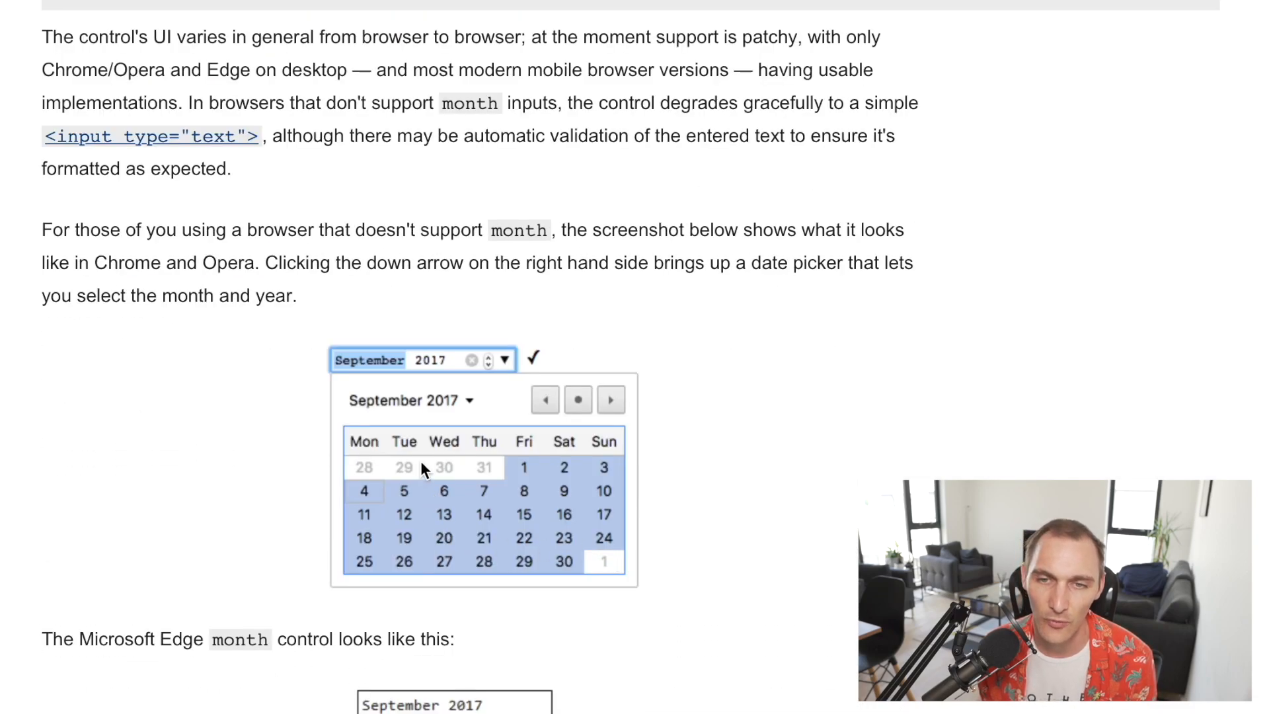
mouse_move(469, 547)
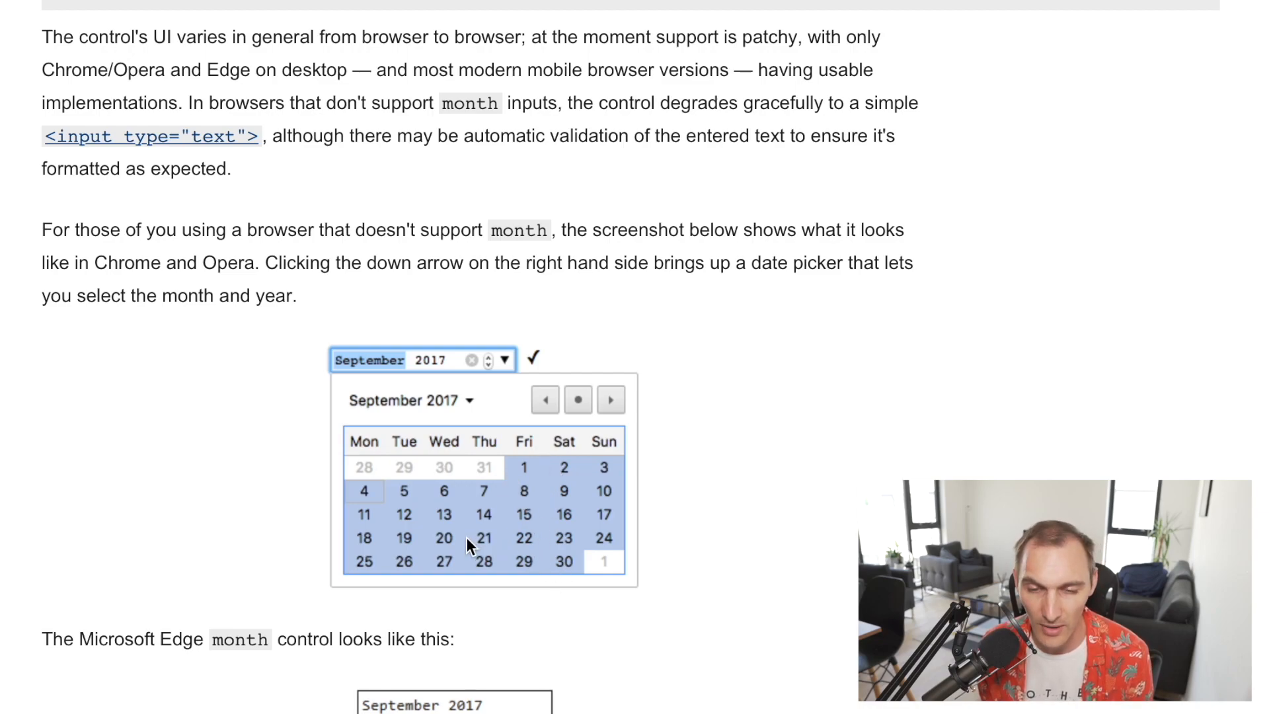
scroll("down", 3)
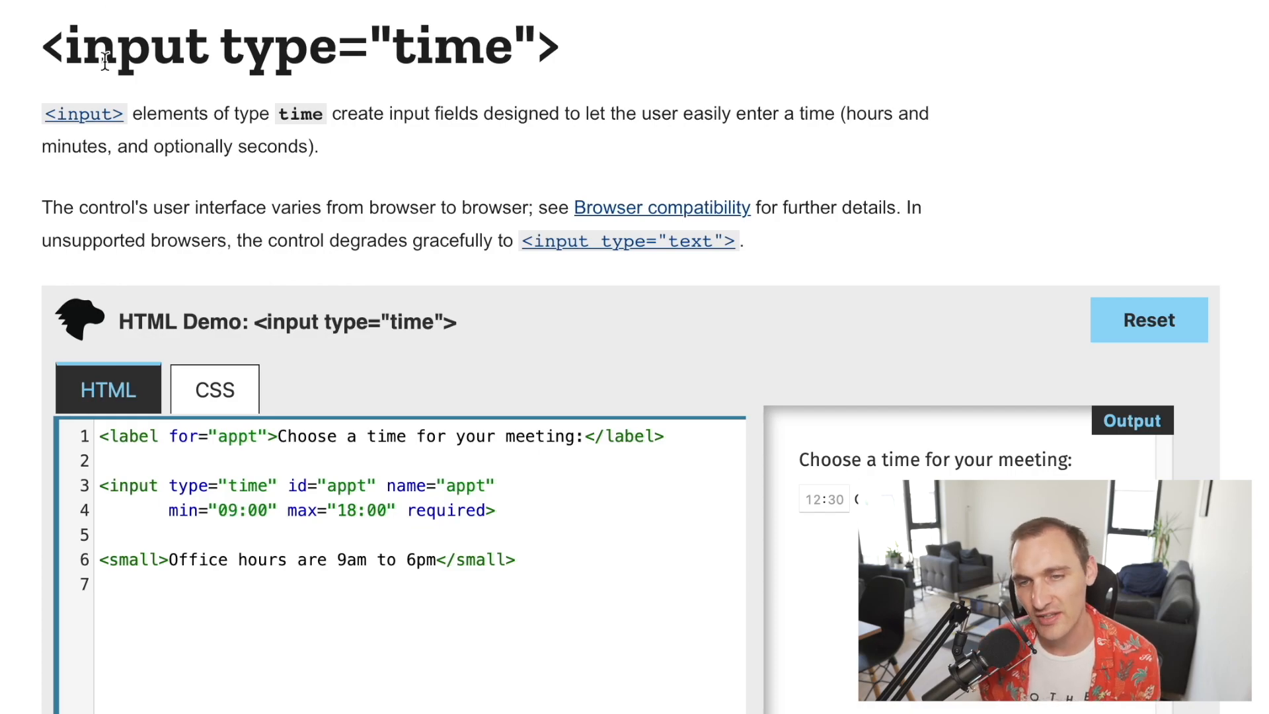
- Scroll the time page to the Chrome/Opera and Edge 12- and 24-hour picker screenshots
scroll("down", 3)
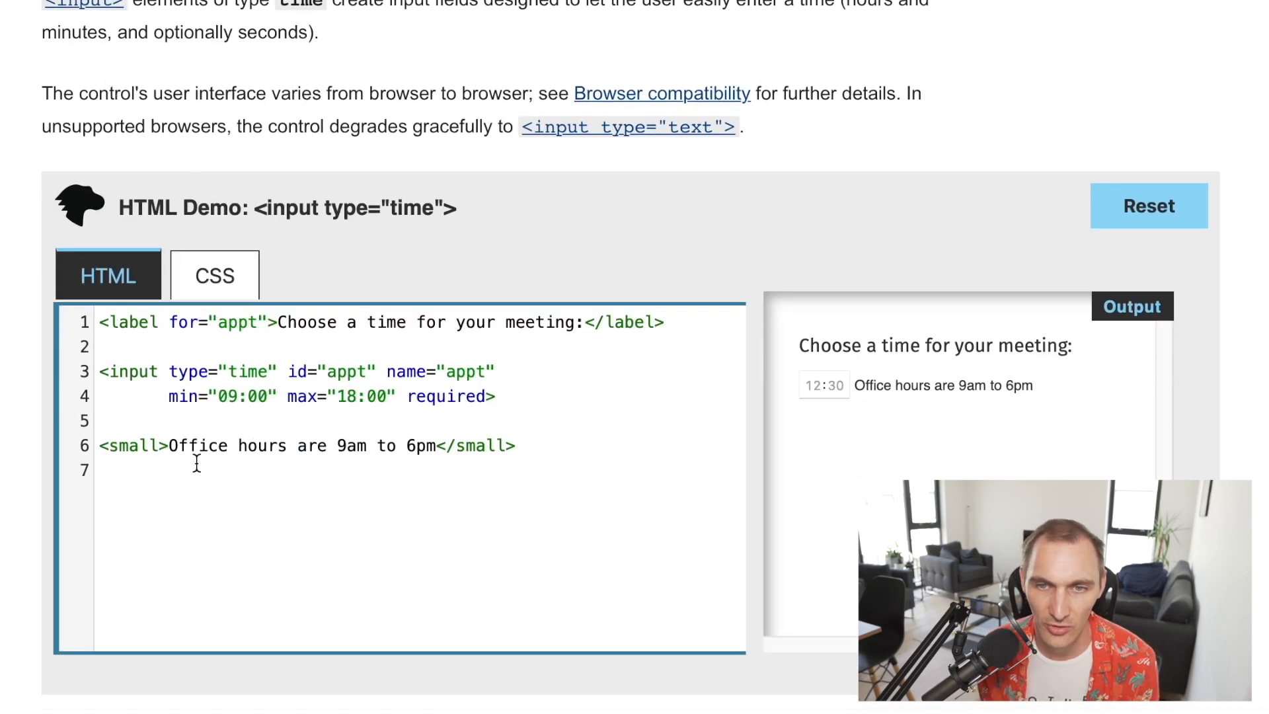
scroll("down", 3)
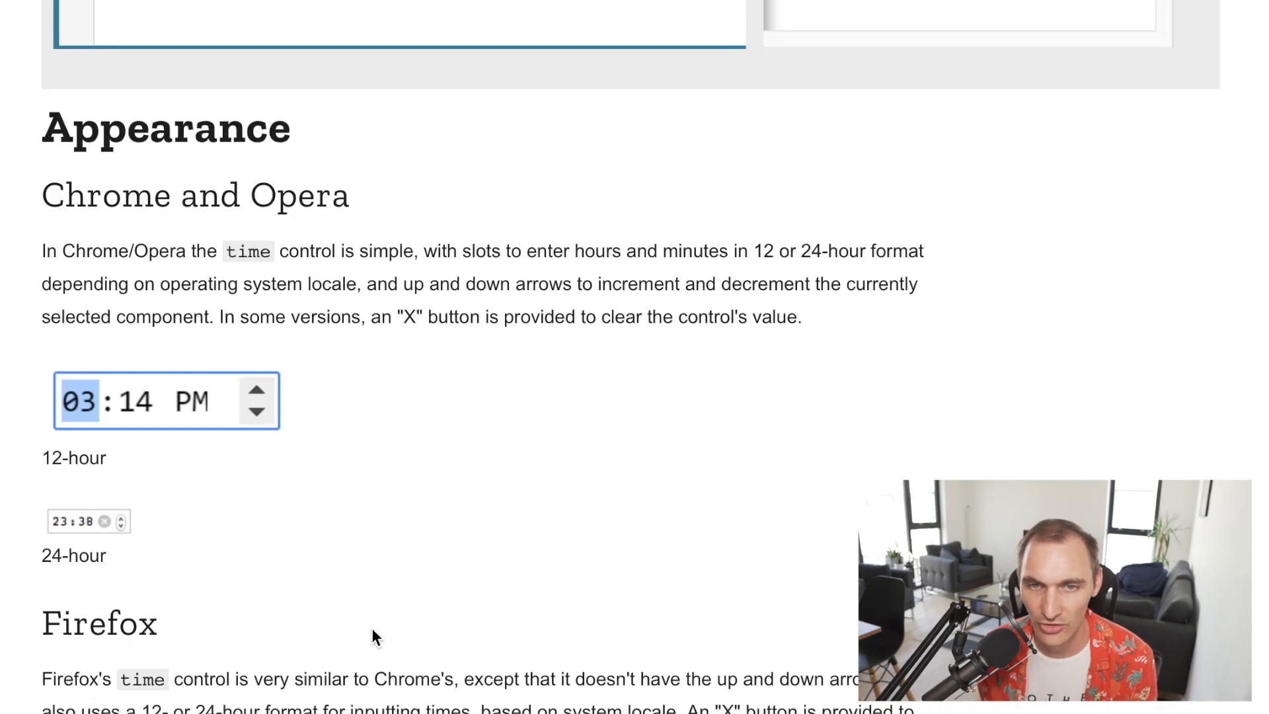
left_click(166, 400)
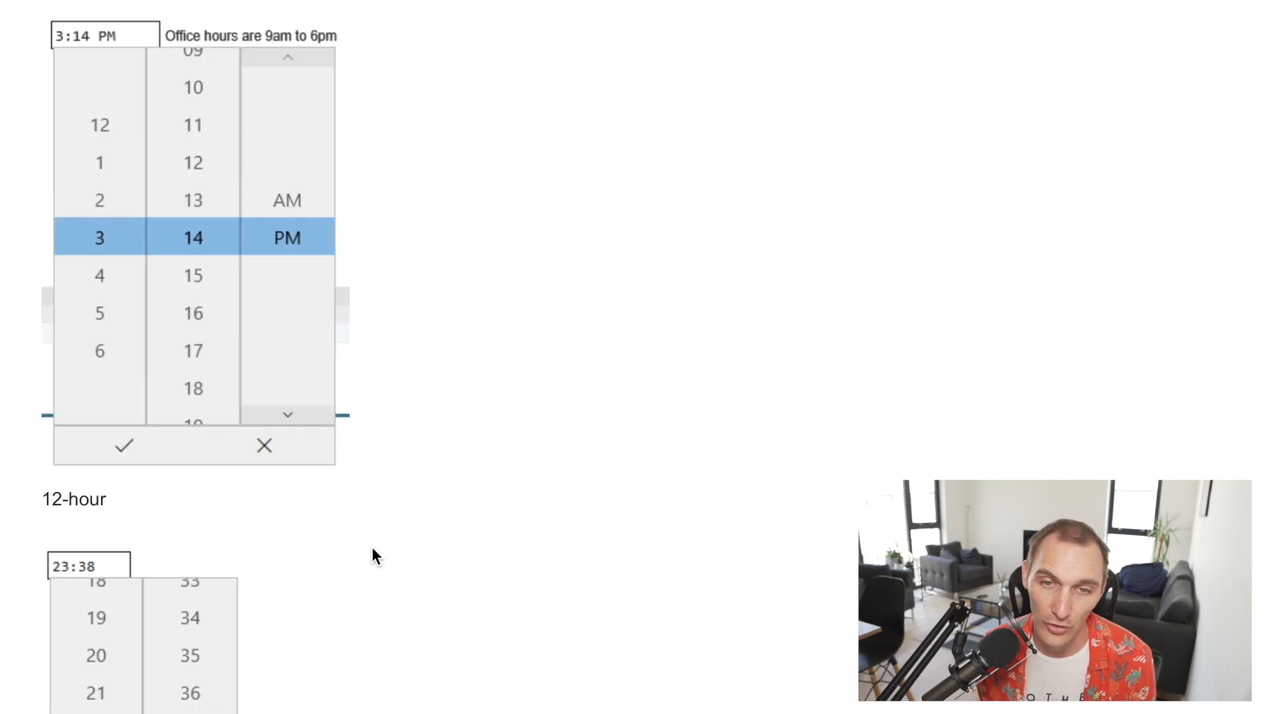
scroll("down", 3)
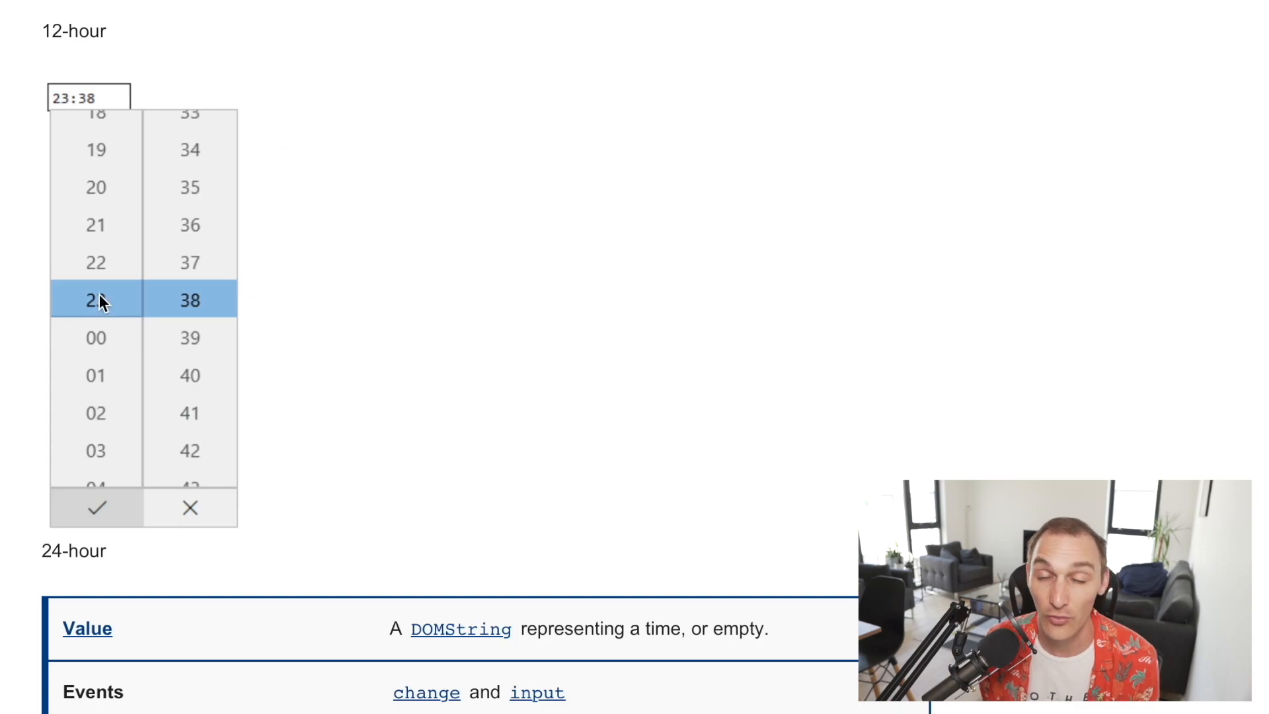
mouse_move(94, 303)
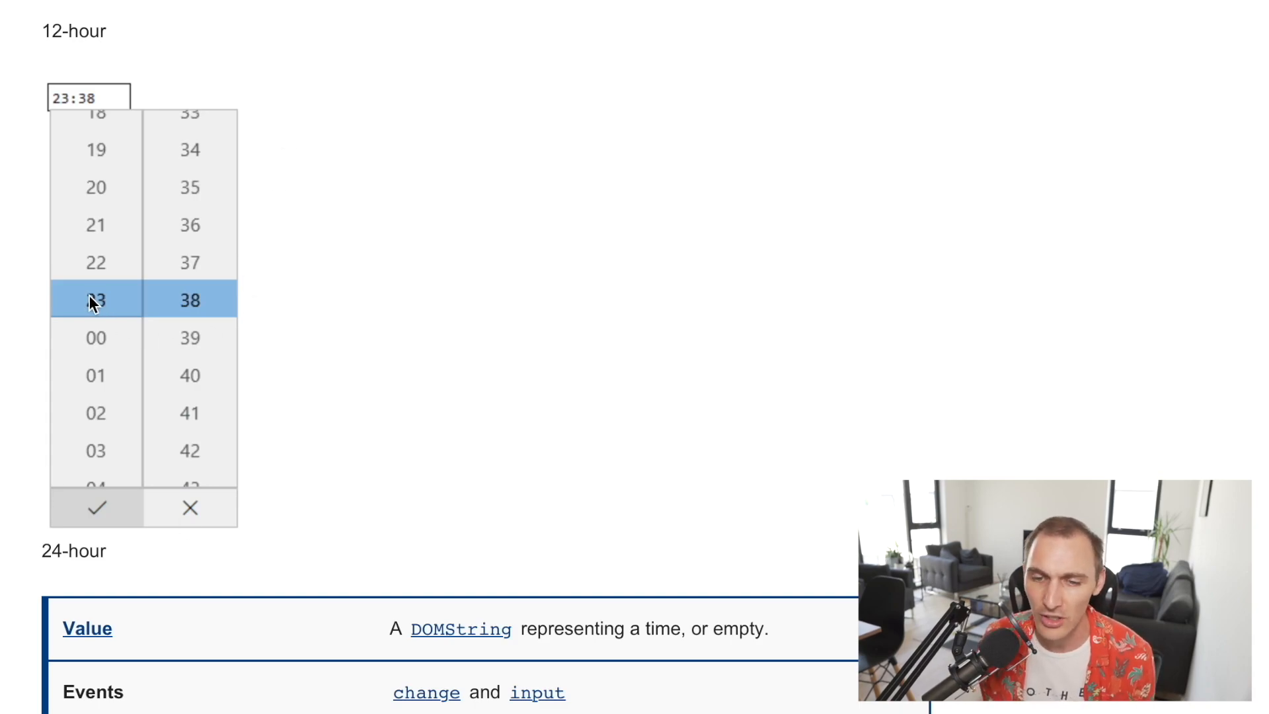